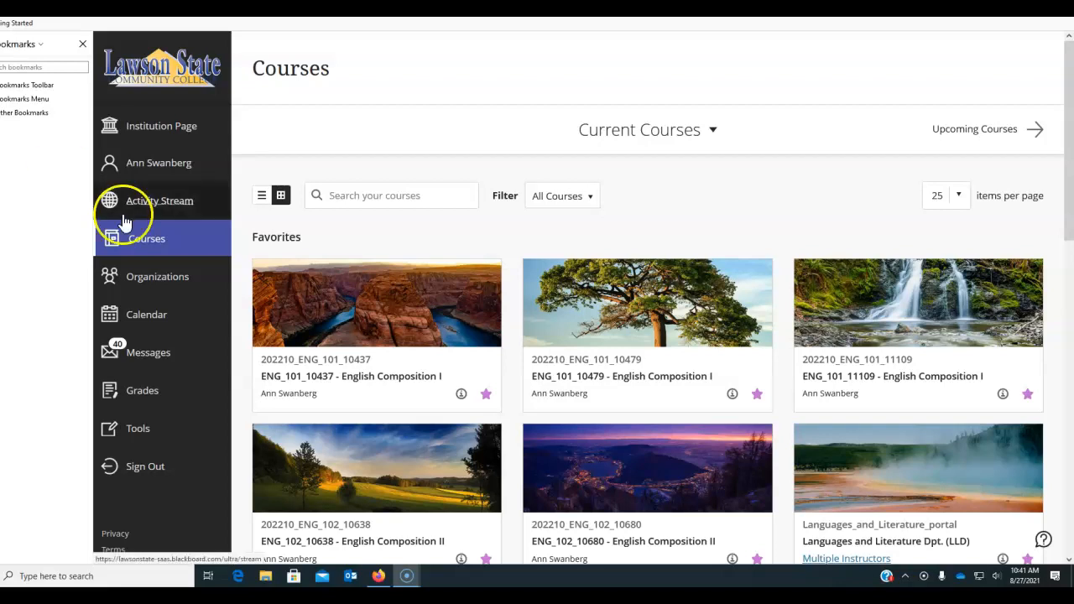
mouse_move(747, 392)
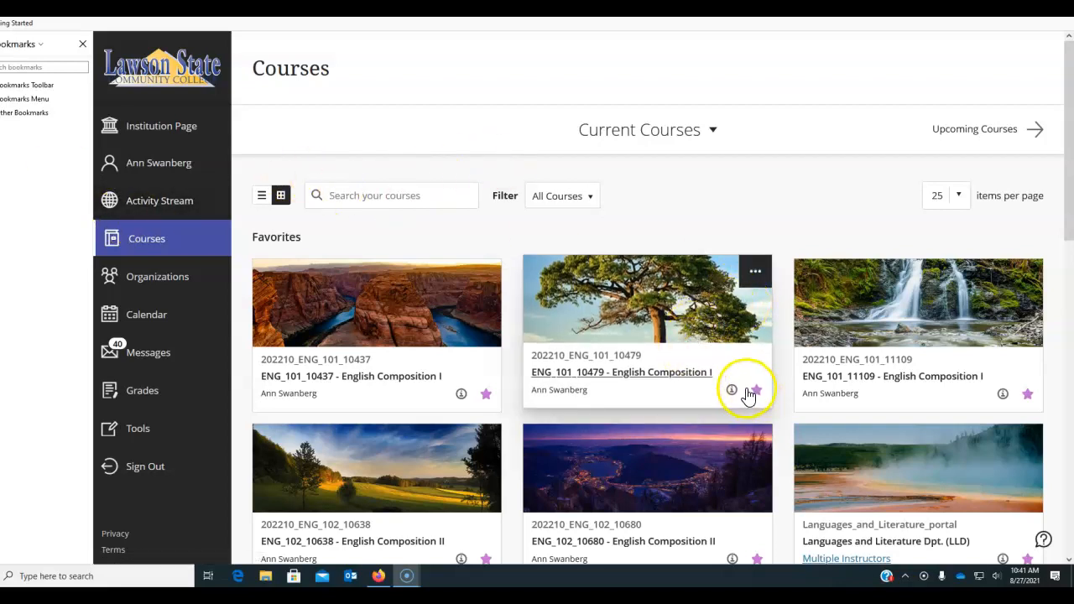
mouse_move(1023, 378)
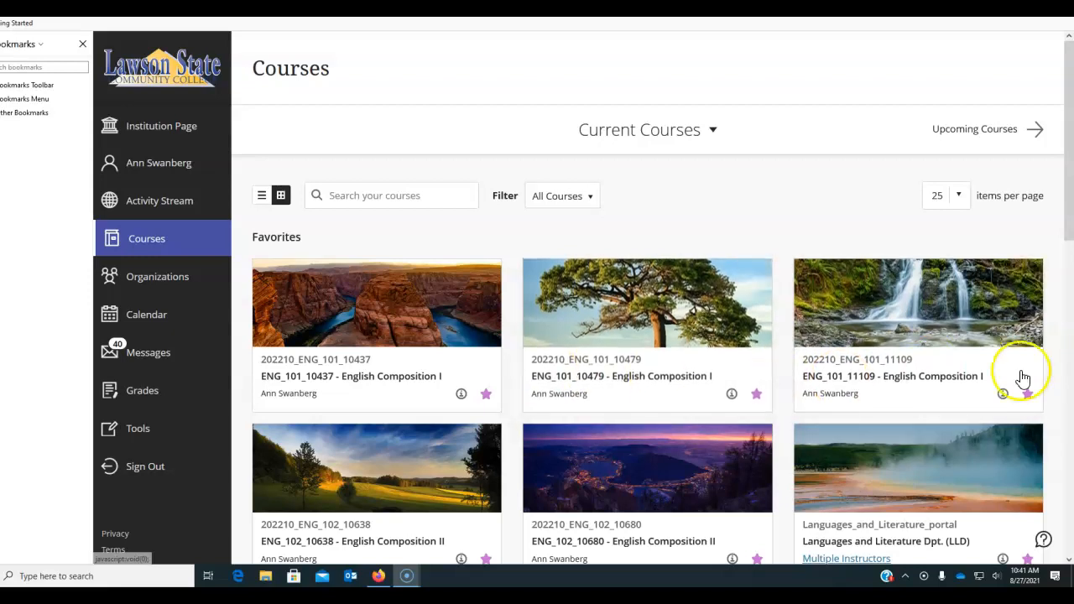
mouse_move(316, 275)
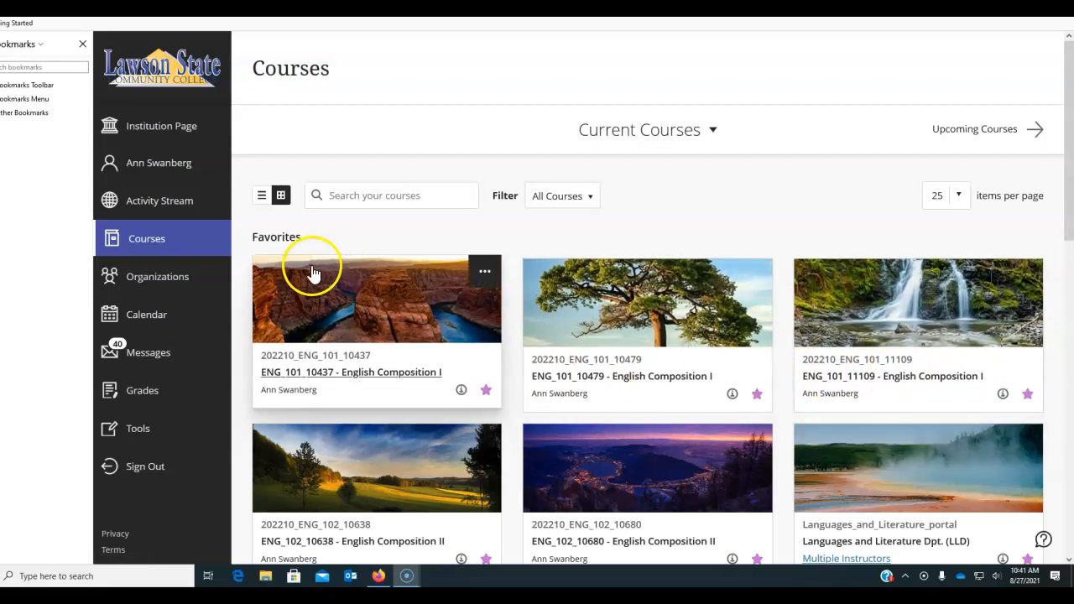
mouse_move(176, 210)
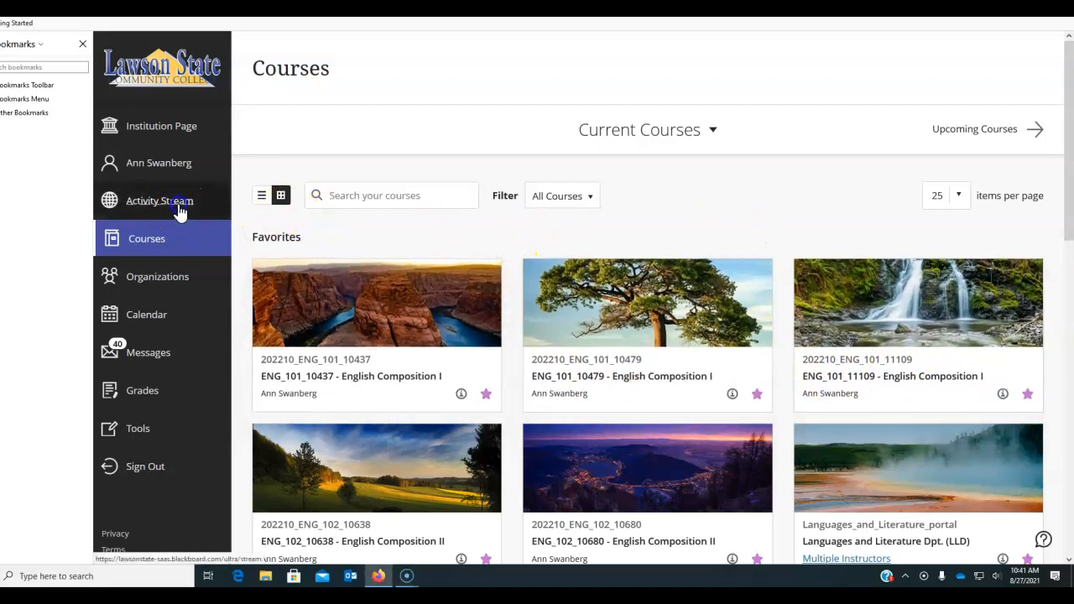
- Check the recent Activity stream, then return to the list of current courses
left_click(158, 201)
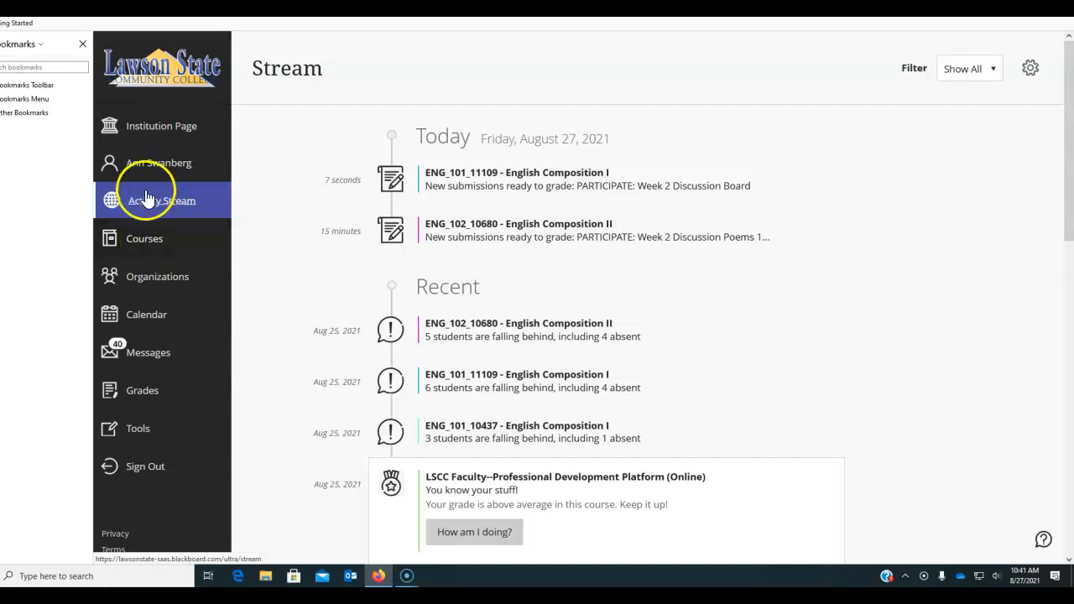
mouse_move(144, 244)
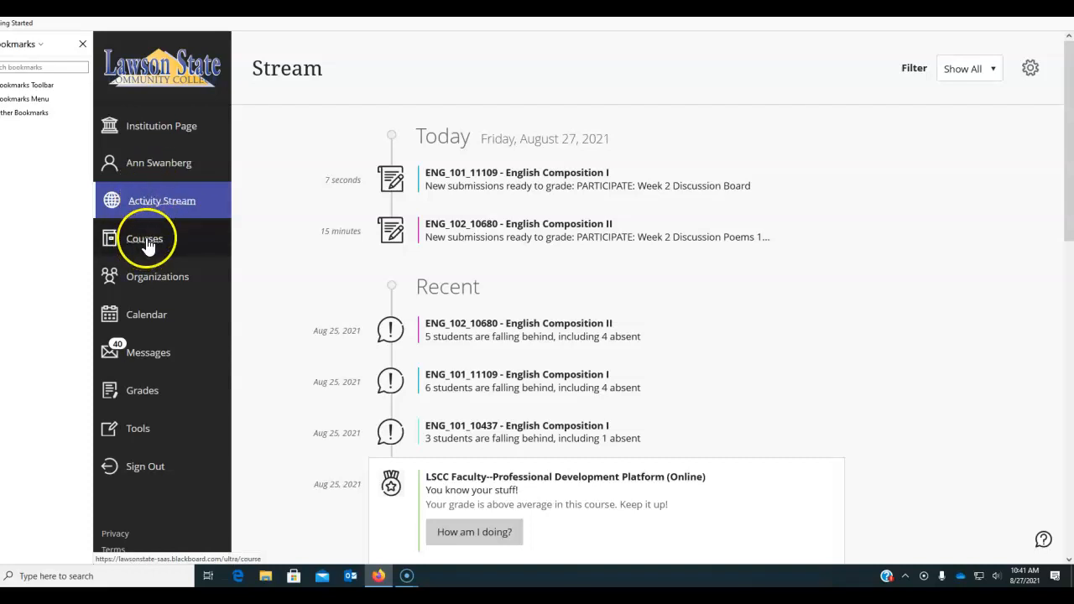
left_click(144, 239)
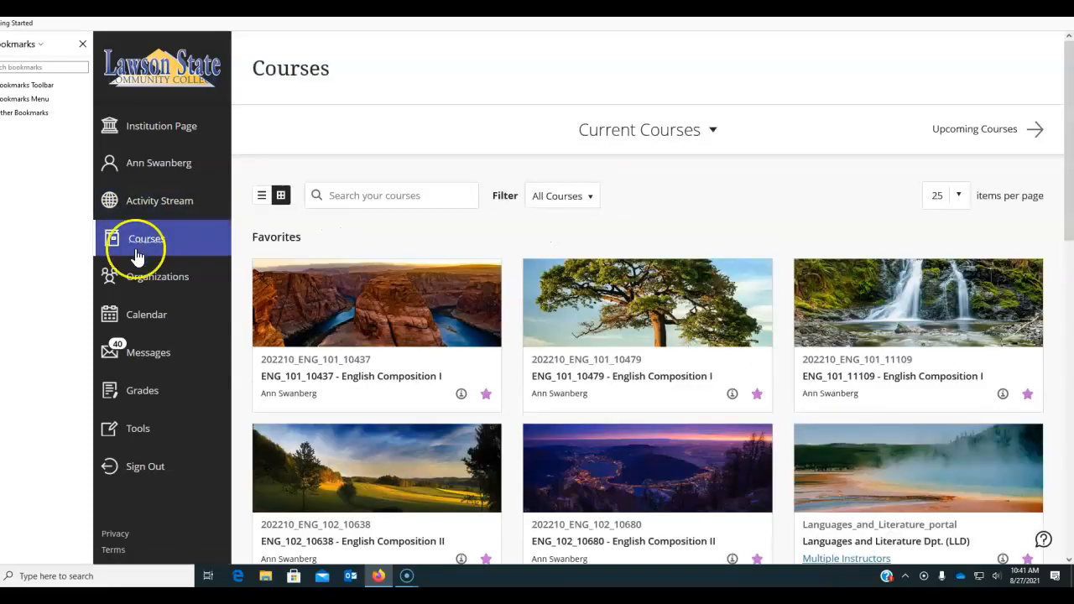
mouse_move(470, 363)
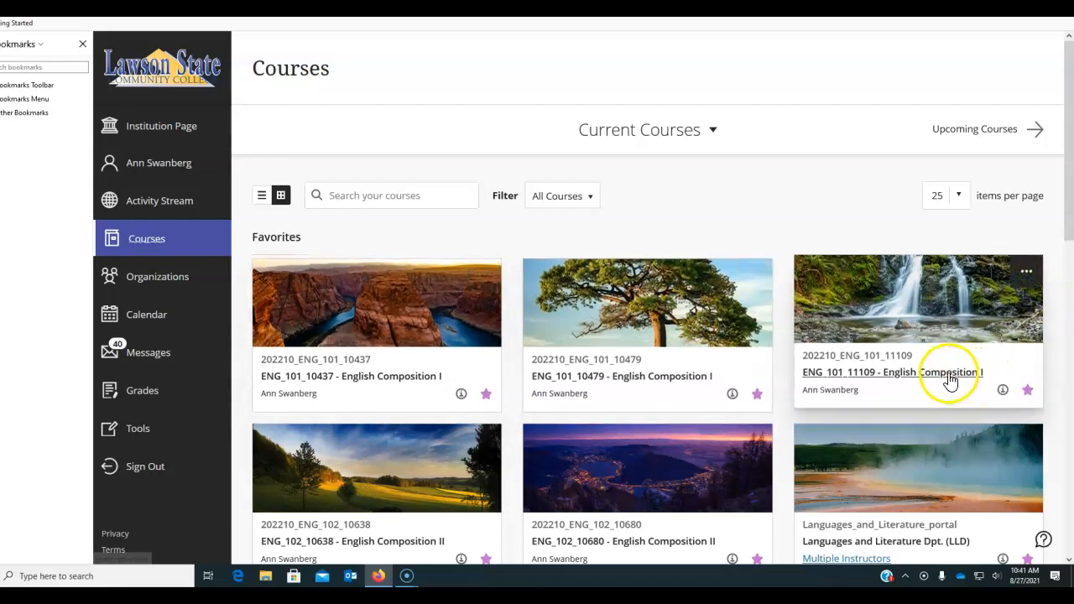
- Enter the ENG_101_11109 English Composition I course and bring up its five posted announcements
left_click(892, 372)
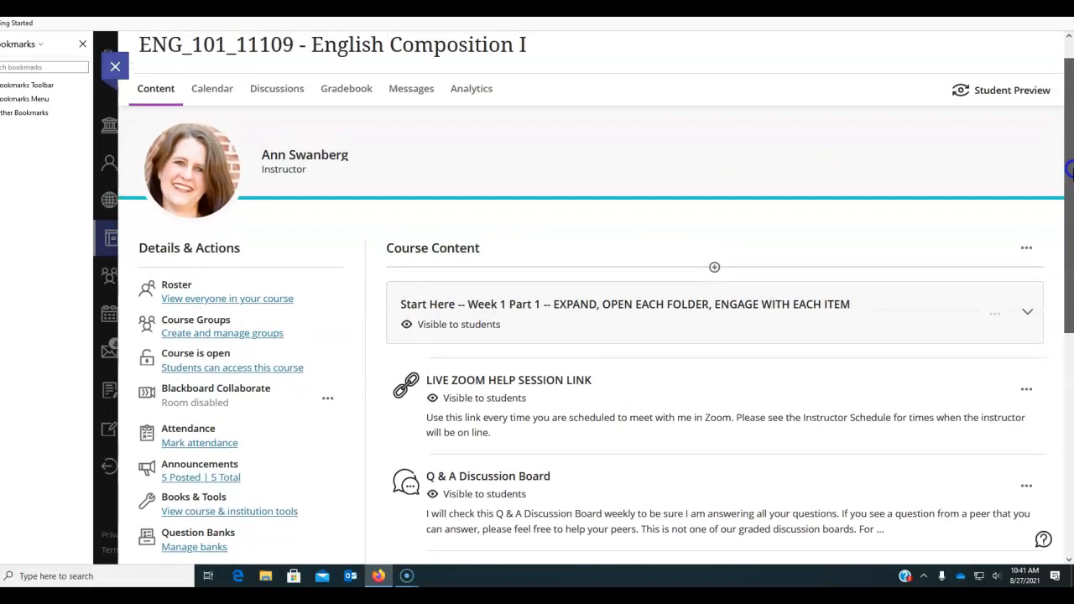
scroll("down", 3)
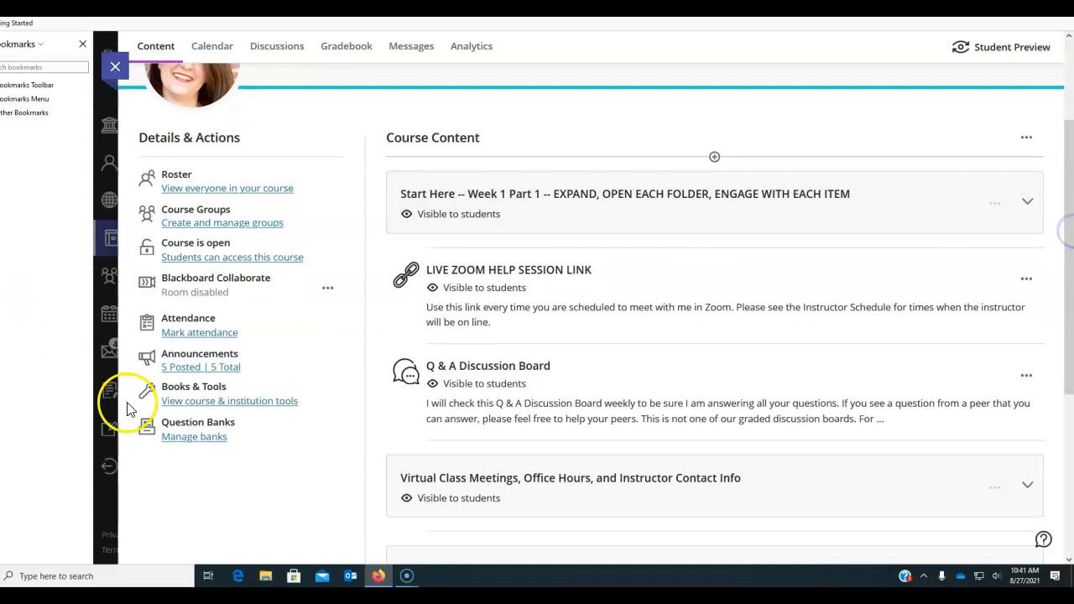
left_click(201, 366)
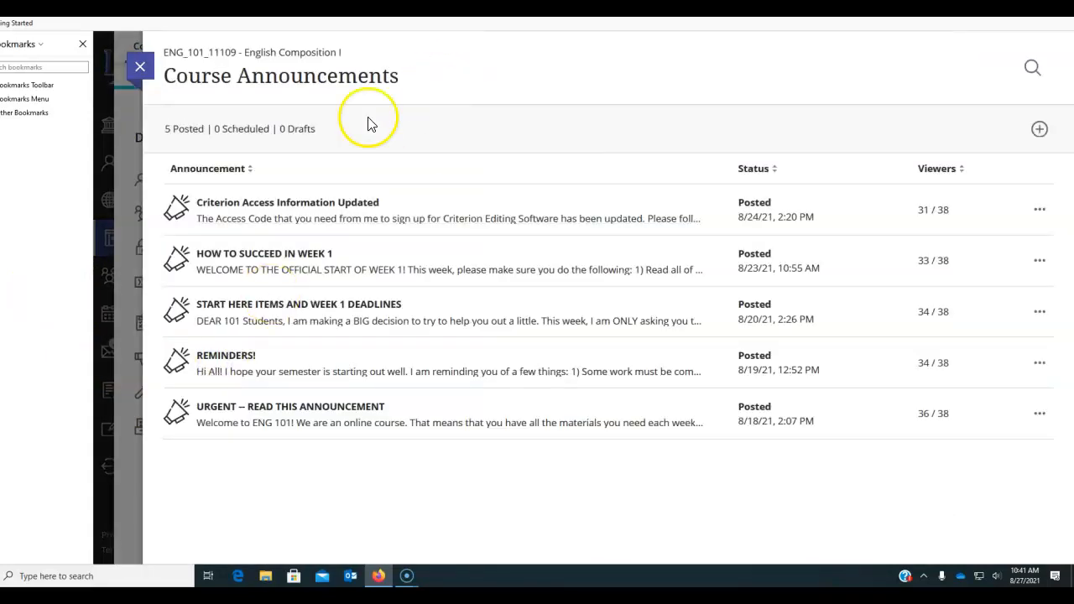
mouse_move(276, 226)
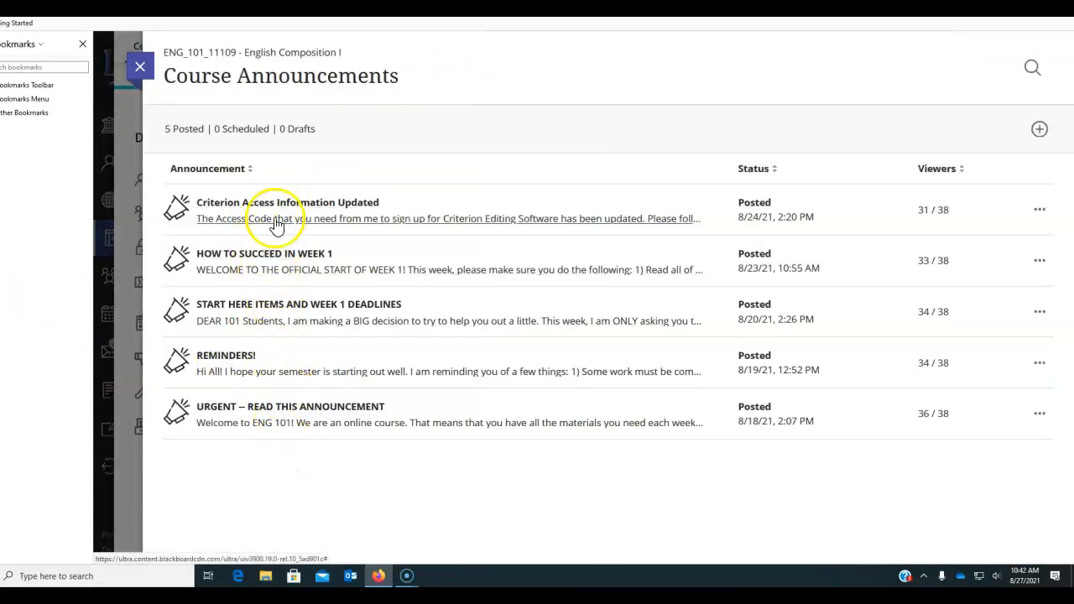
mouse_move(289, 275)
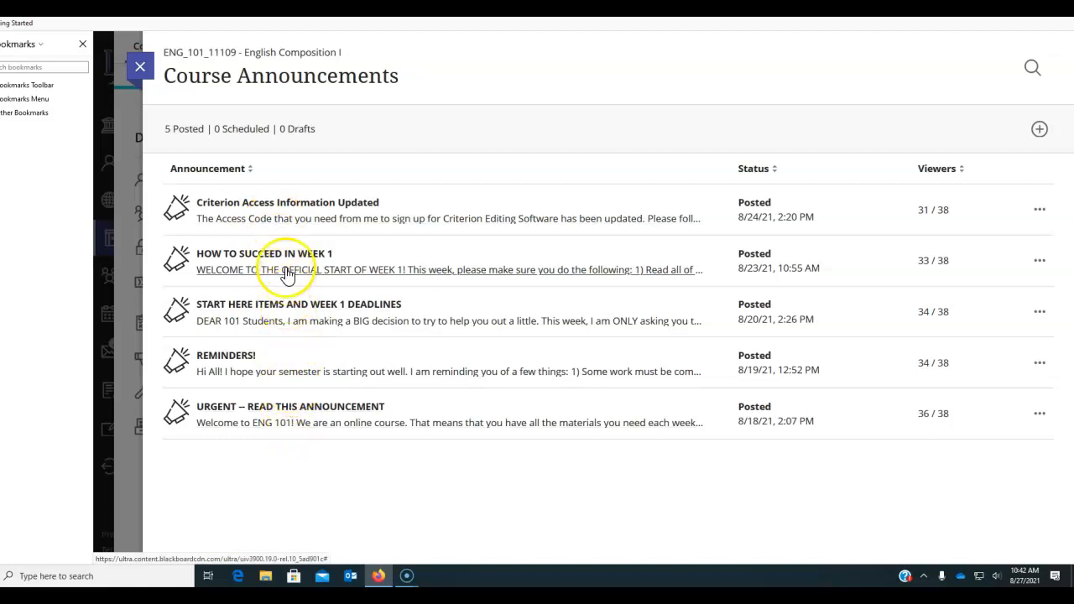
mouse_move(259, 211)
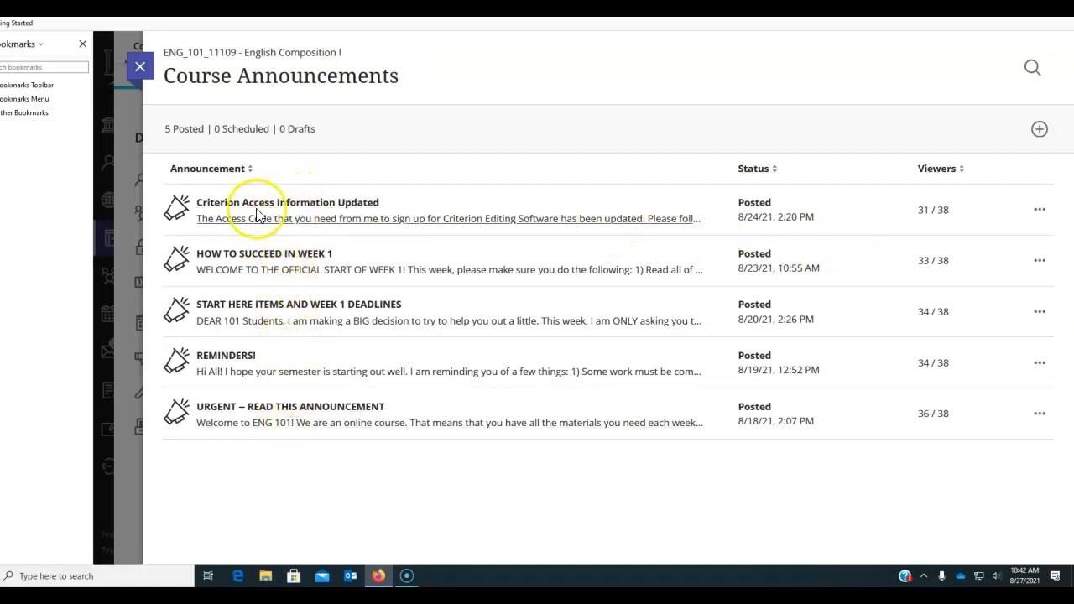
mouse_move(443, 299)
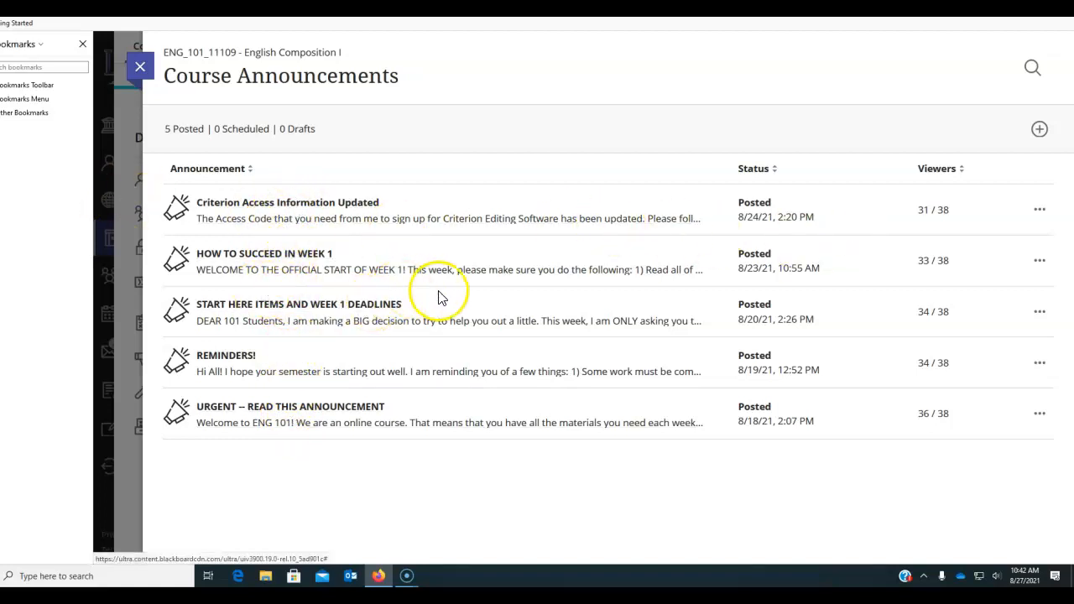
mouse_move(272, 277)
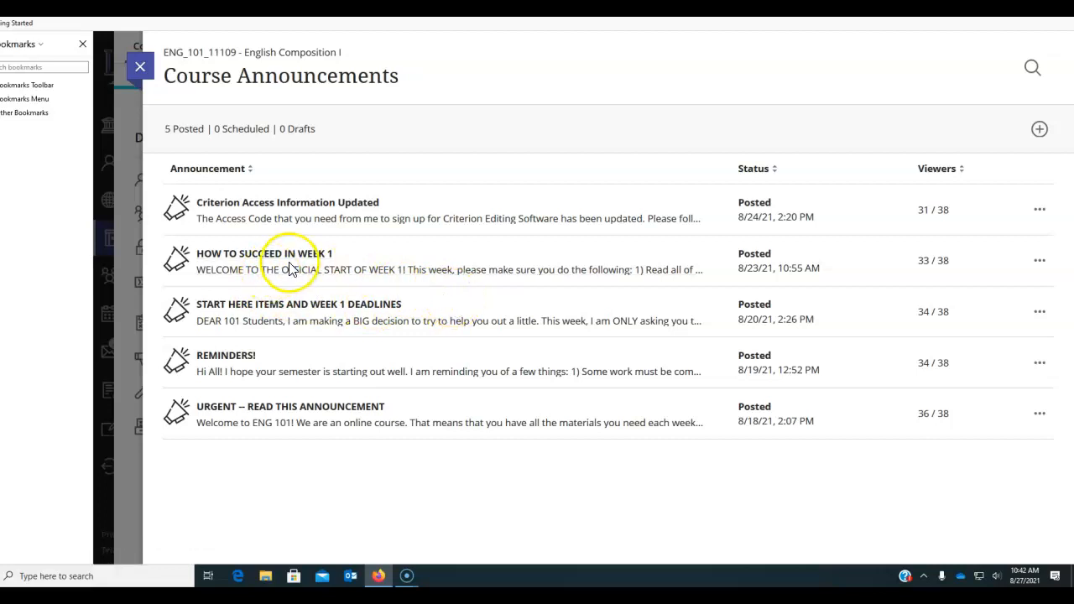
mouse_move(453, 255)
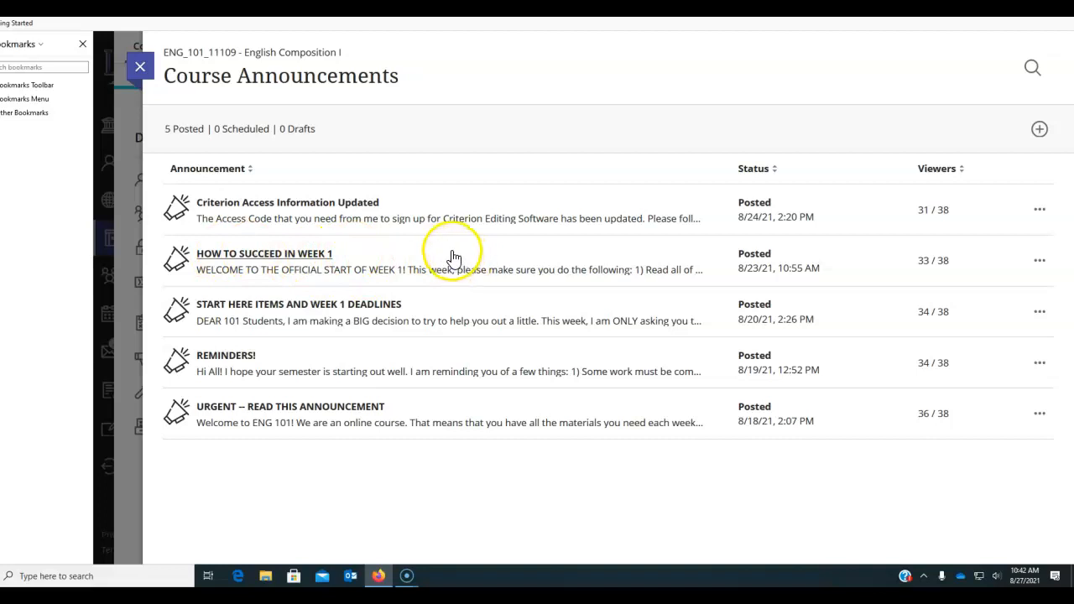
mouse_move(394, 275)
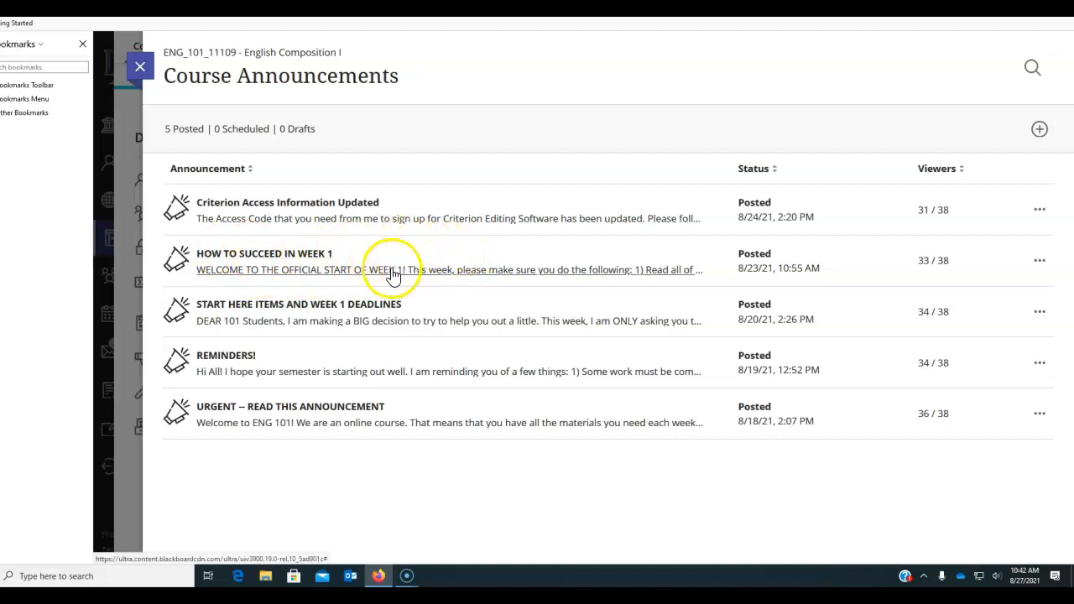
mouse_move(239, 153)
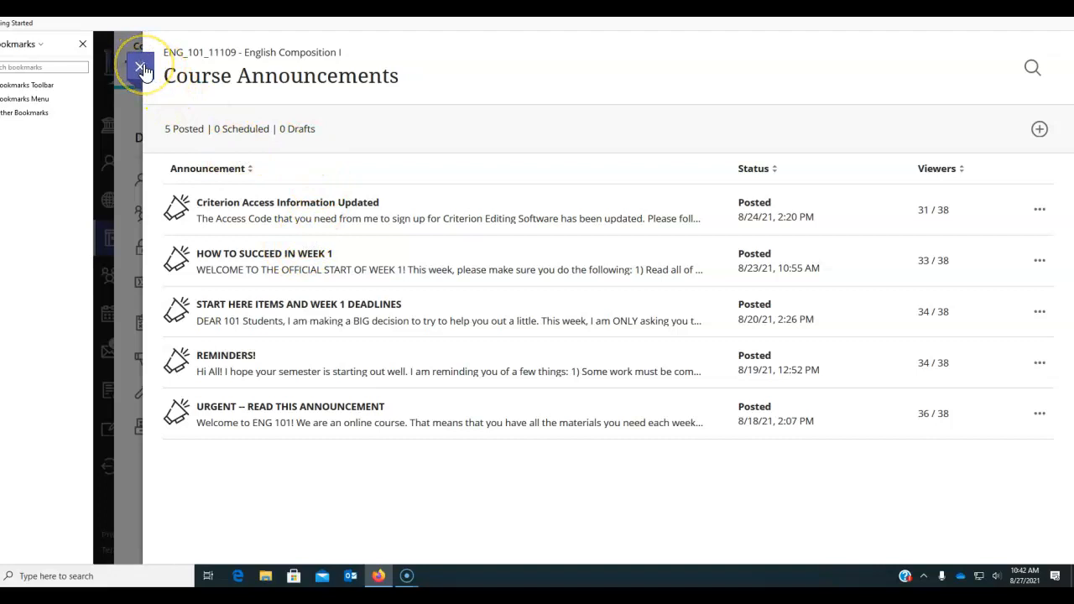
mouse_move(242, 201)
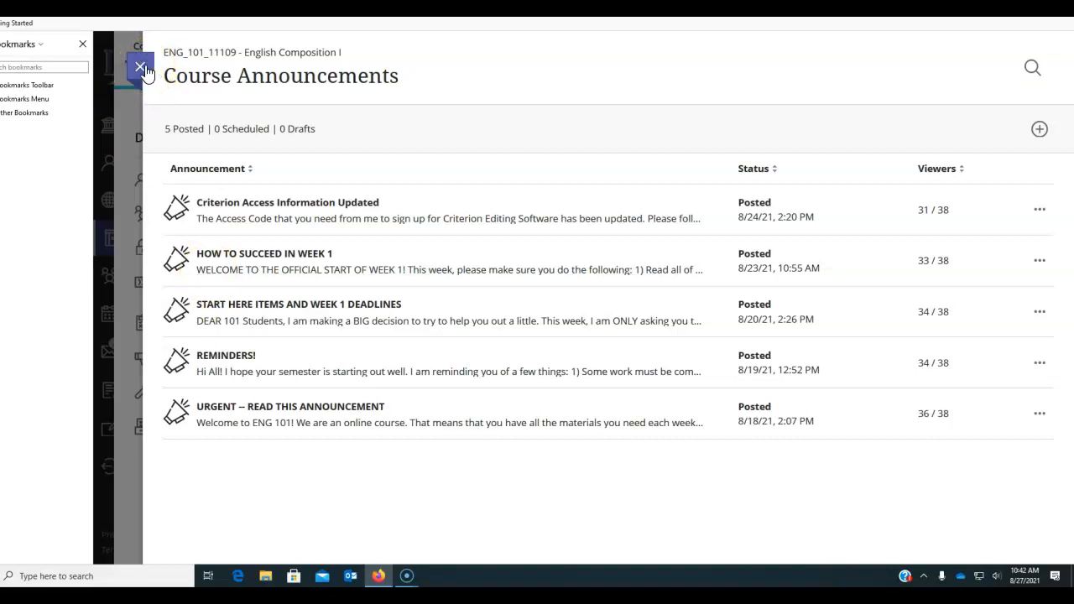
left_click(139, 67)
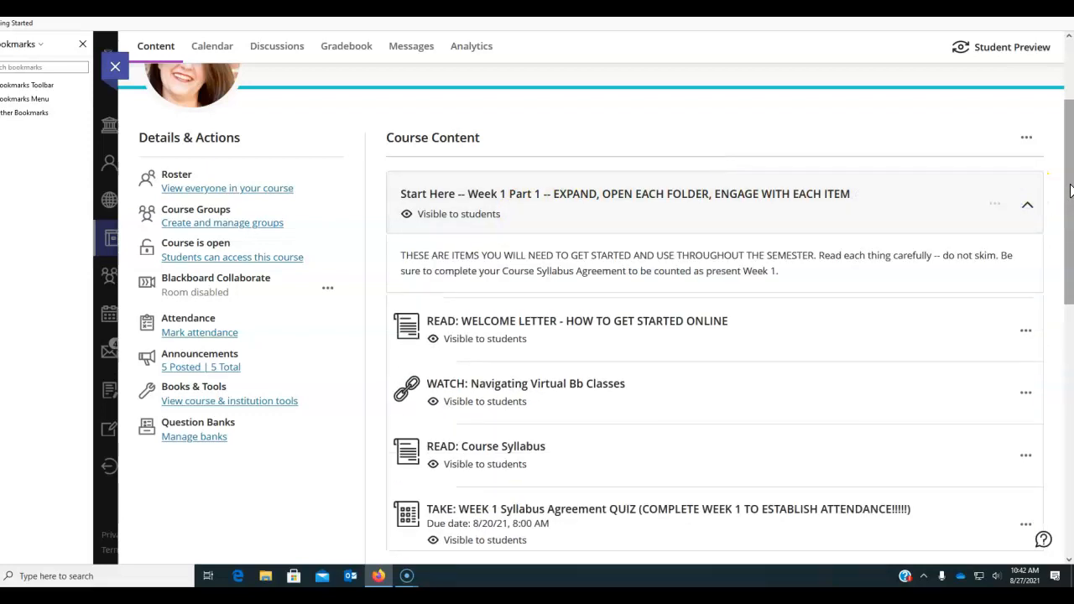
scroll("down", 3)
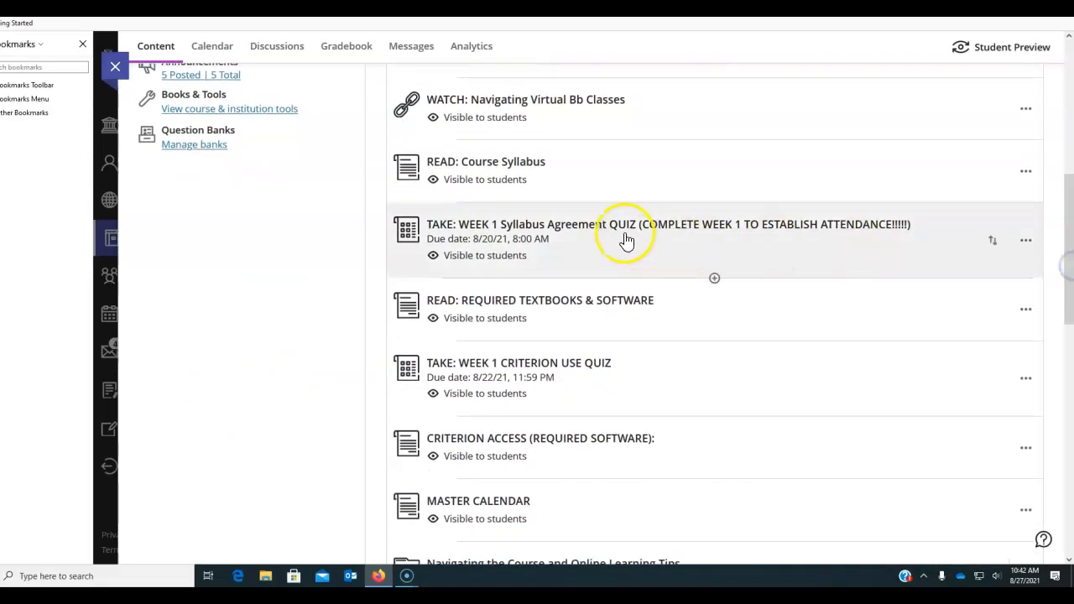
mouse_move(859, 373)
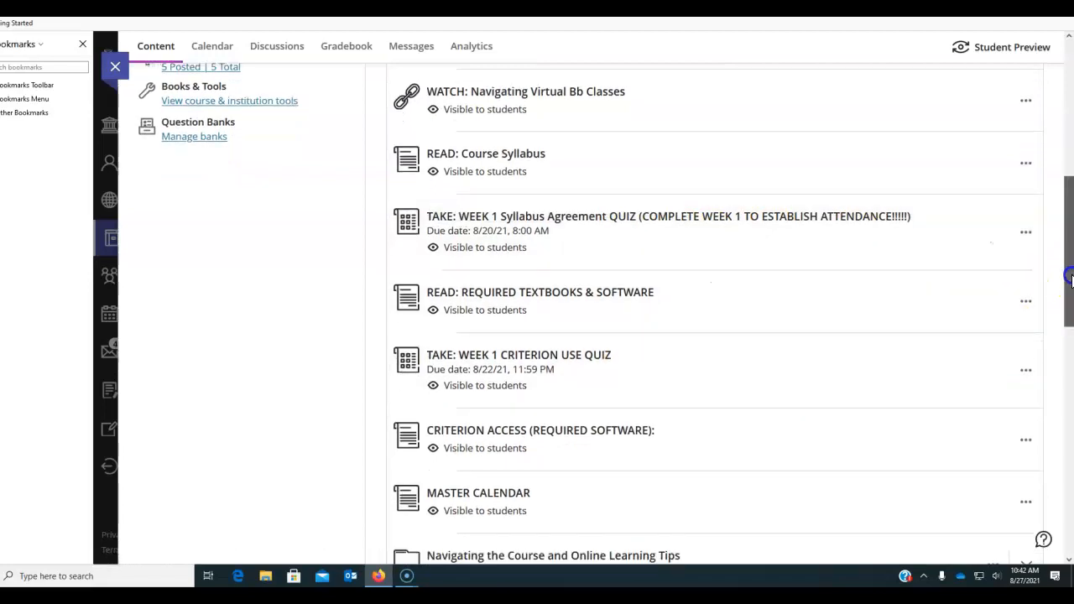
scroll("down", 3)
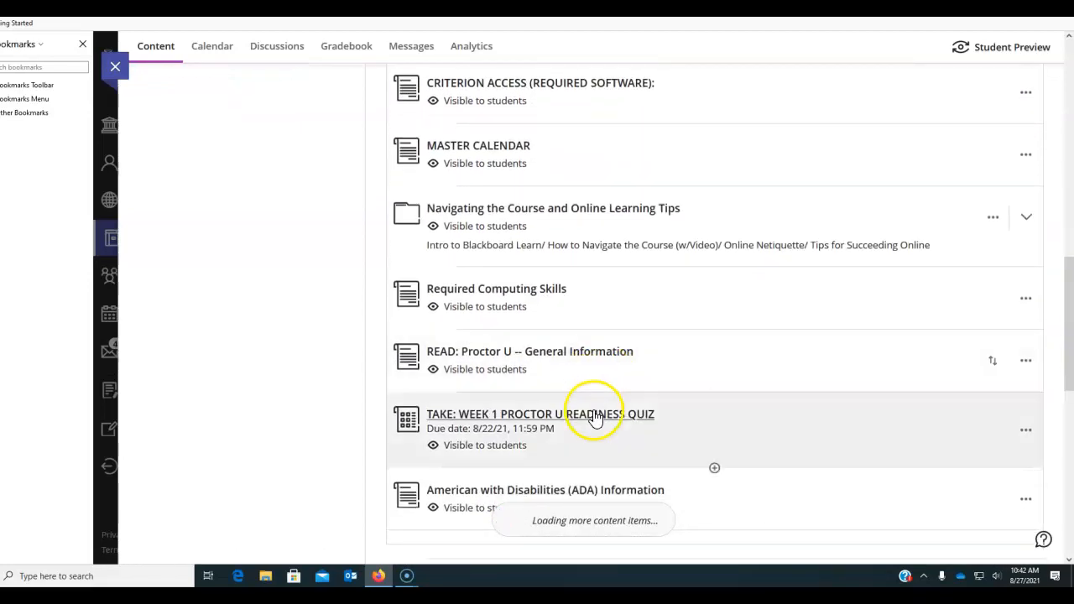
scroll("up", 3)
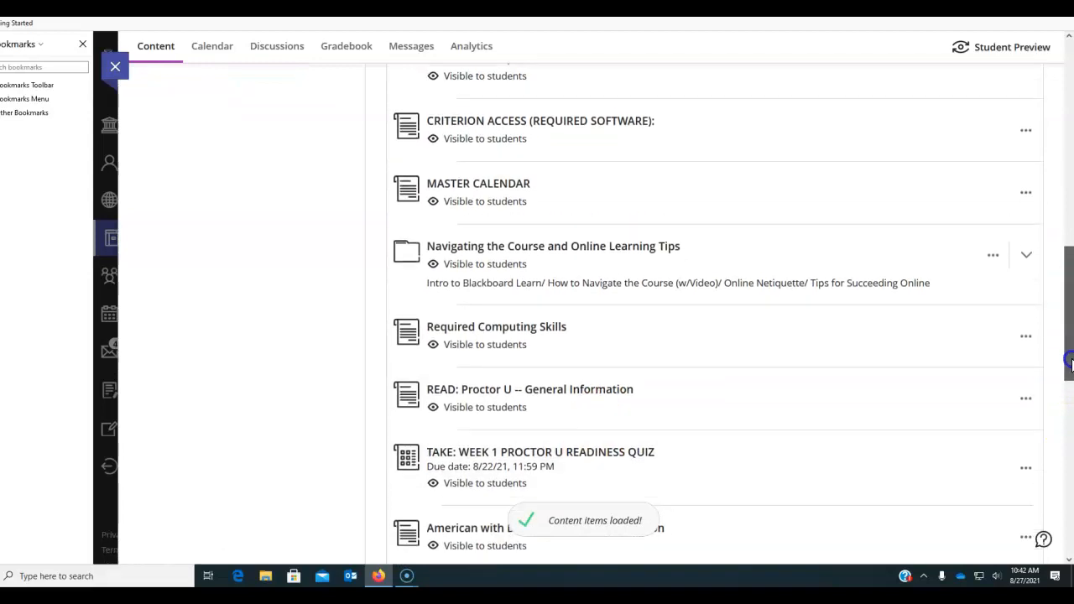
scroll("up", 3)
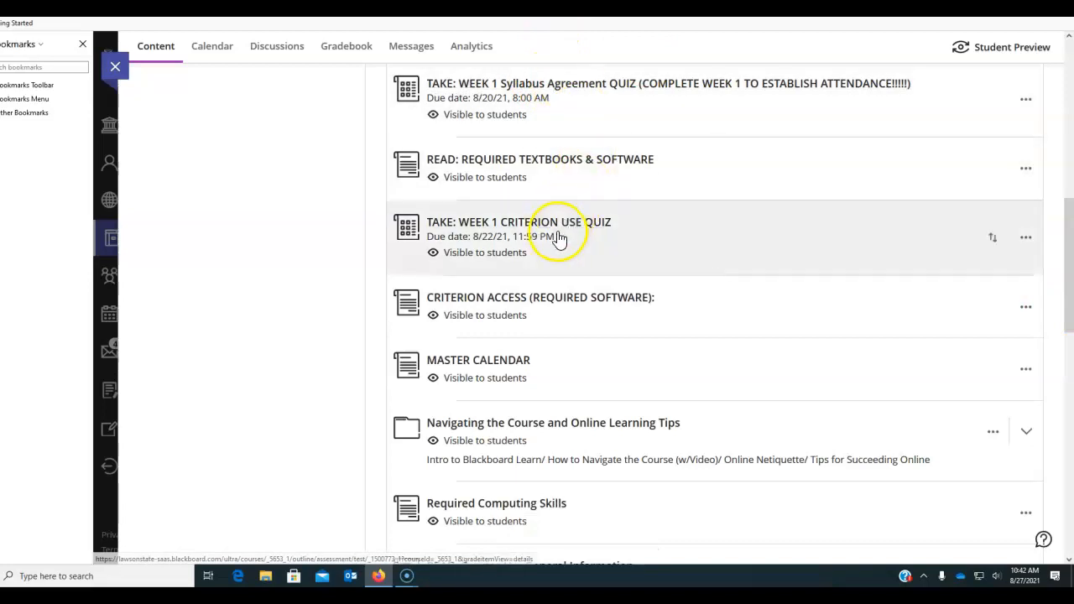
scroll("down", 3)
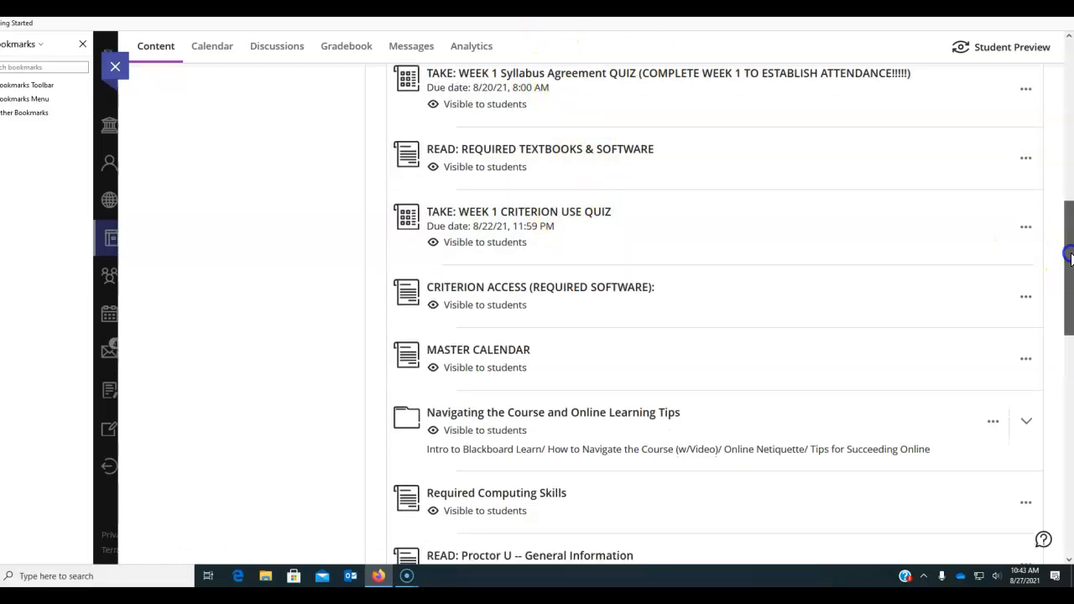
scroll("down", 3)
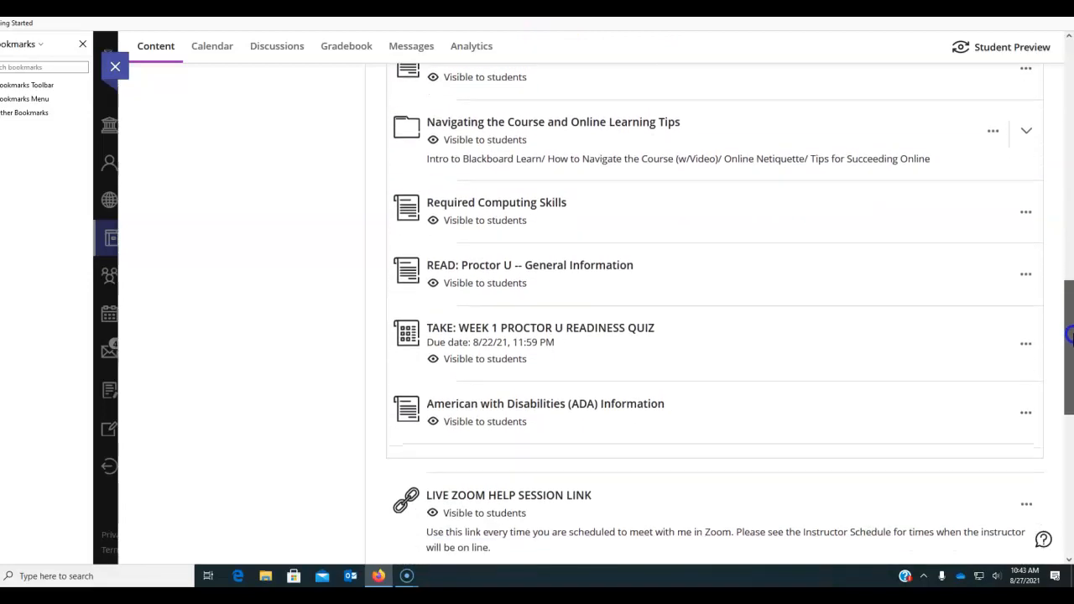
scroll("up", 3)
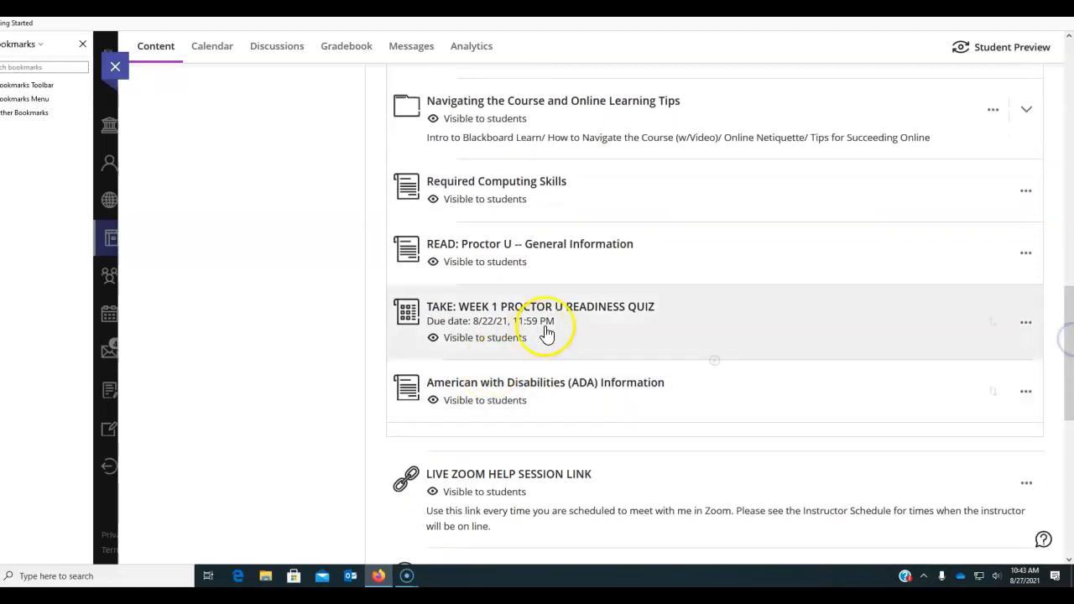
mouse_move(772, 242)
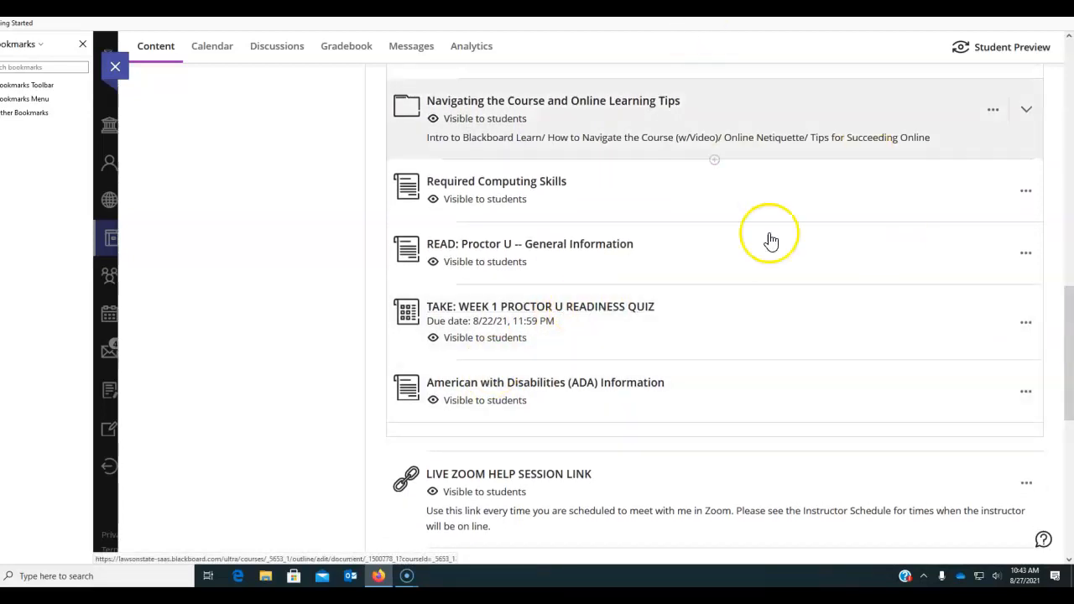
scroll("up", 3)
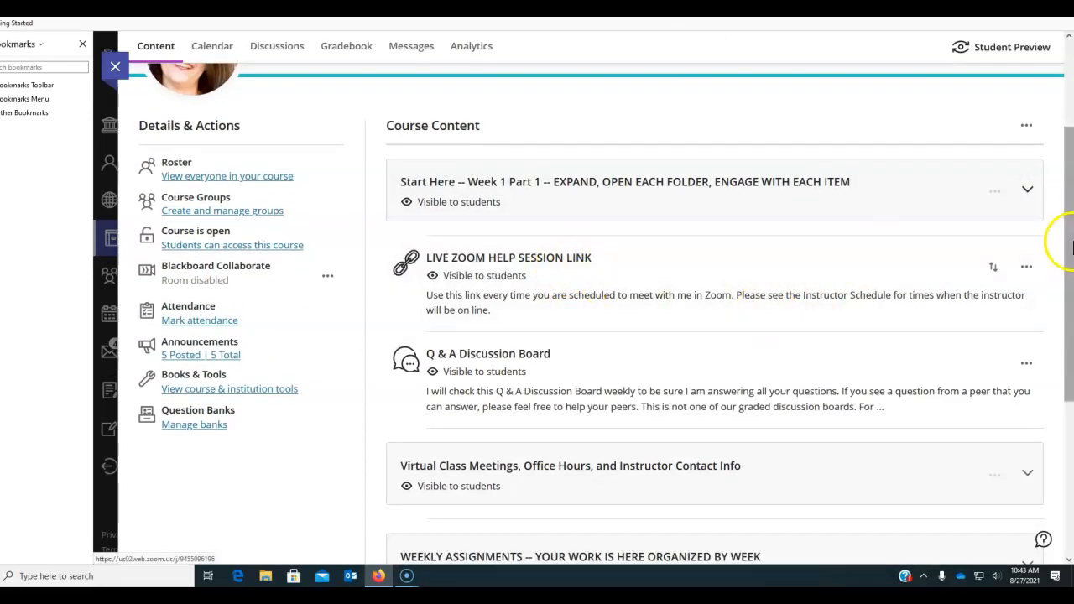
scroll("down", 3)
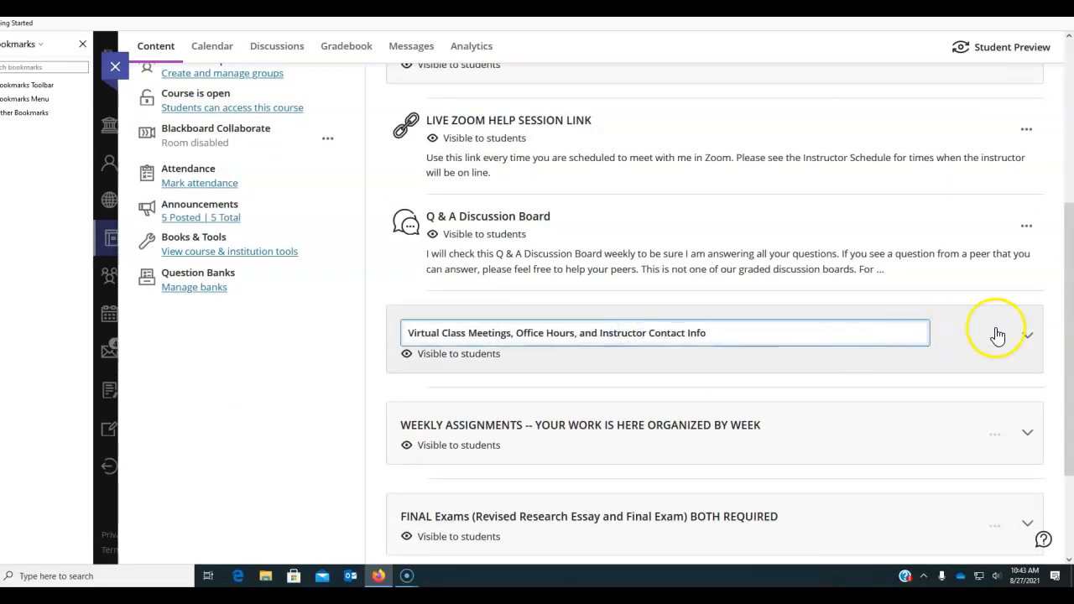
- Expand Virtual Class Meetings and view the Instructor Office Hours & Contact Info page
left_click(1027, 332)
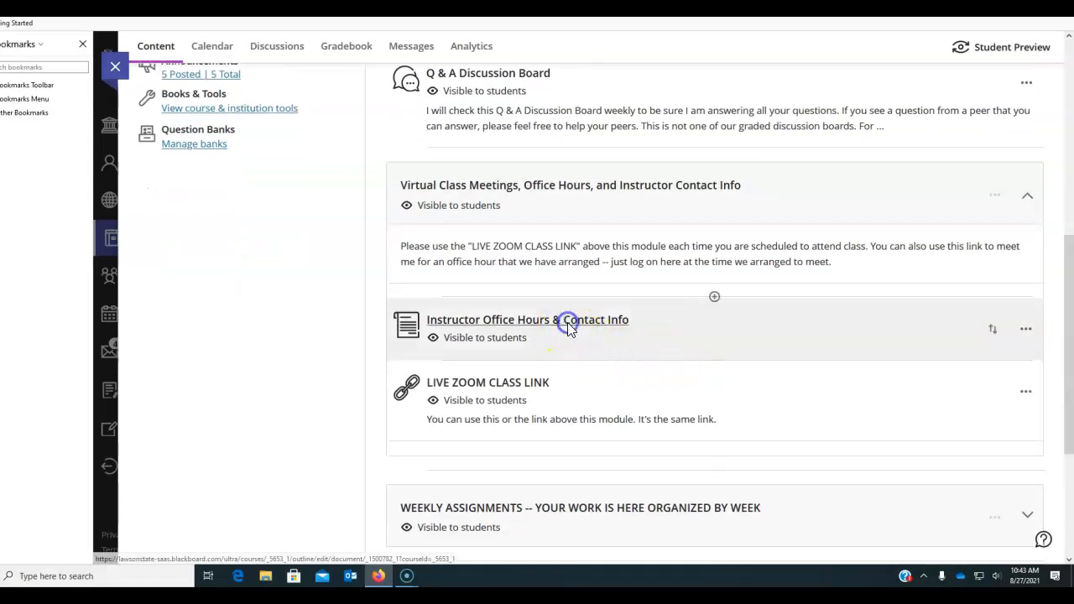
left_click(526, 319)
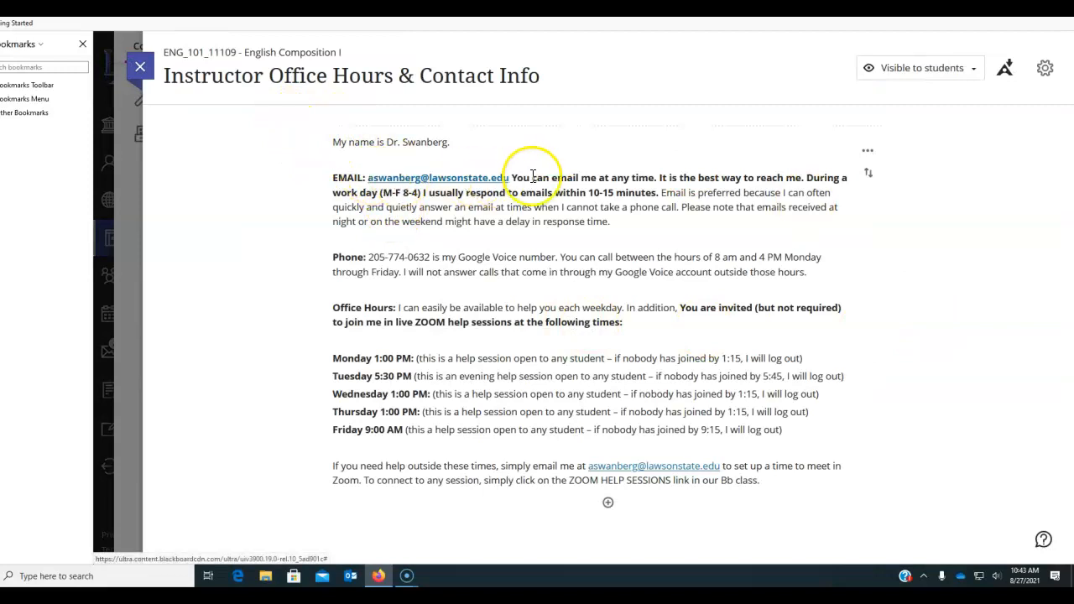
mouse_move(507, 181)
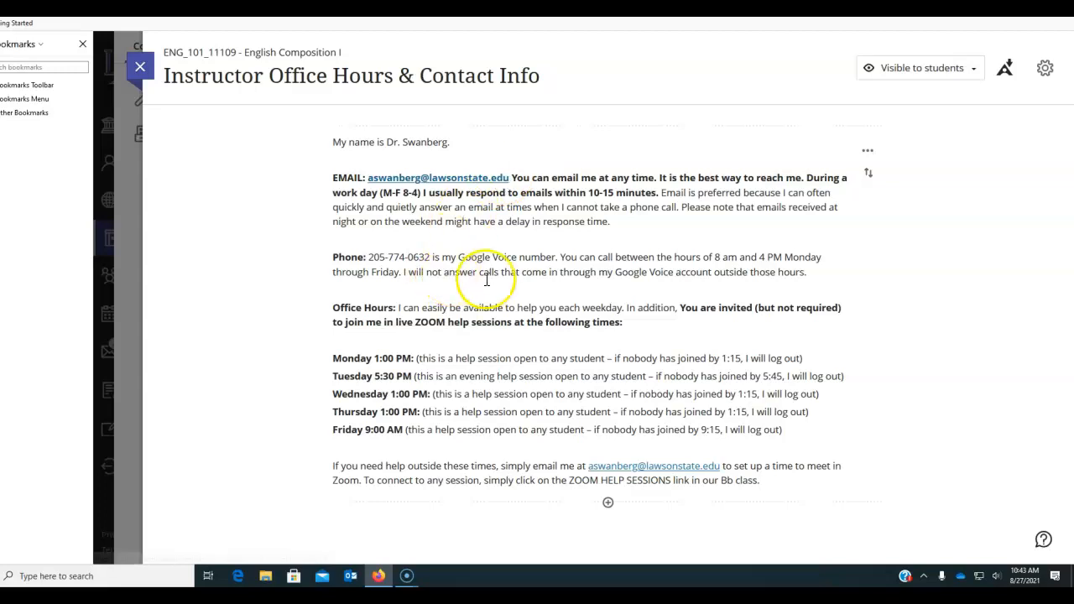
mouse_move(389, 297)
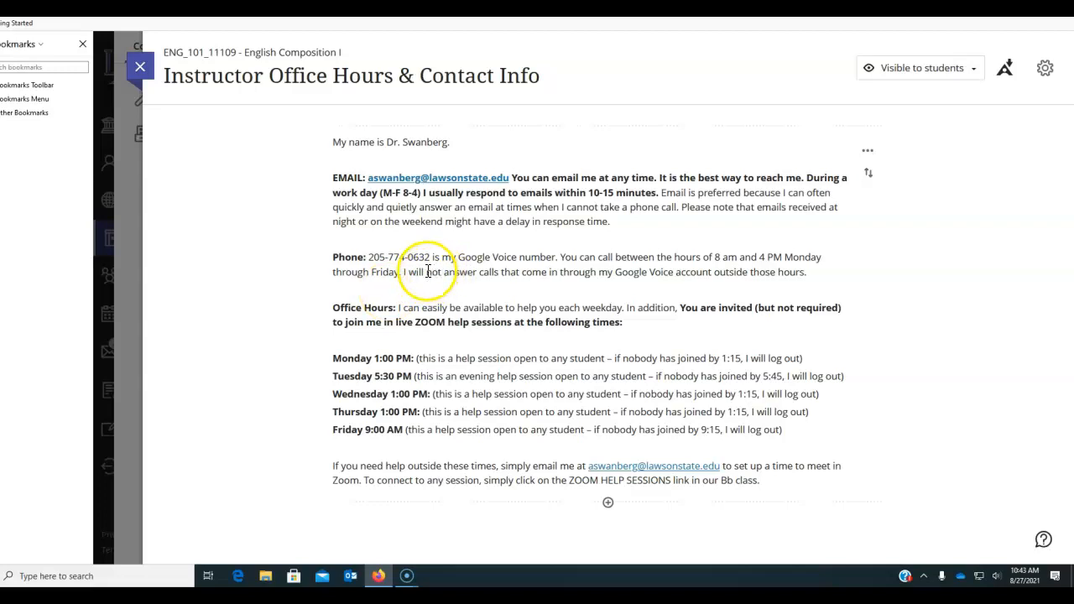
mouse_move(475, 296)
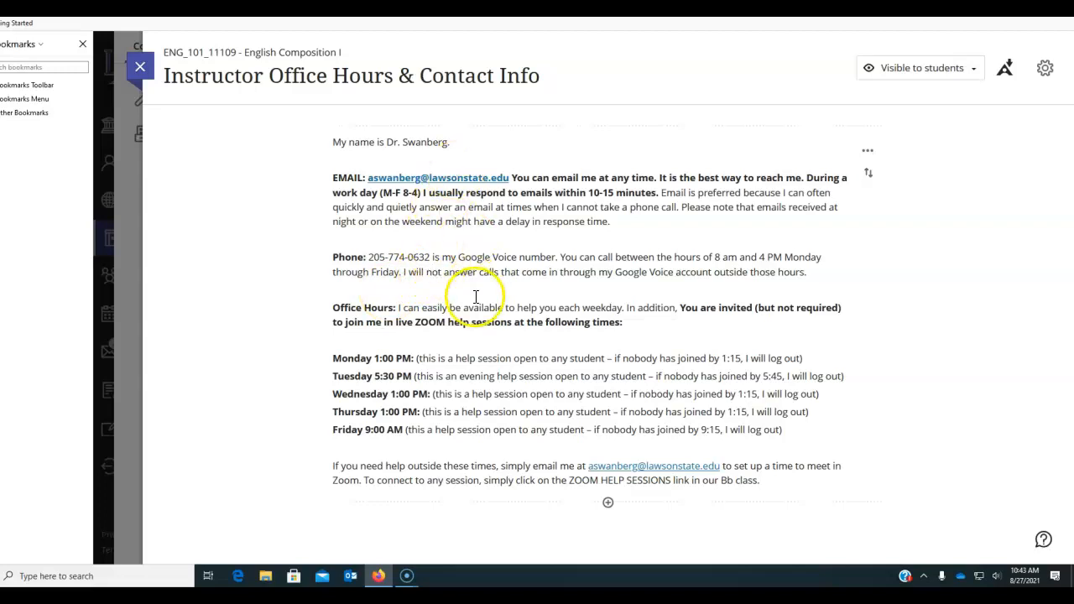
mouse_move(456, 281)
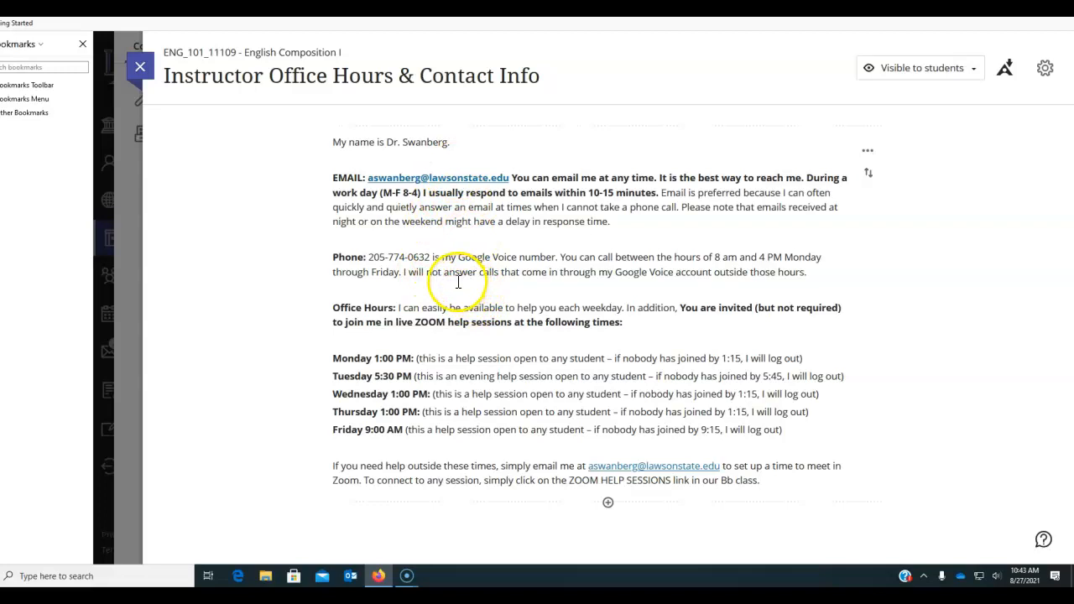
mouse_move(449, 266)
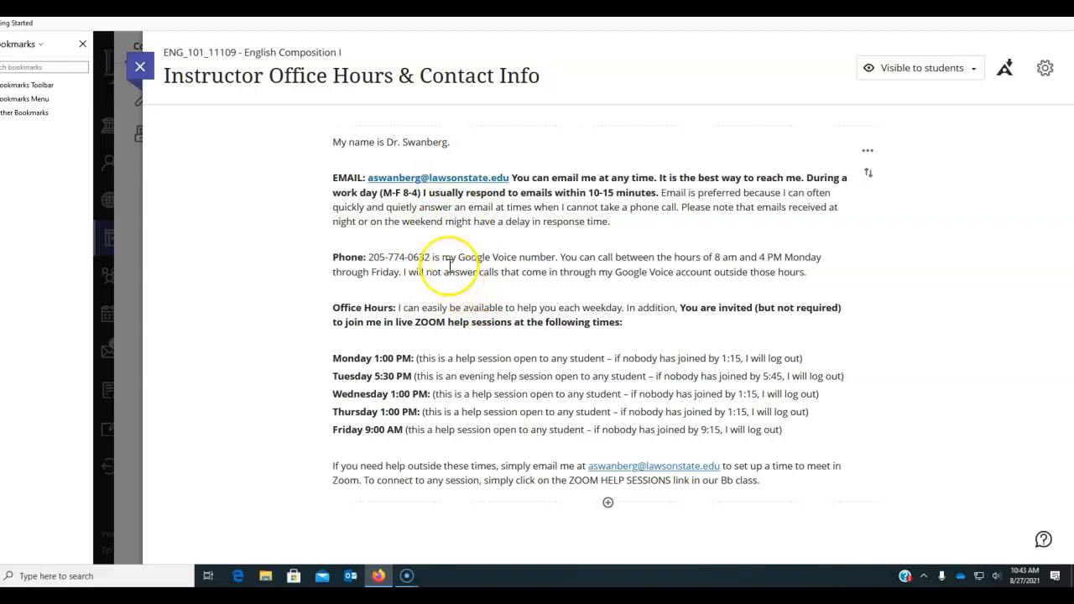
mouse_move(440, 259)
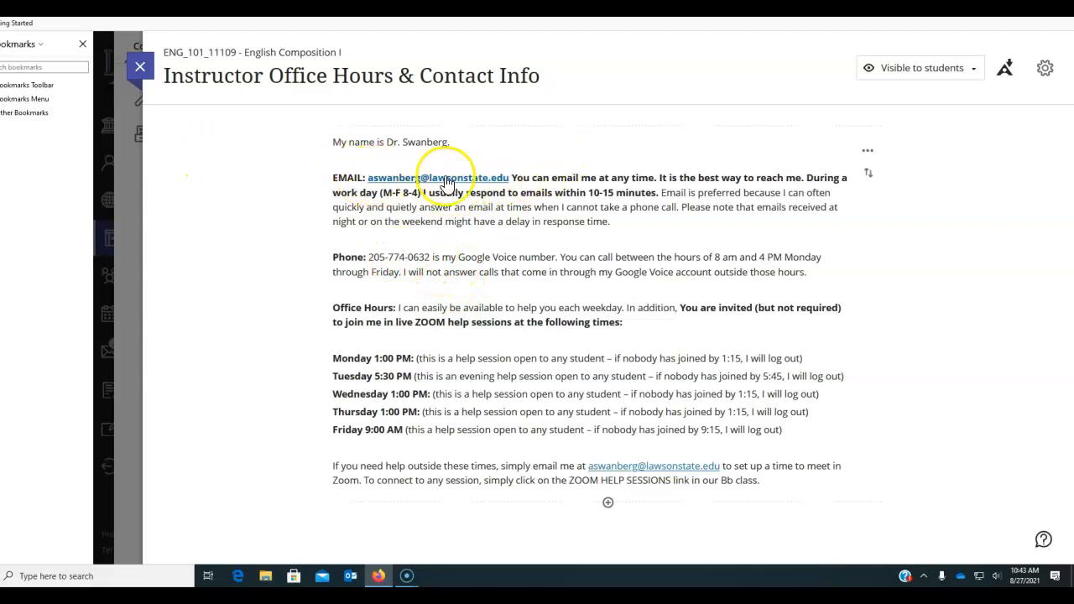
mouse_move(495, 178)
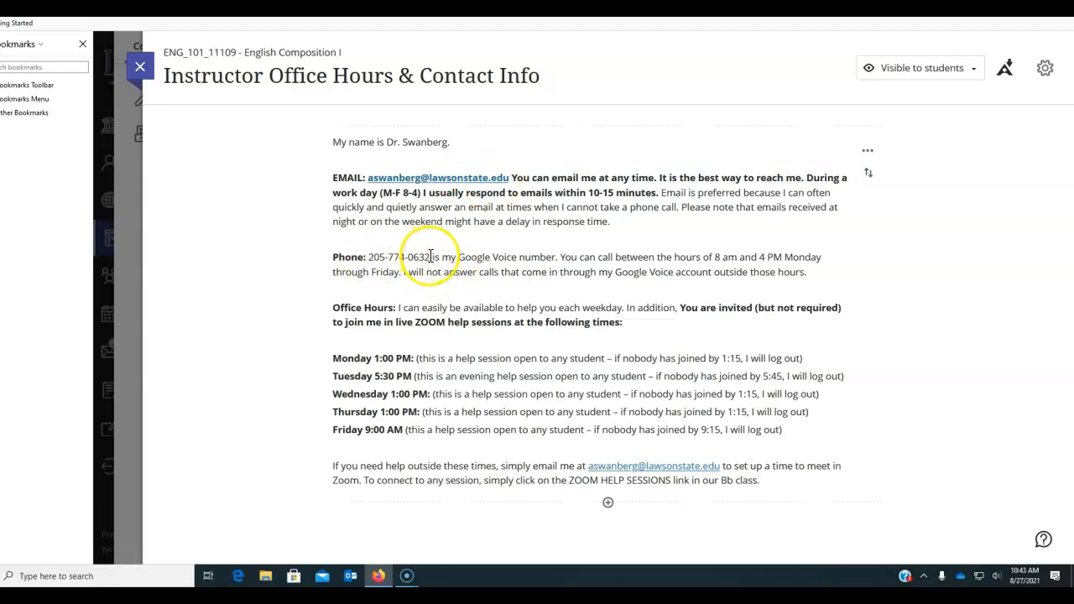
mouse_move(607, 248)
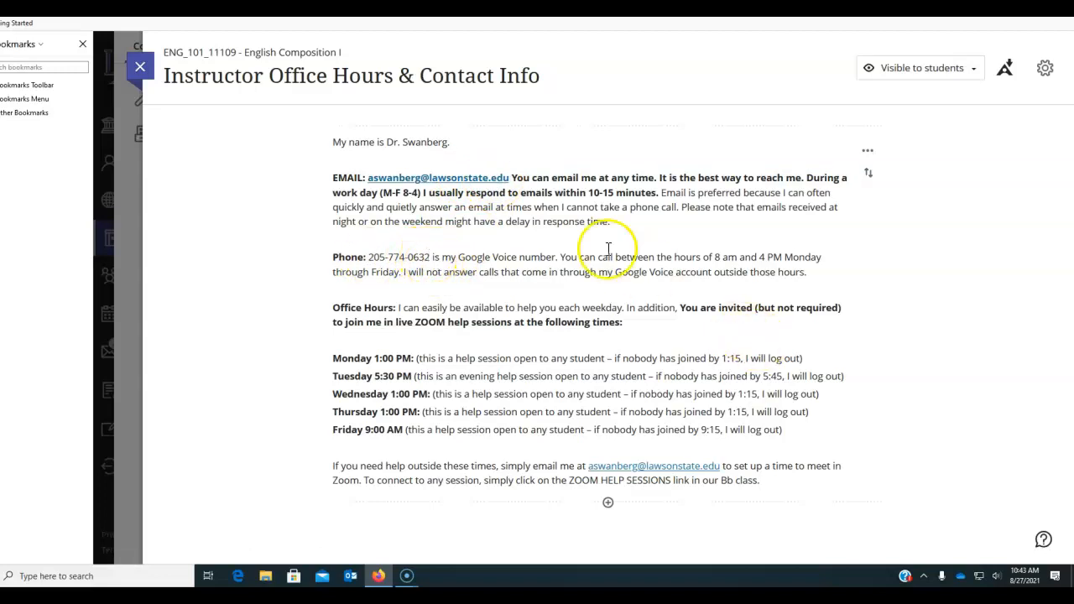
mouse_move(503, 183)
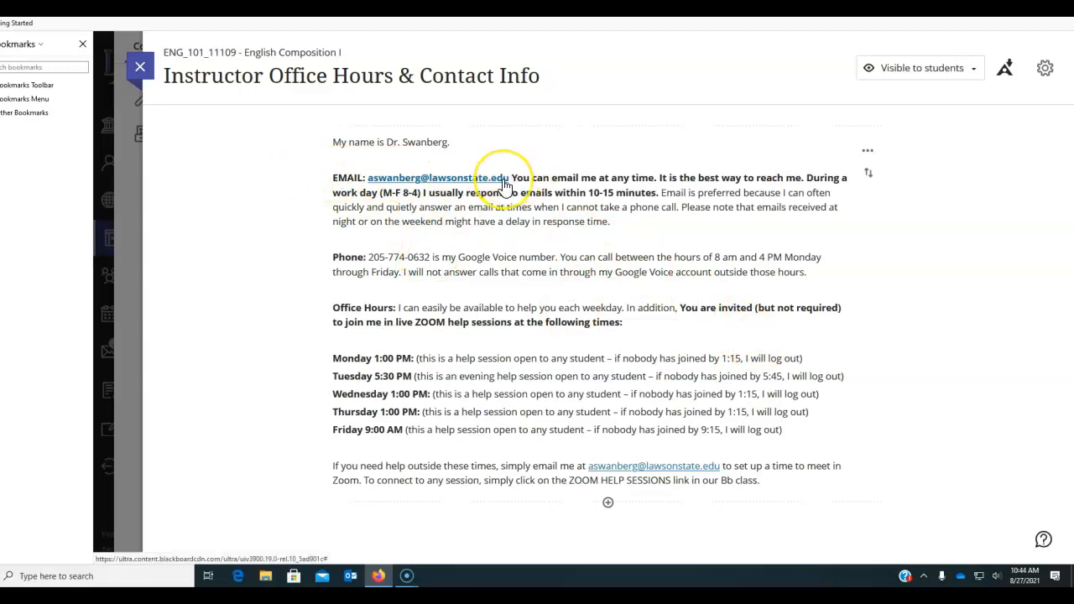
mouse_move(490, 379)
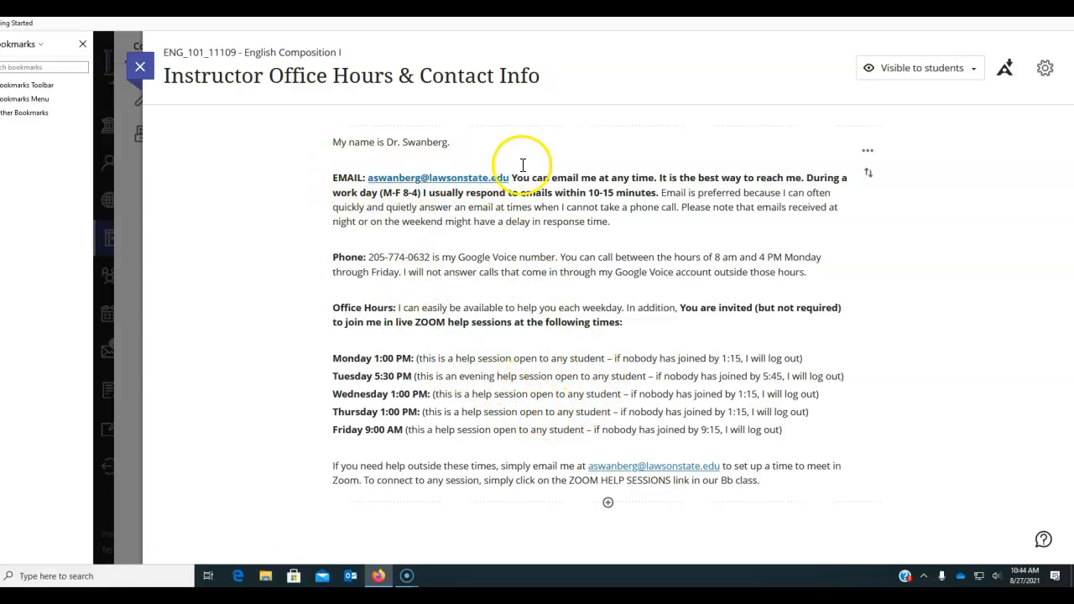
mouse_move(445, 276)
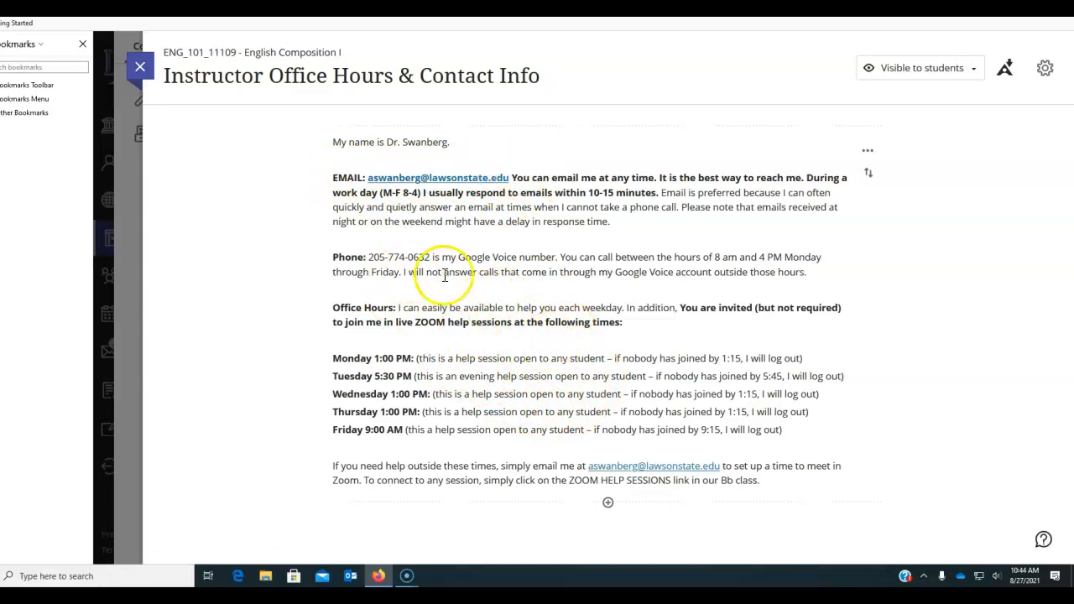
mouse_move(855, 390)
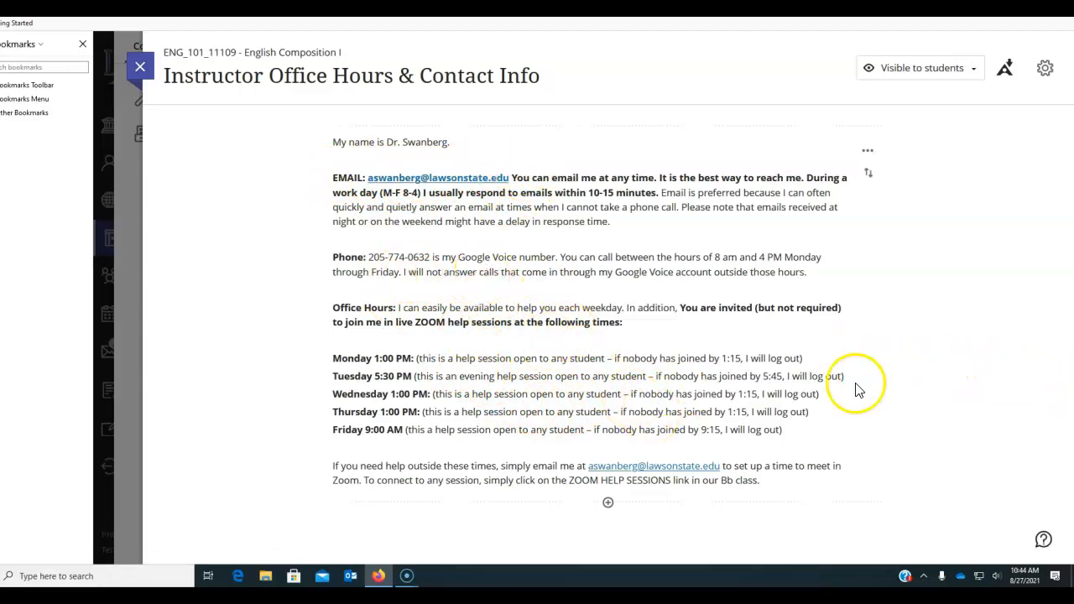
mouse_move(343, 361)
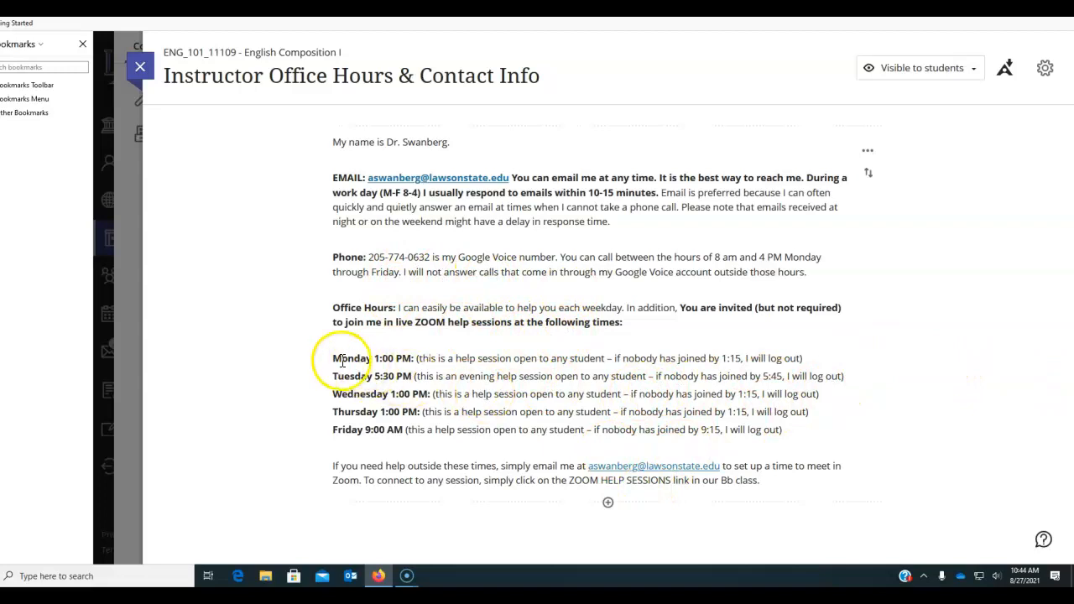
mouse_move(423, 552)
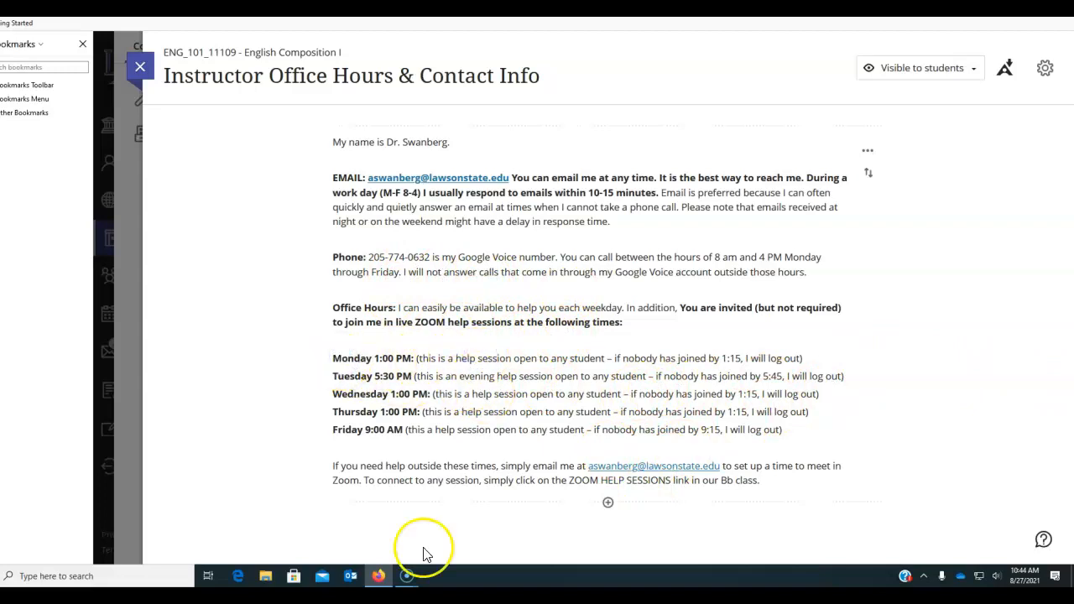
mouse_move(450, 355)
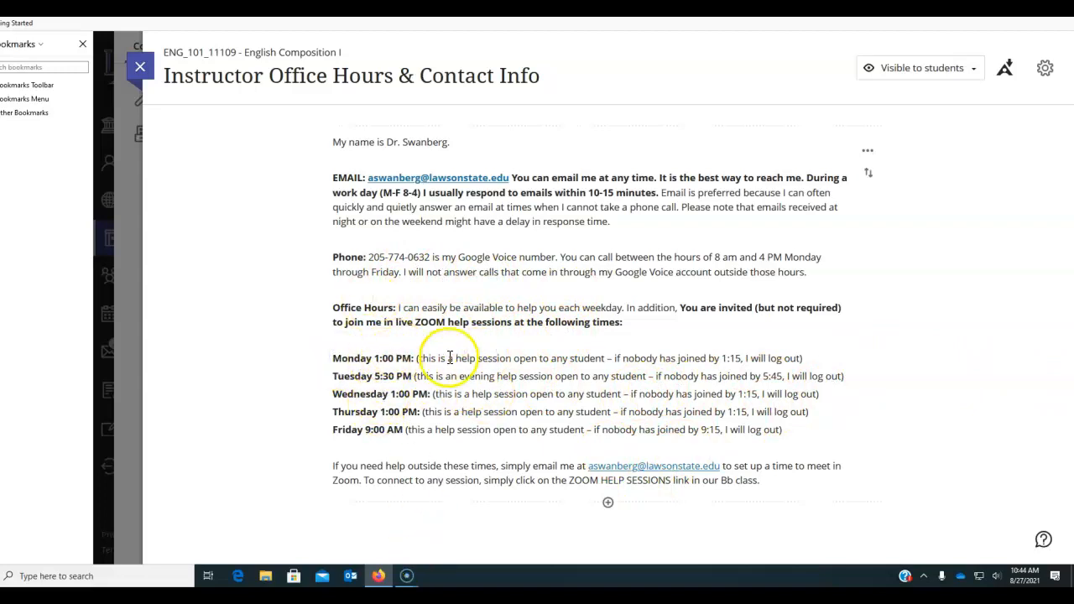
mouse_move(485, 411)
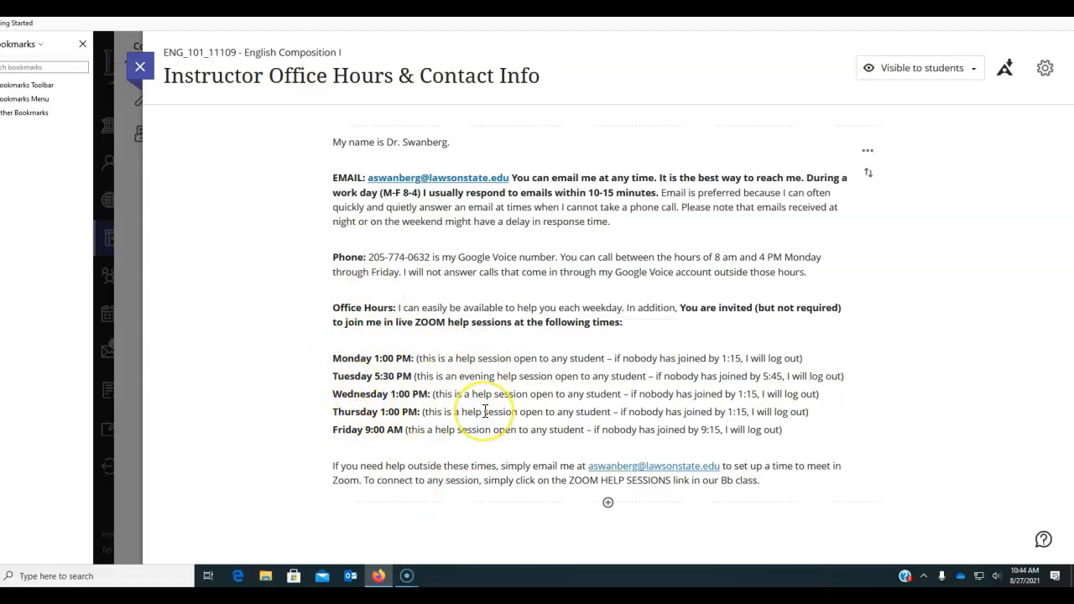
mouse_move(561, 524)
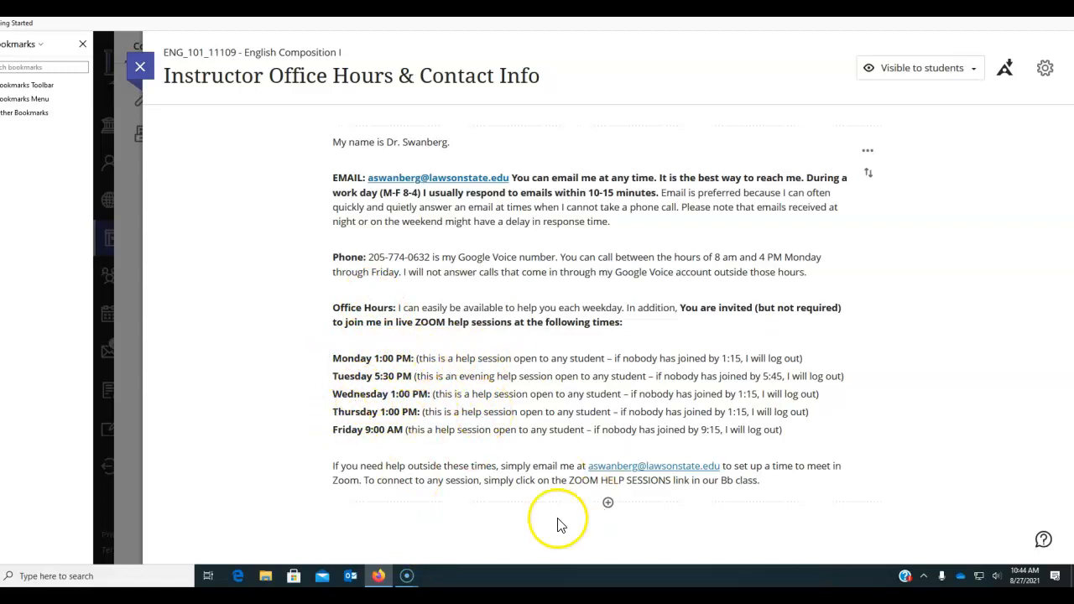
mouse_move(335, 387)
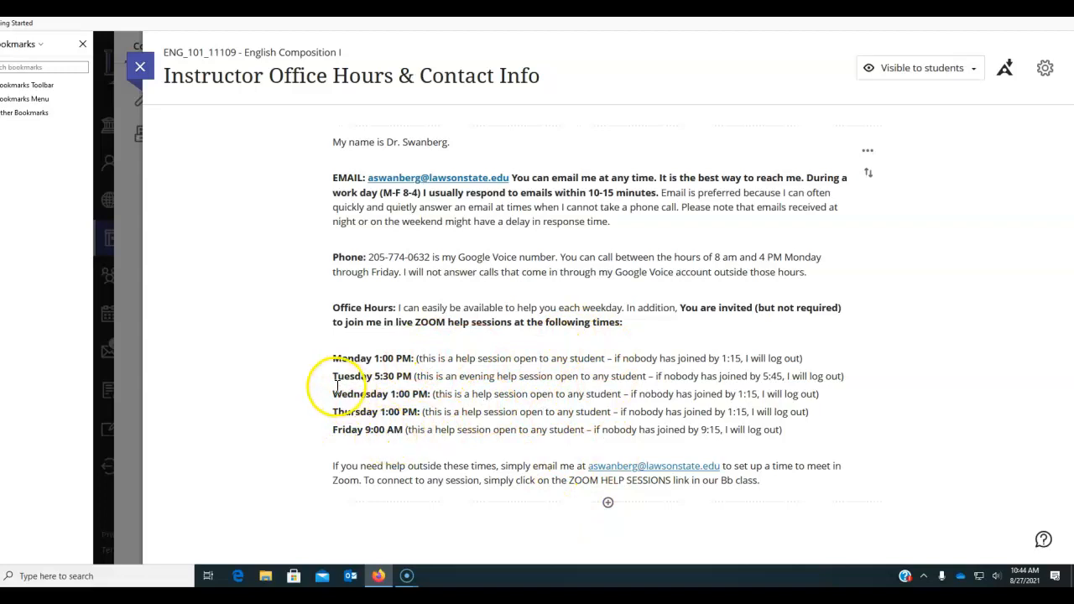
mouse_move(487, 378)
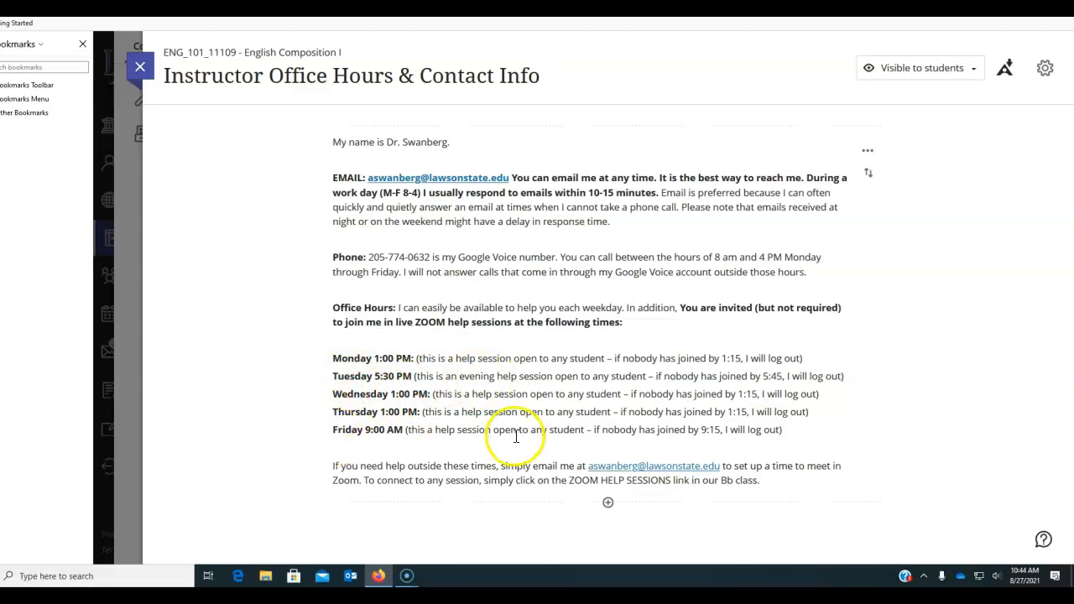
mouse_move(704, 208)
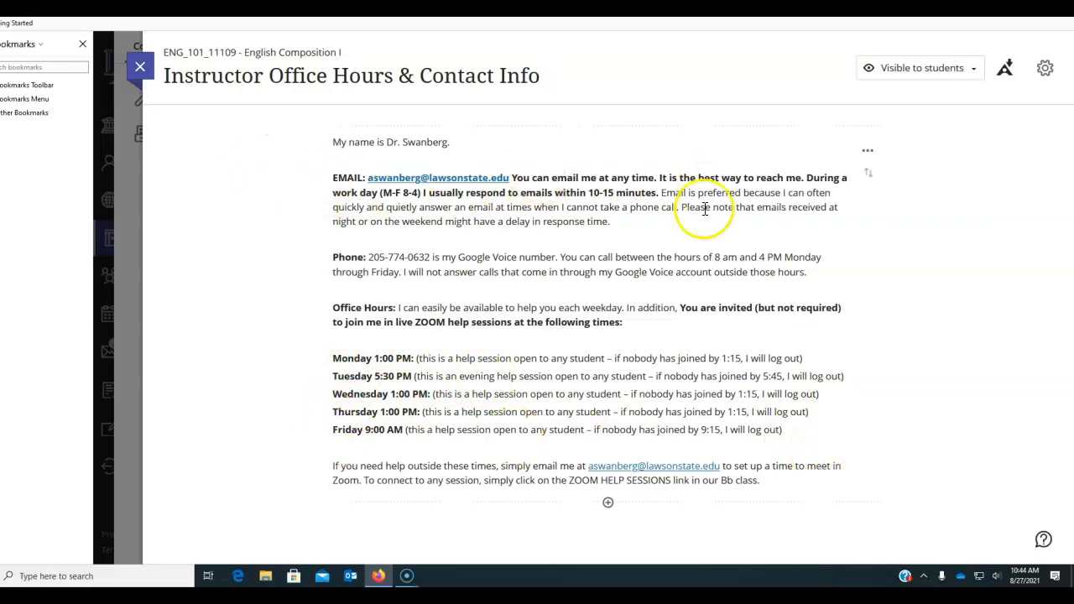
mouse_move(745, 278)
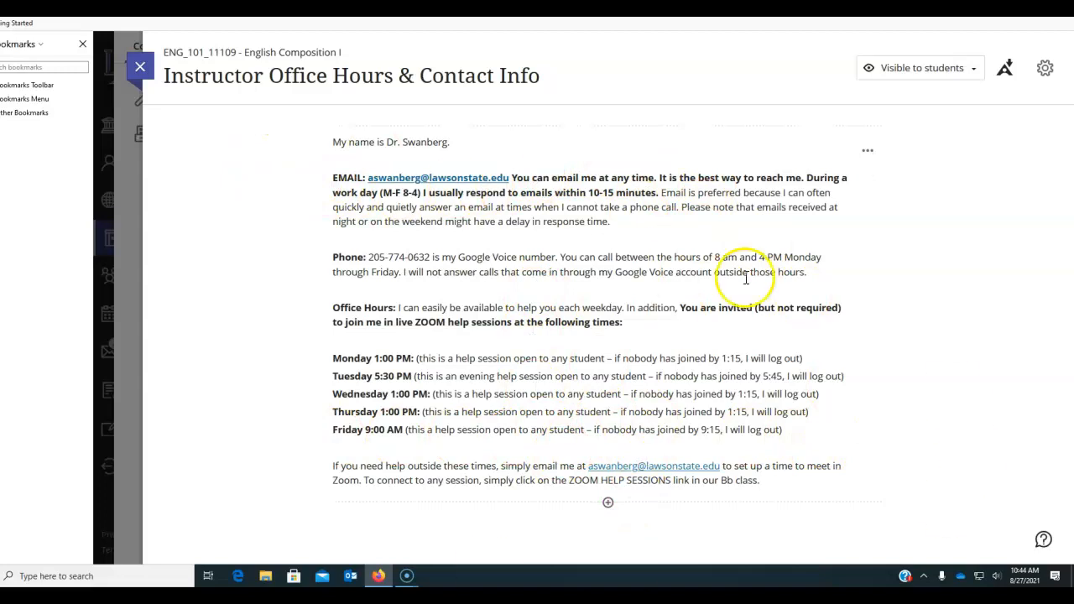
mouse_move(819, 460)
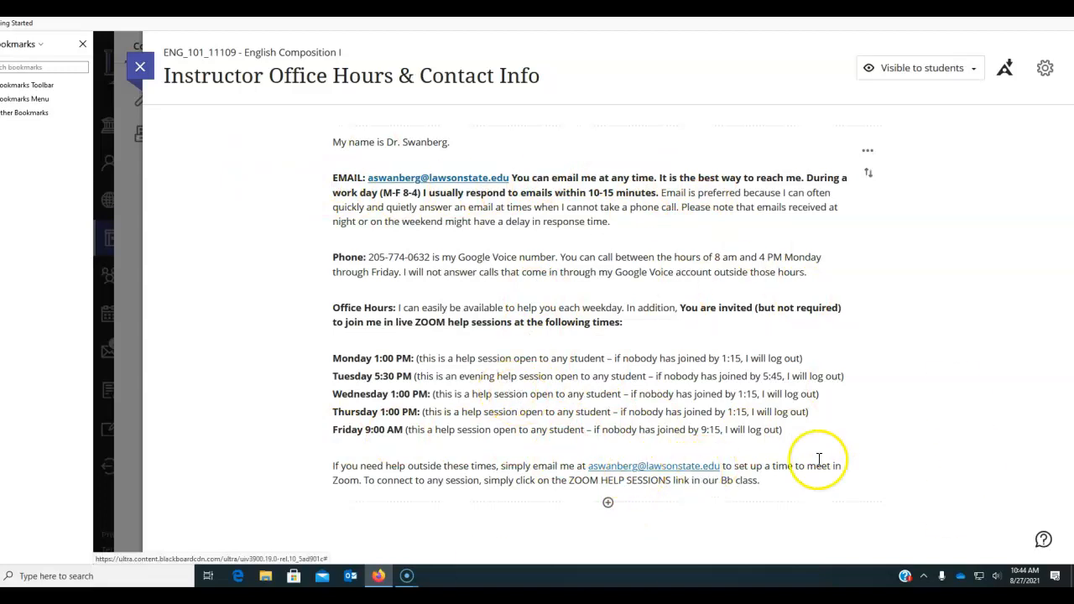
- Close the office hours document and scroll to the Weekly Assignments and Final Exams folders
left_click(140, 68)
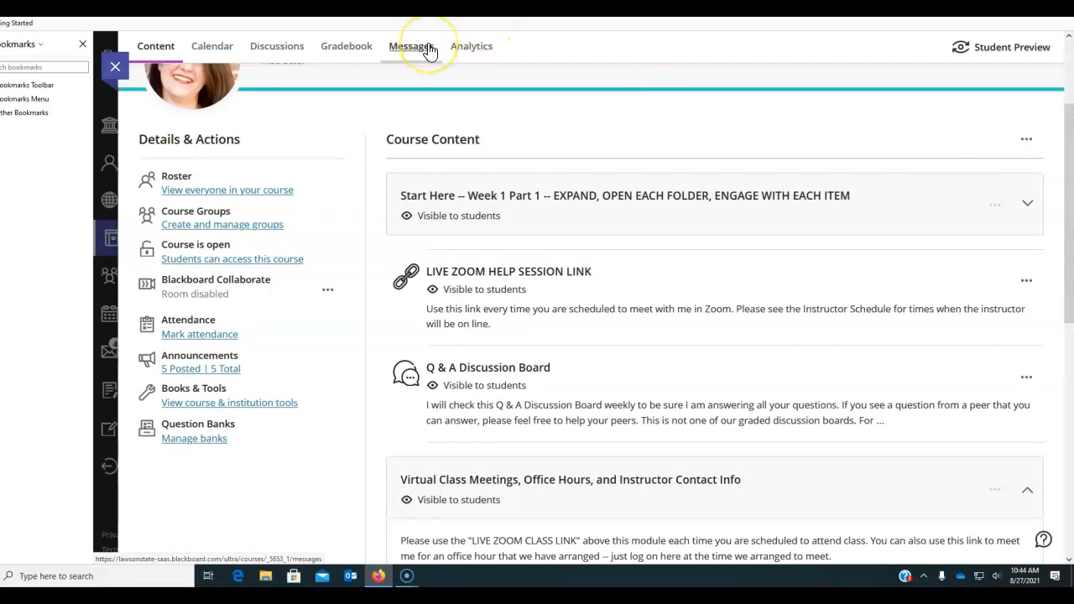
scroll("down", 3)
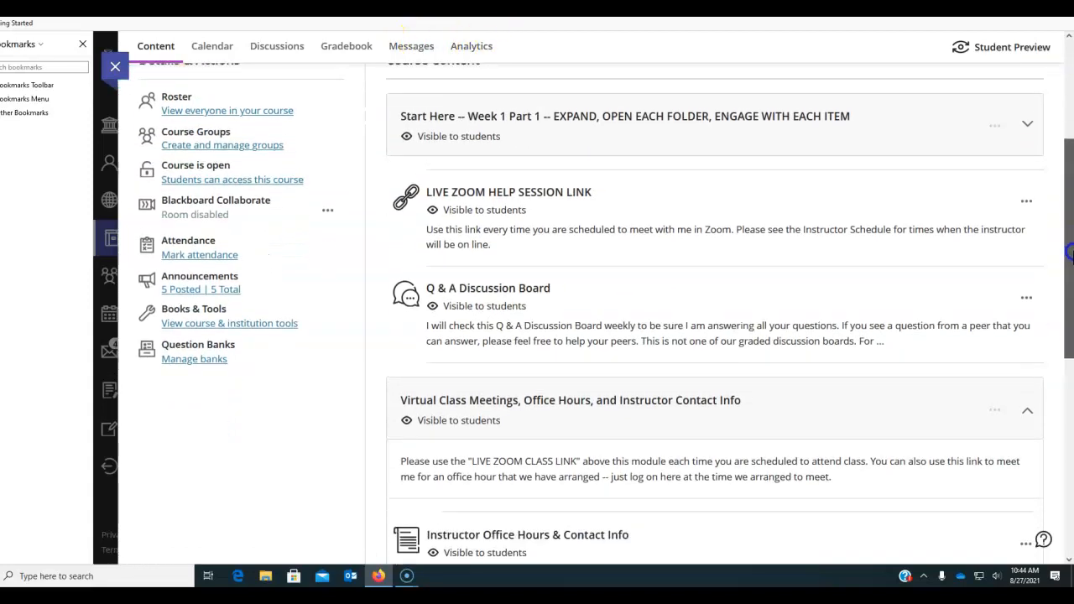
scroll("down", 3)
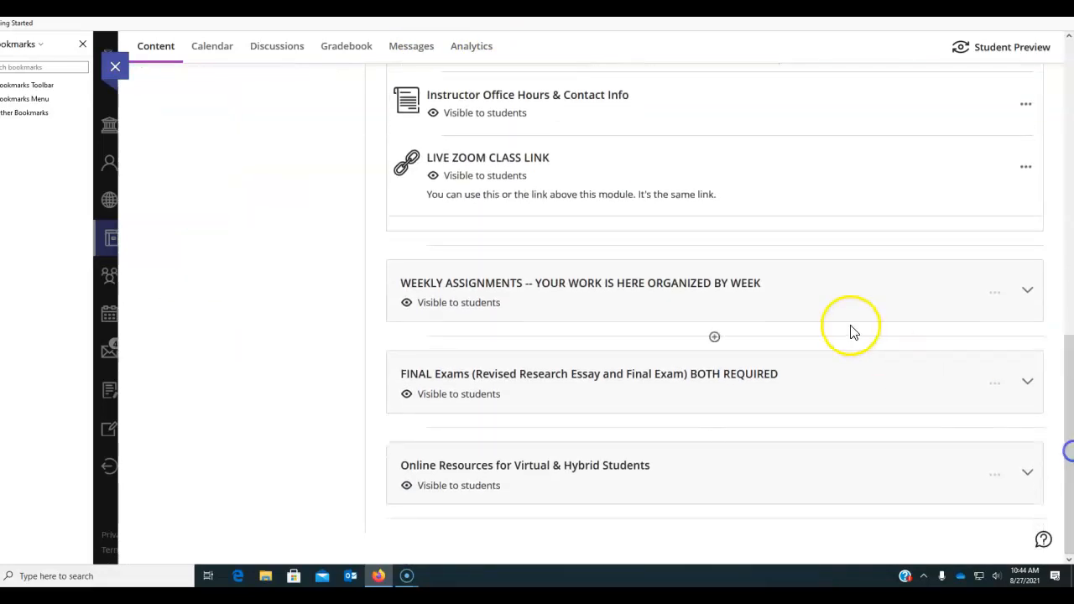
left_click(1027, 289)
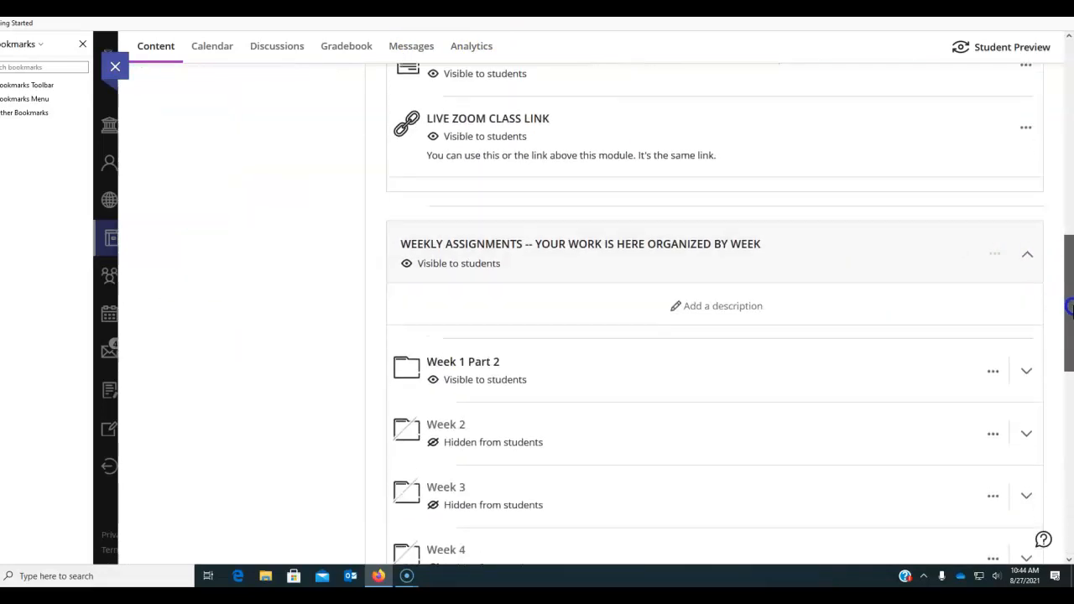
left_click(1027, 433)
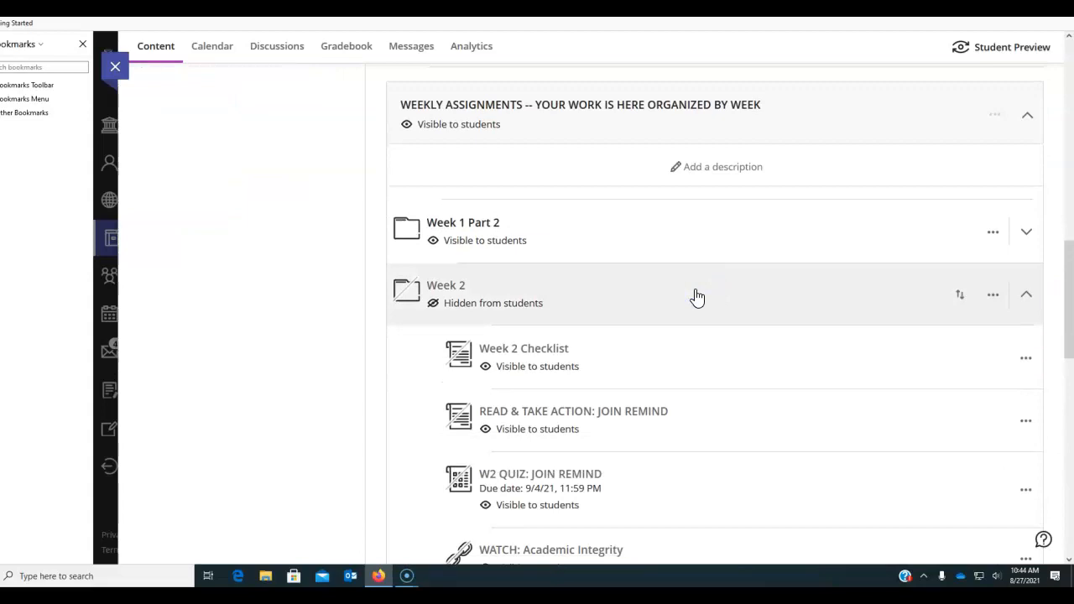
scroll("down", 3)
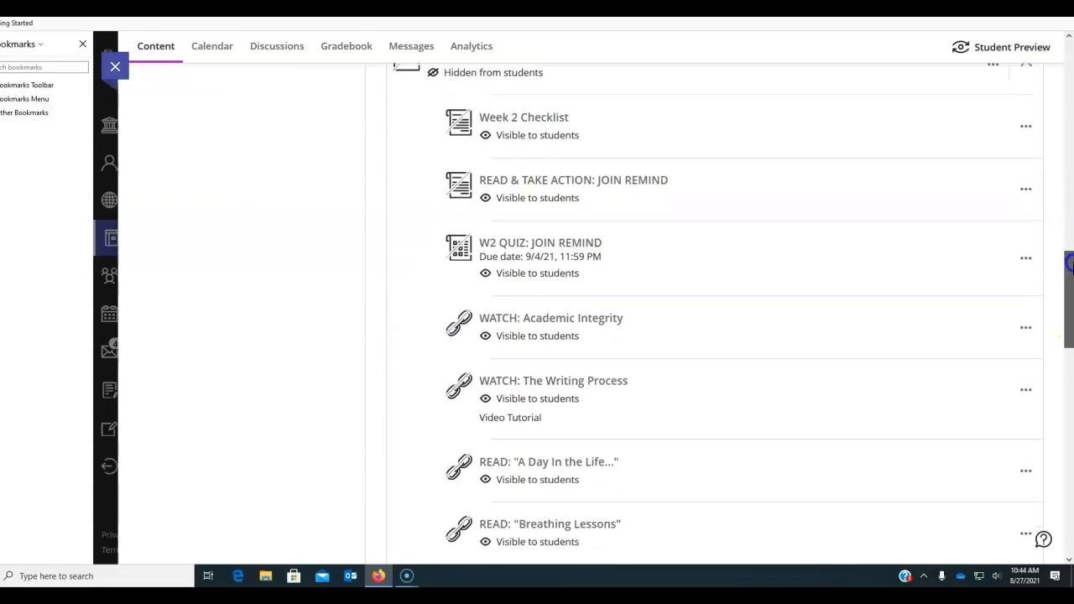
scroll("up", 3)
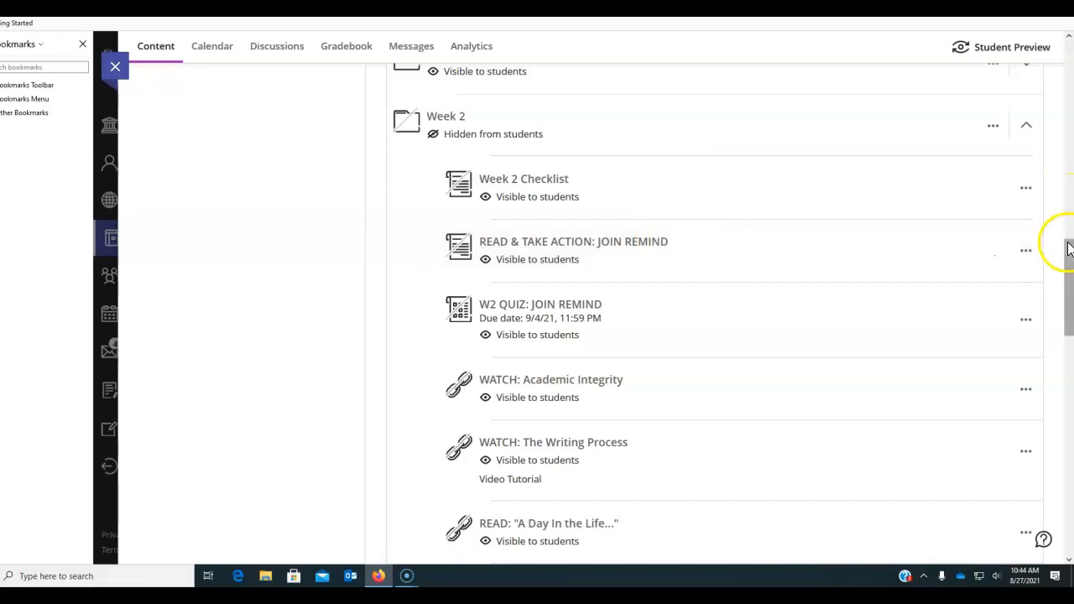
scroll("down", 3)
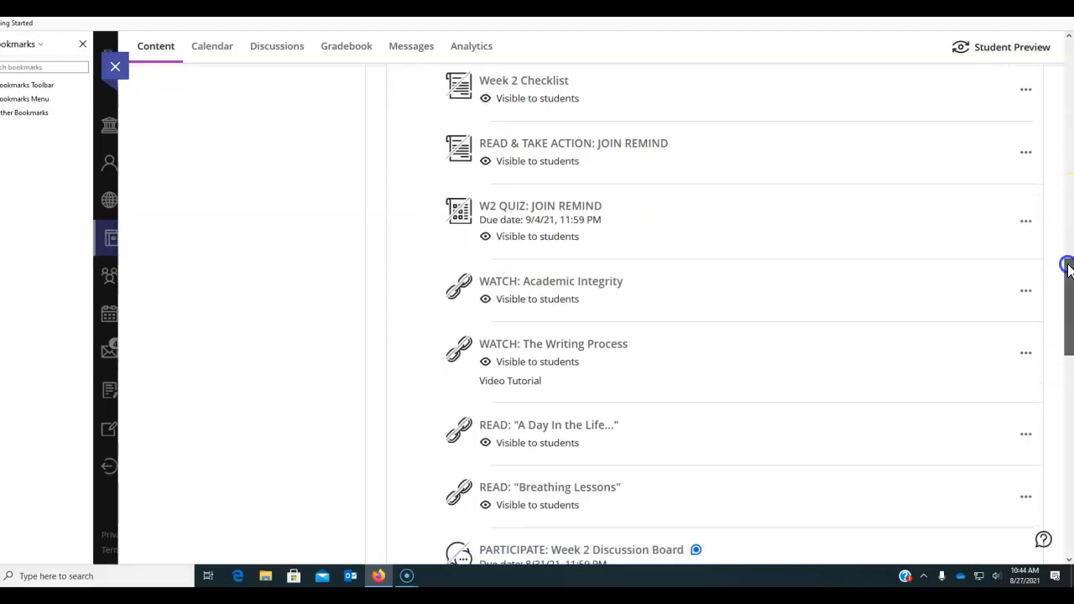
mouse_move(646, 151)
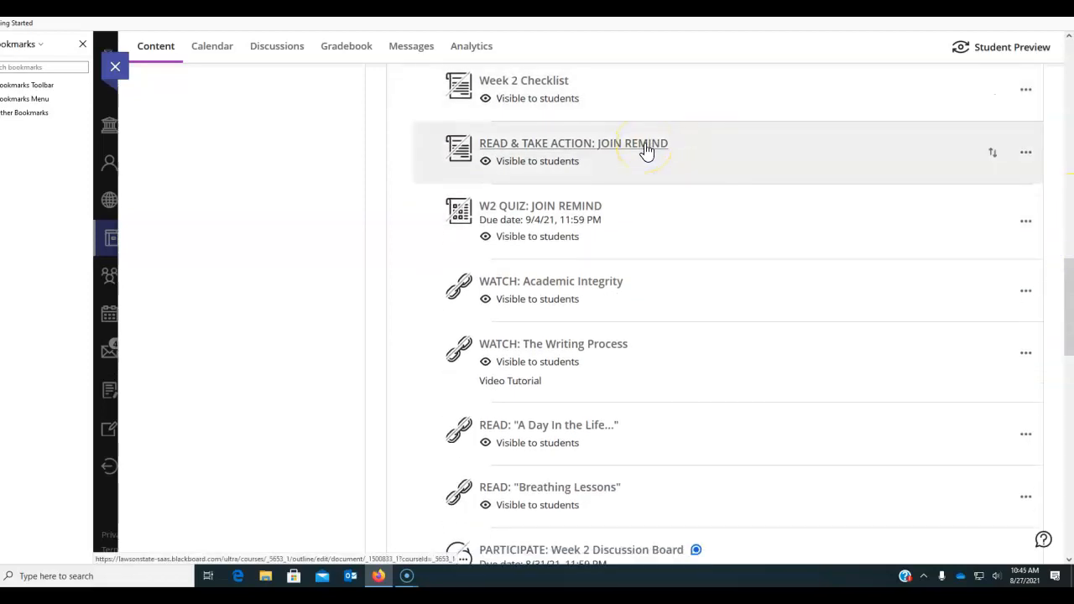
mouse_move(658, 151)
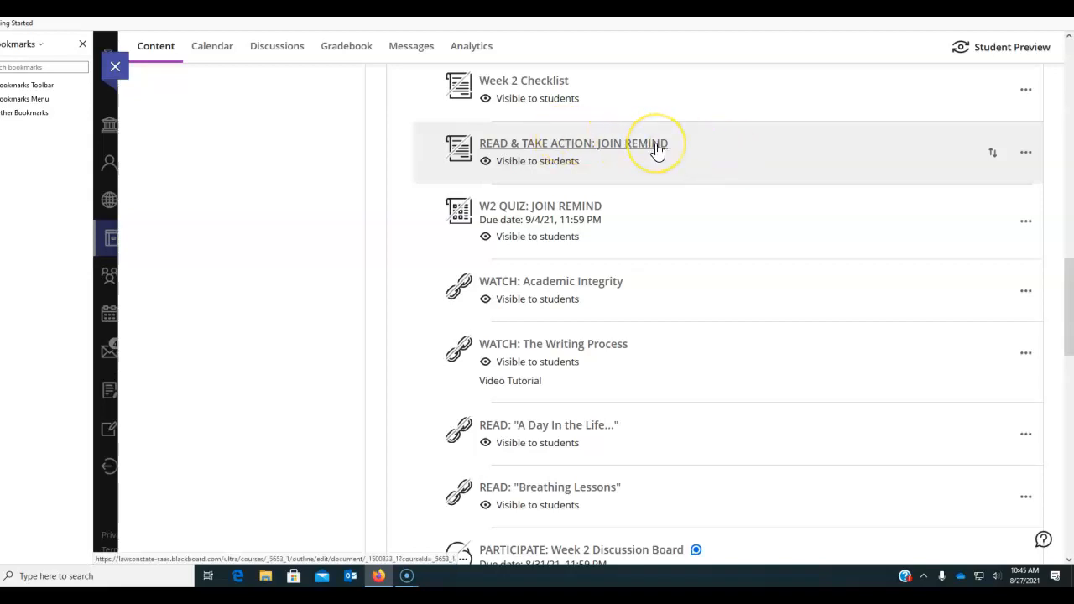
mouse_move(645, 201)
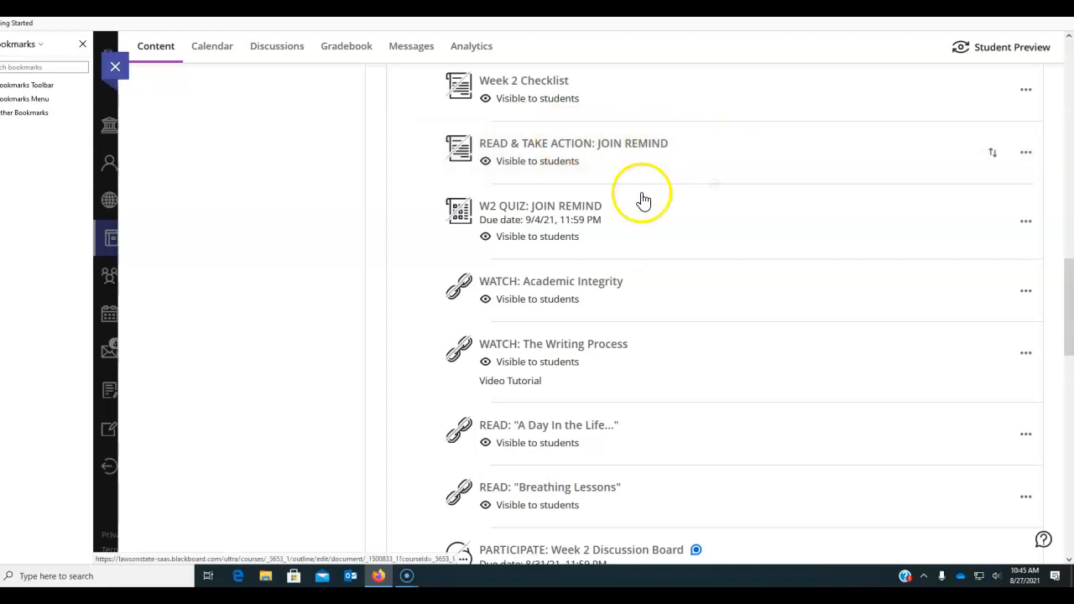
mouse_move(602, 151)
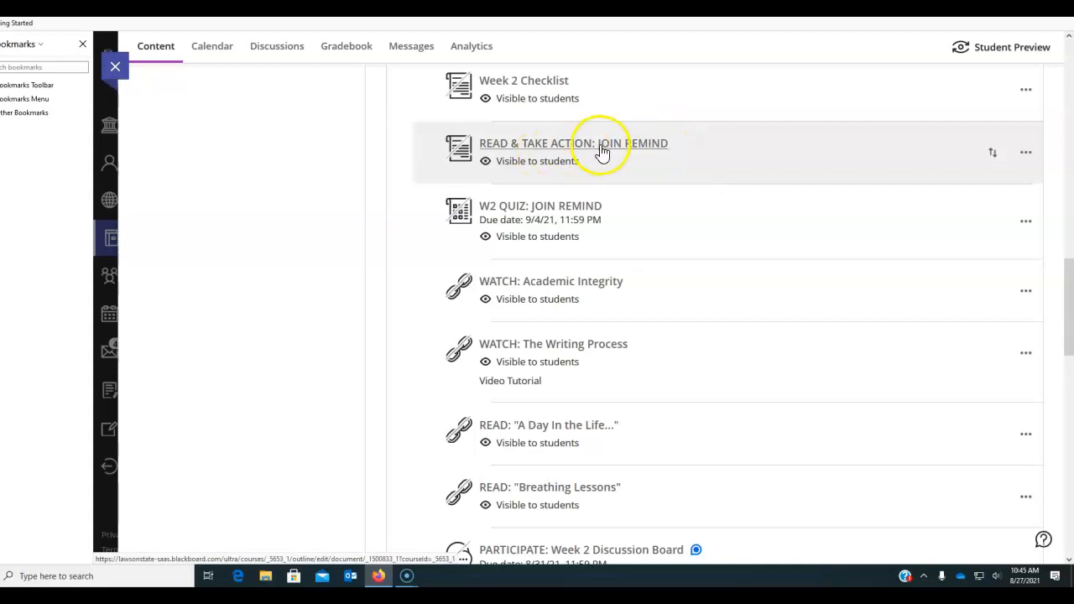
mouse_move(584, 208)
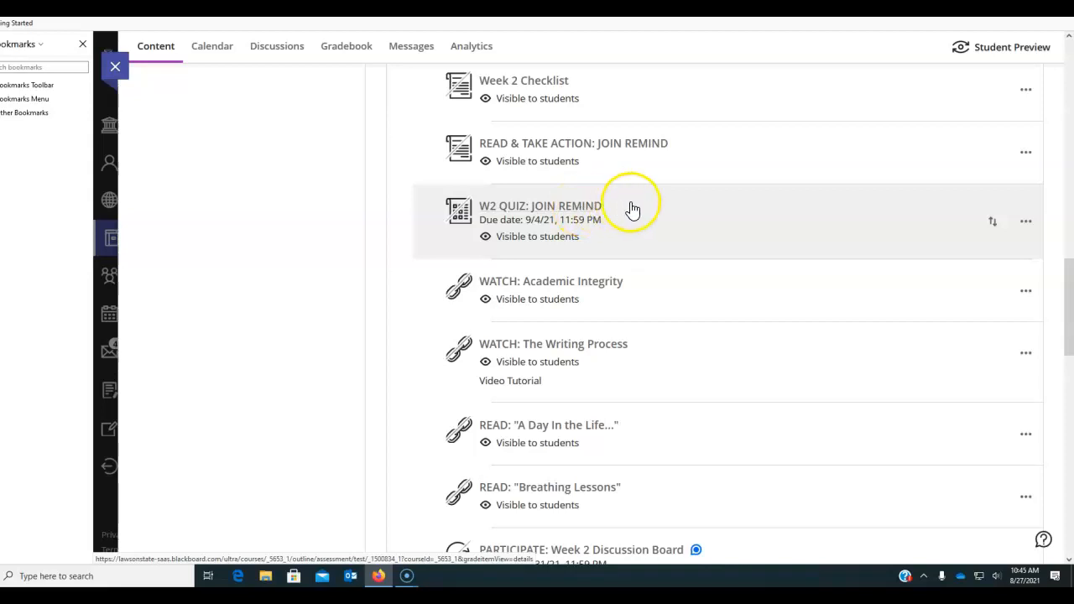
mouse_move(678, 213)
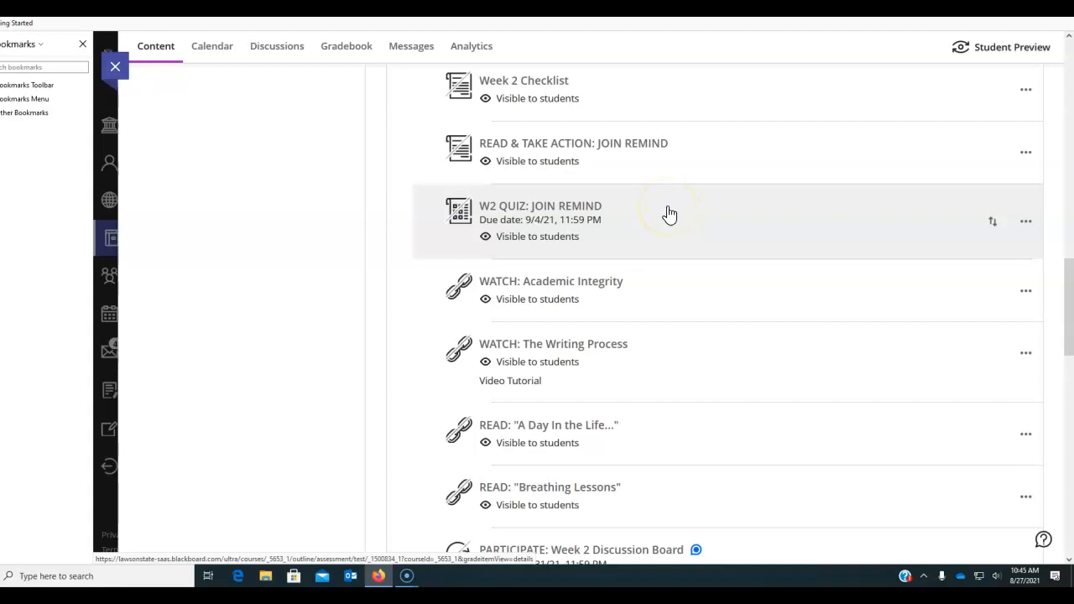
mouse_move(694, 215)
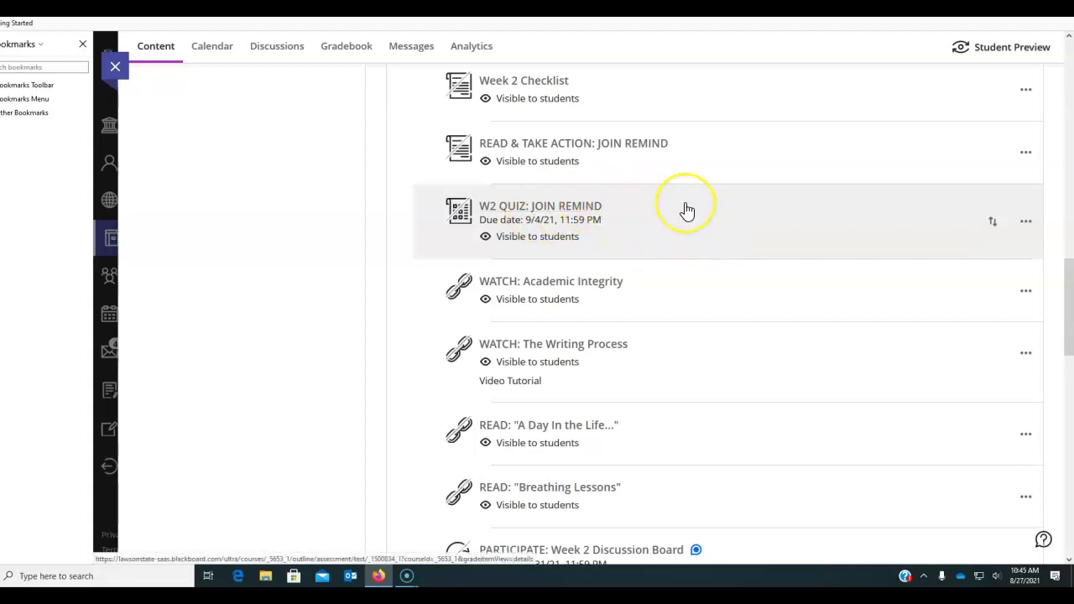
mouse_move(684, 208)
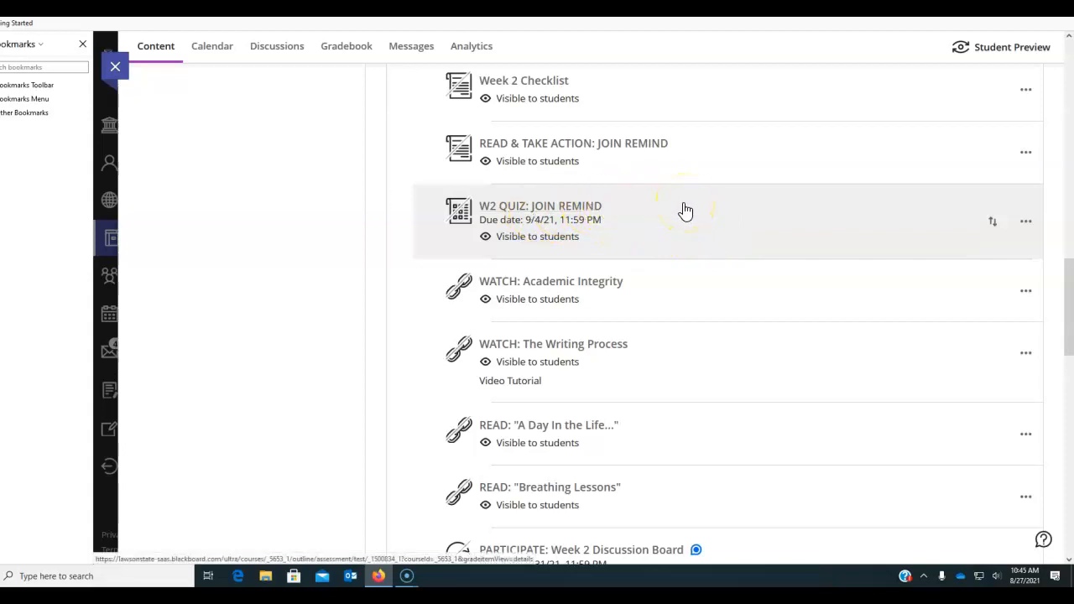
mouse_move(619, 215)
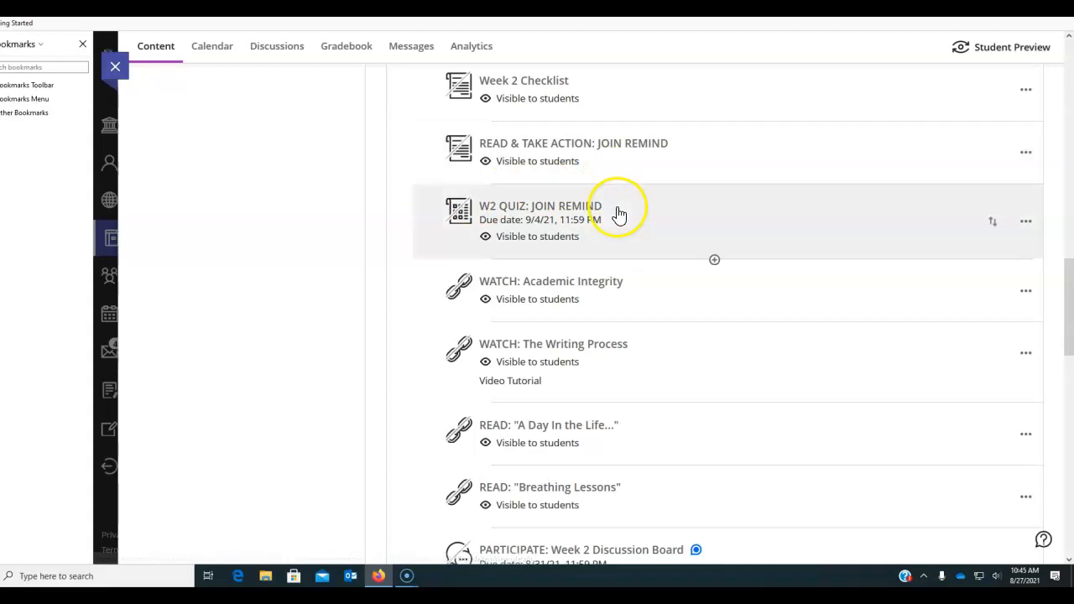
mouse_move(561, 233)
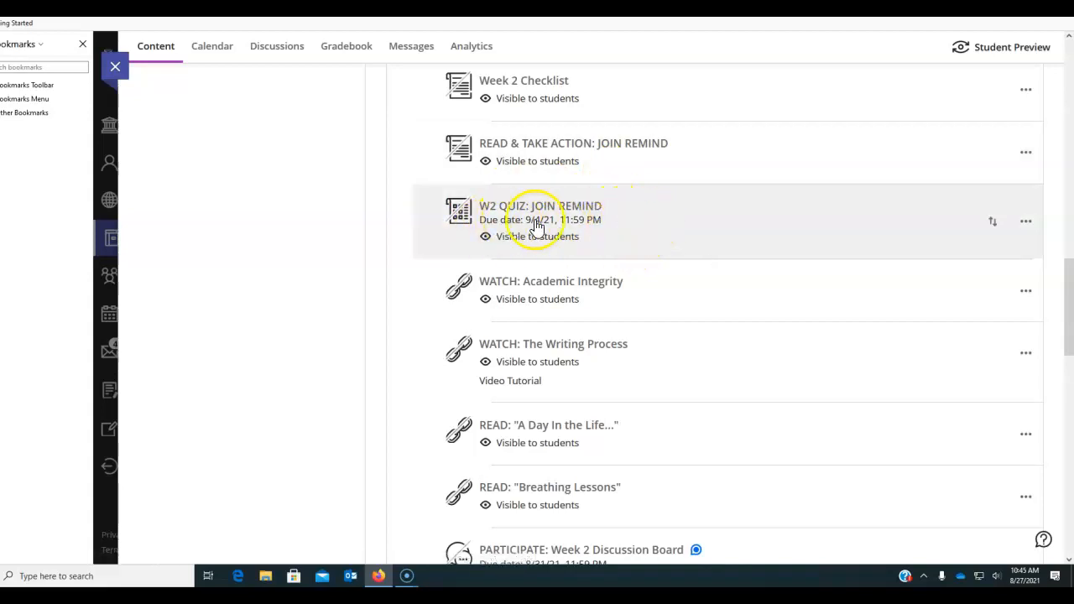
mouse_move(657, 213)
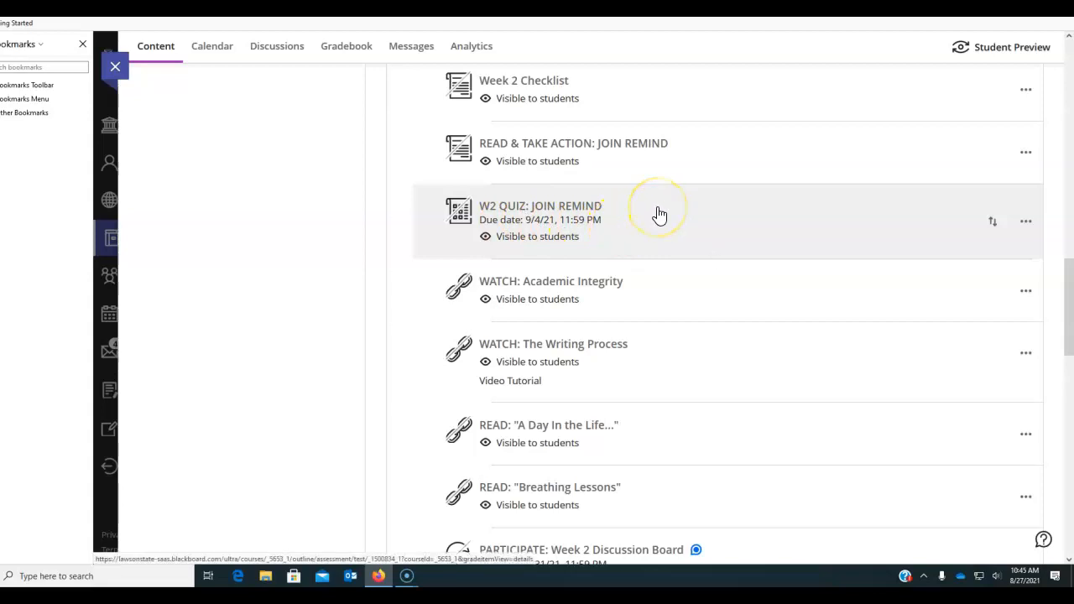
mouse_move(661, 215)
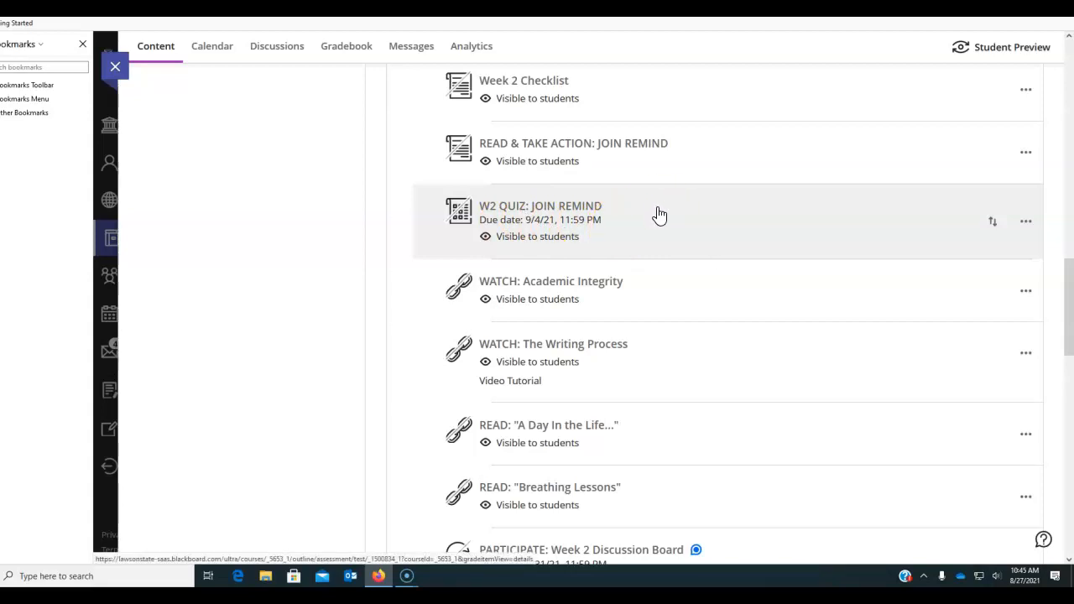
mouse_move(600, 221)
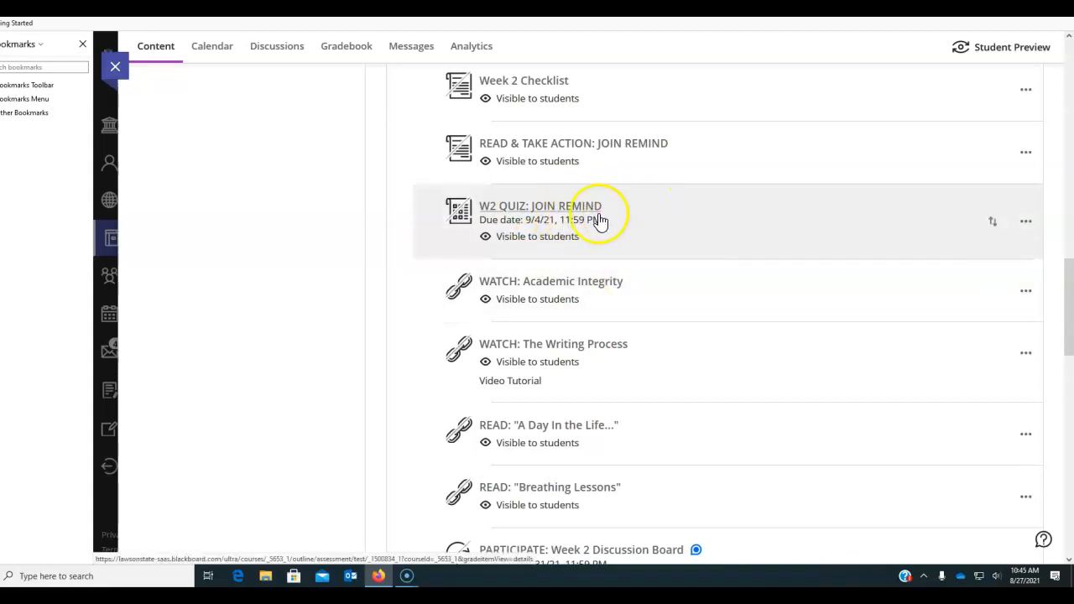
mouse_move(654, 366)
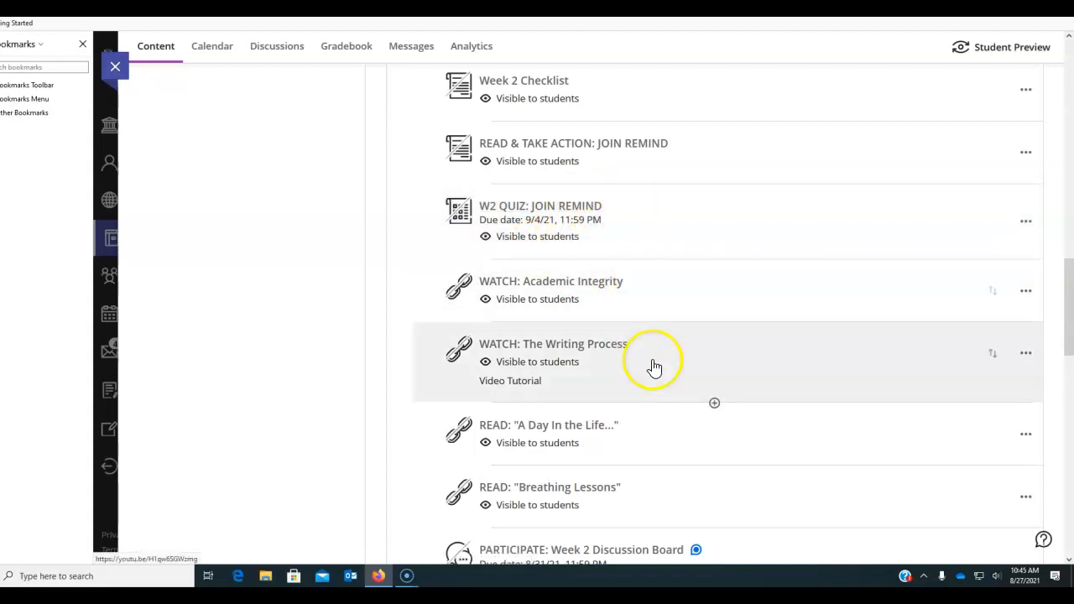
scroll("down", 3)
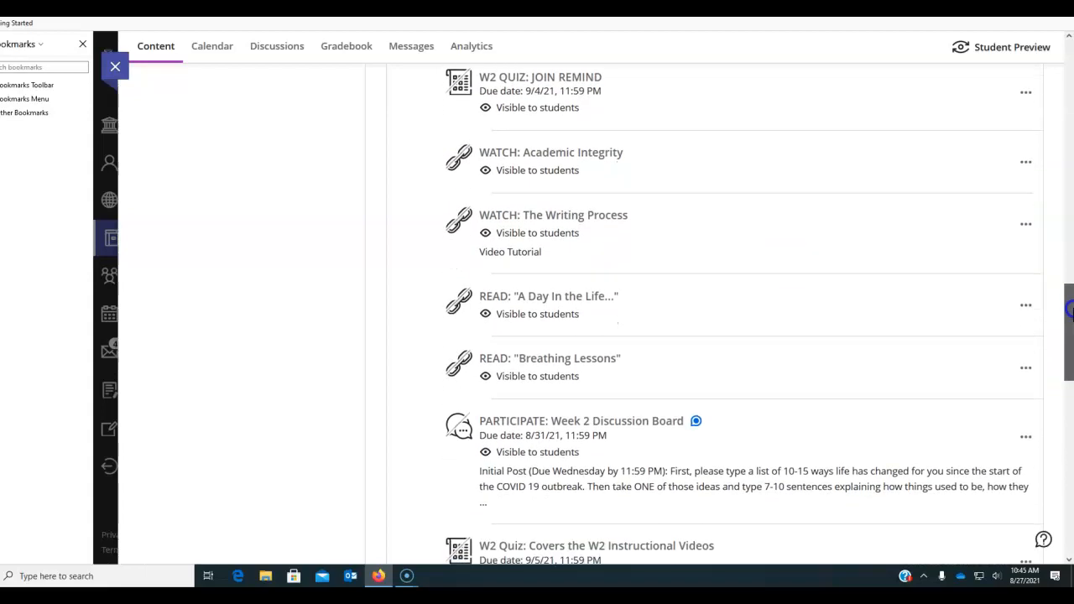
mouse_move(701, 225)
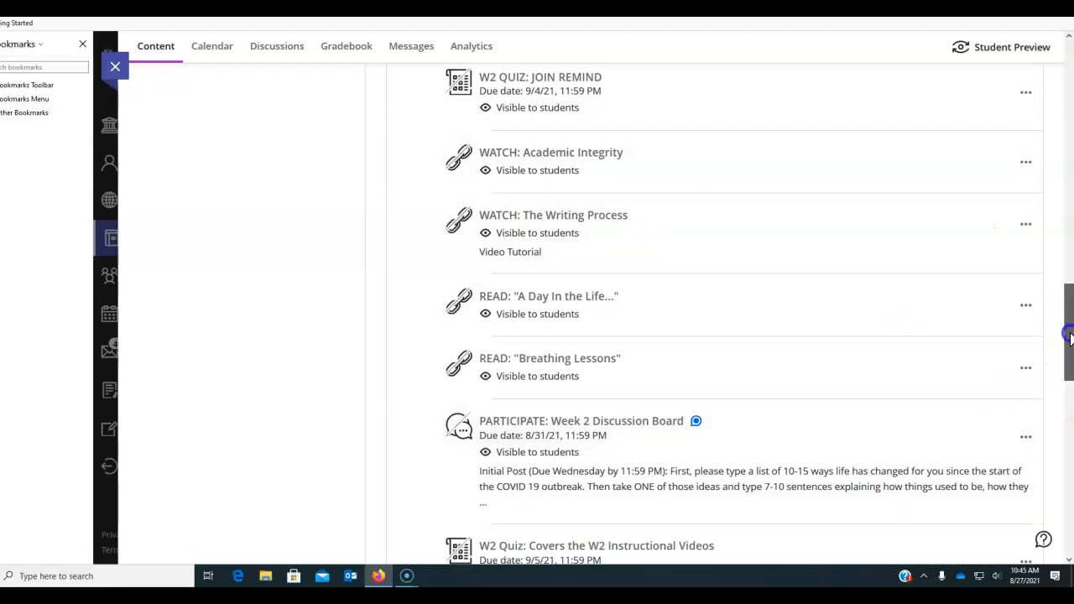
scroll("down", 3)
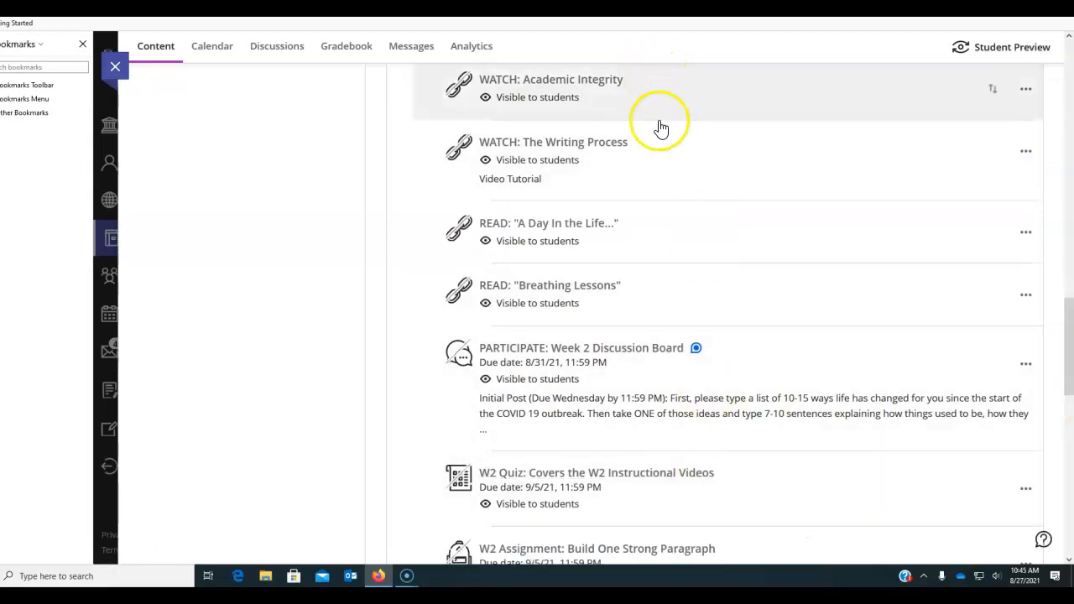
mouse_move(704, 518)
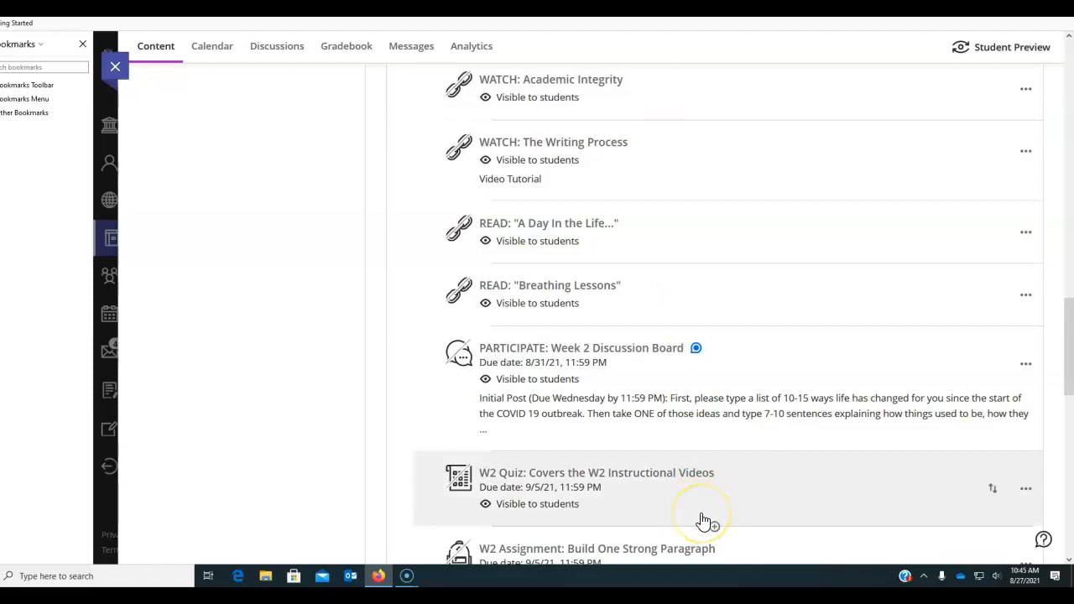
mouse_move(698, 235)
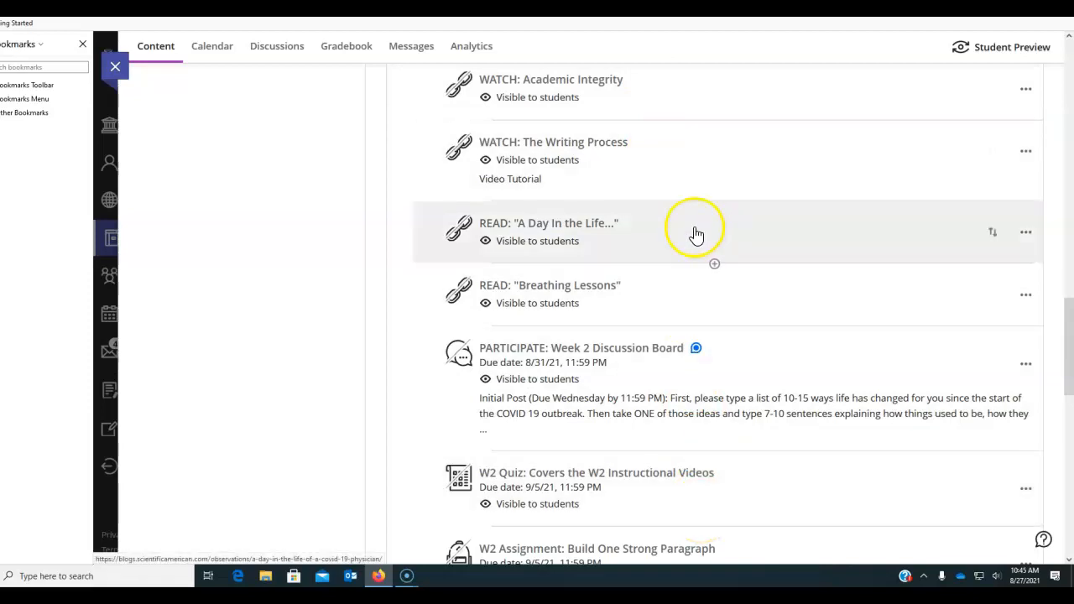
mouse_move(686, 299)
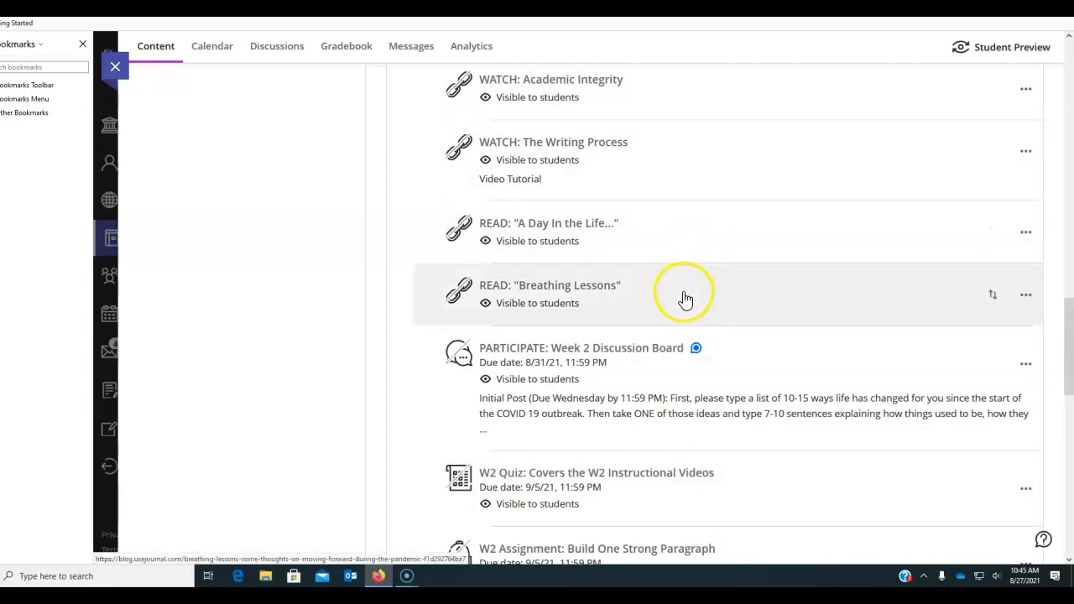
mouse_move(719, 304)
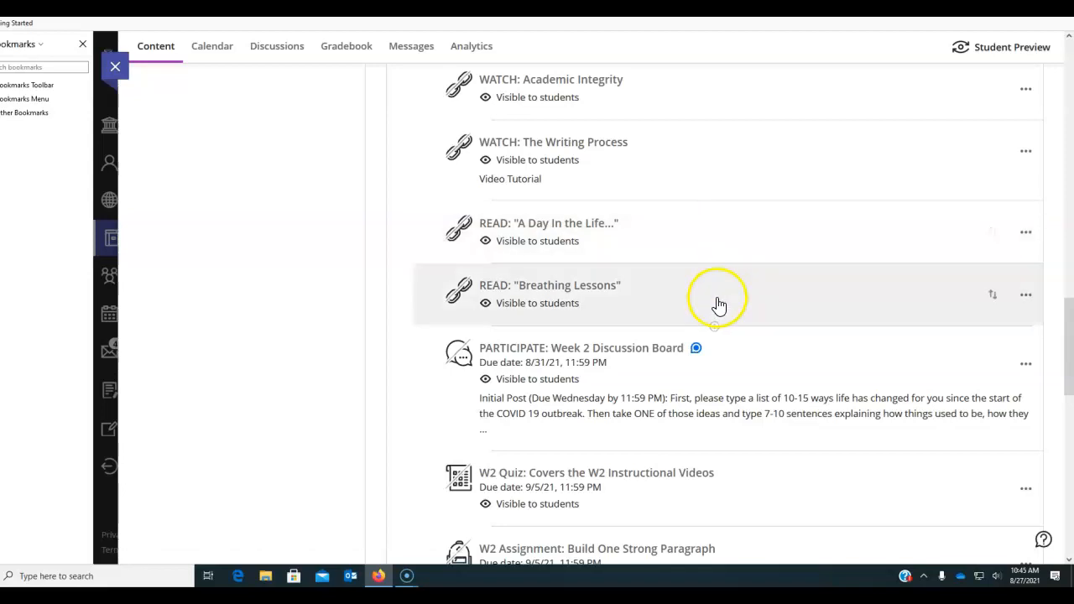
mouse_move(758, 461)
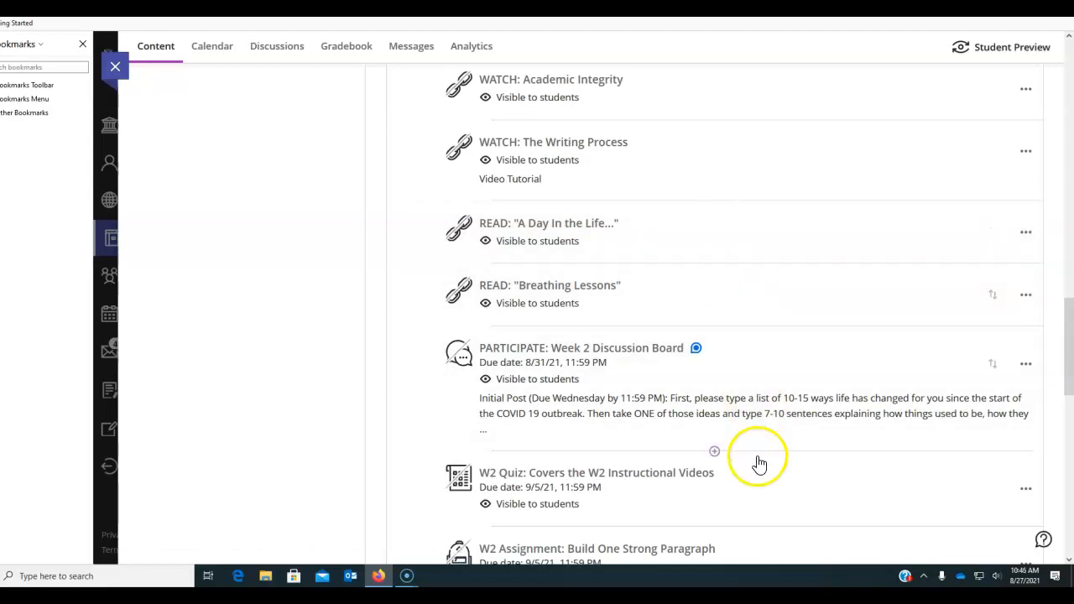
mouse_move(745, 215)
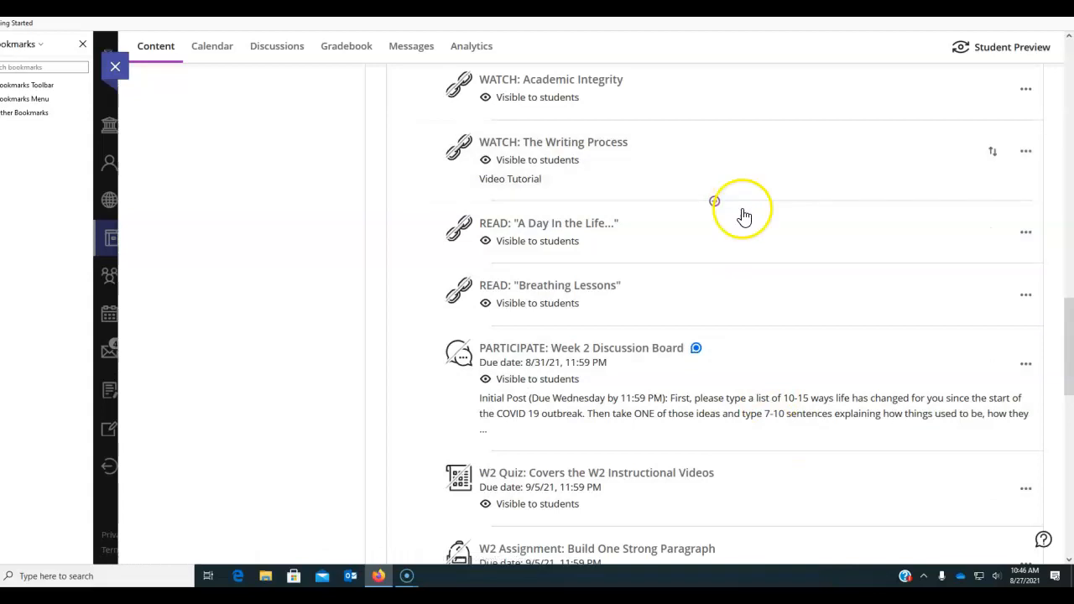
mouse_move(746, 299)
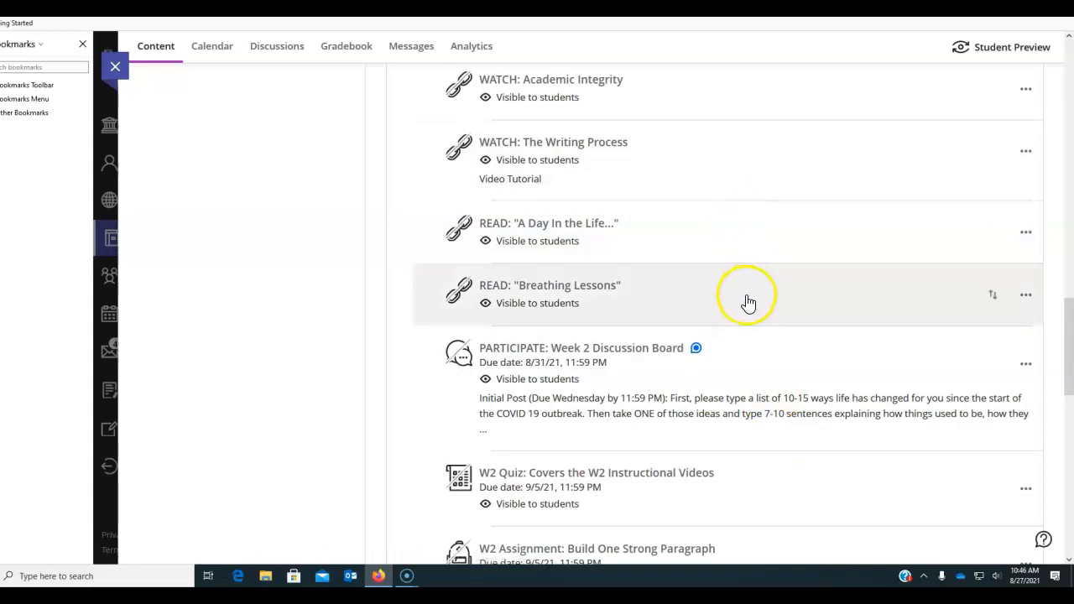
mouse_move(1065, 311)
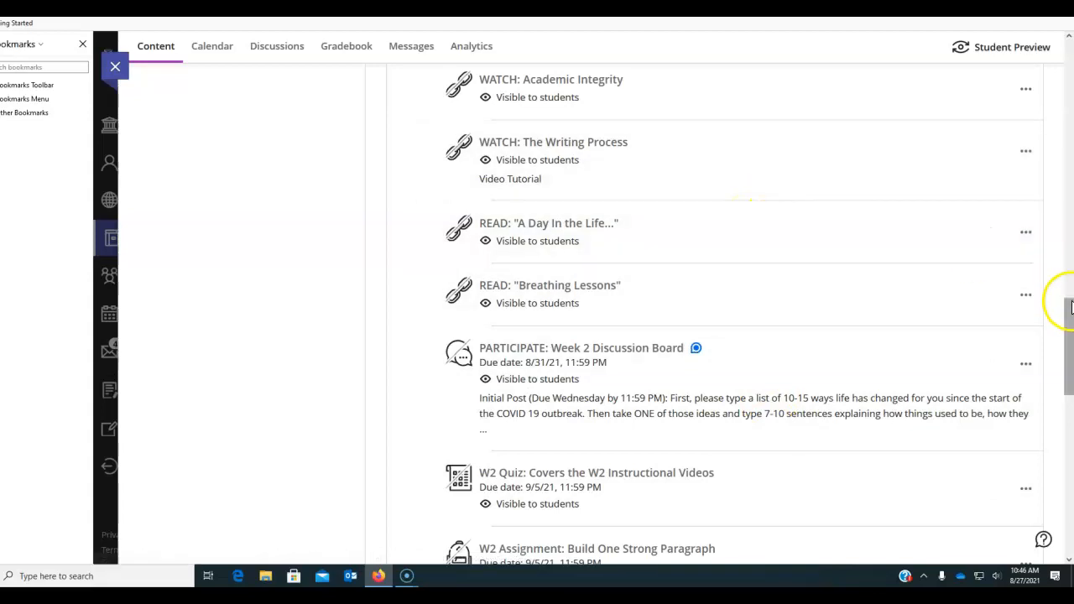
scroll("down", 3)
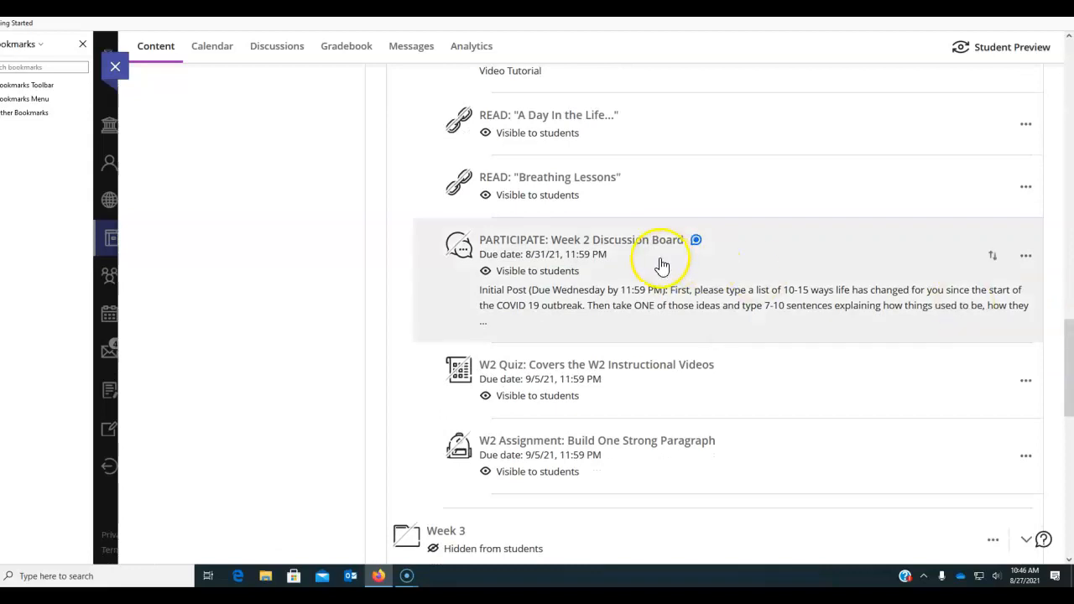
mouse_move(769, 302)
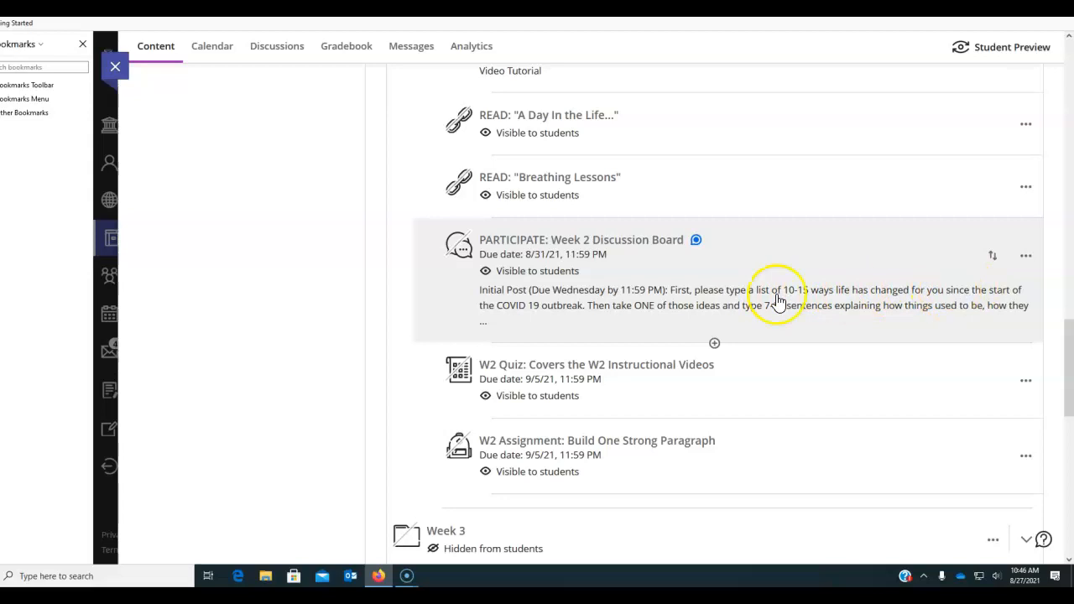
mouse_move(526, 316)
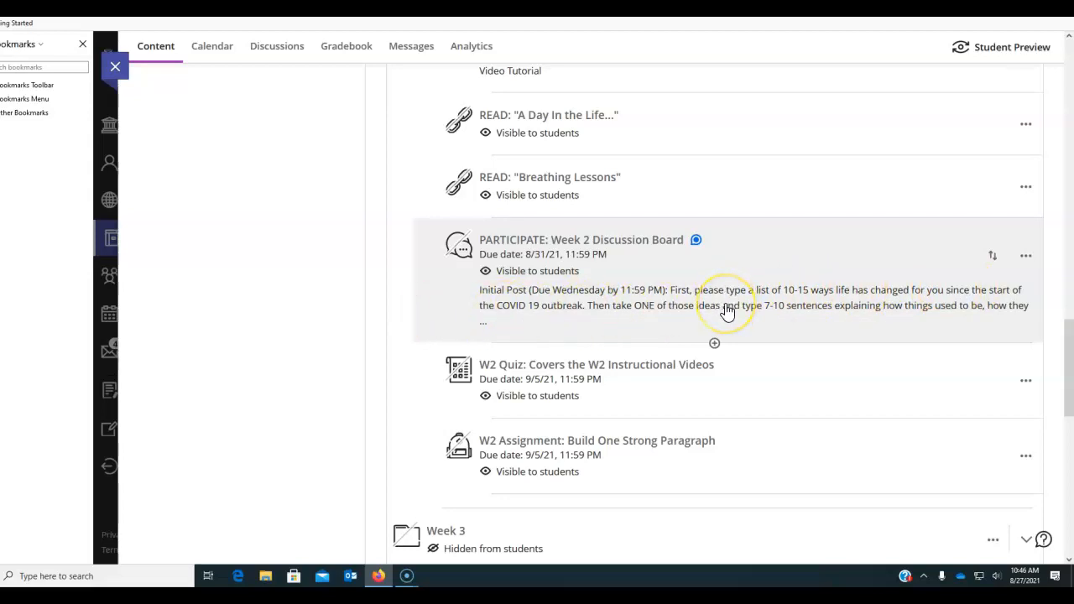
mouse_move(715, 299)
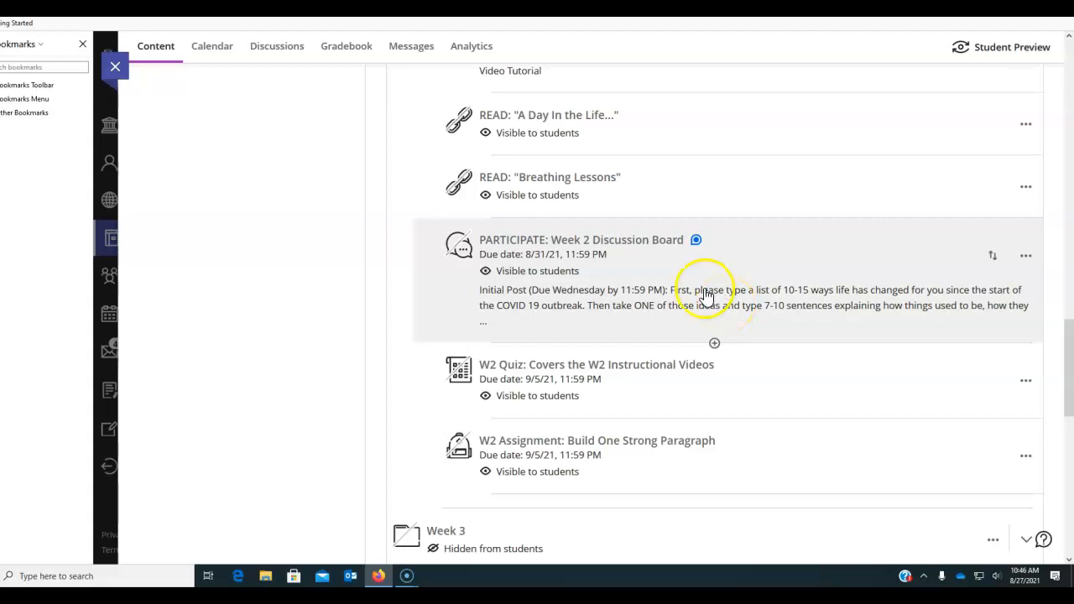
mouse_move(652, 289)
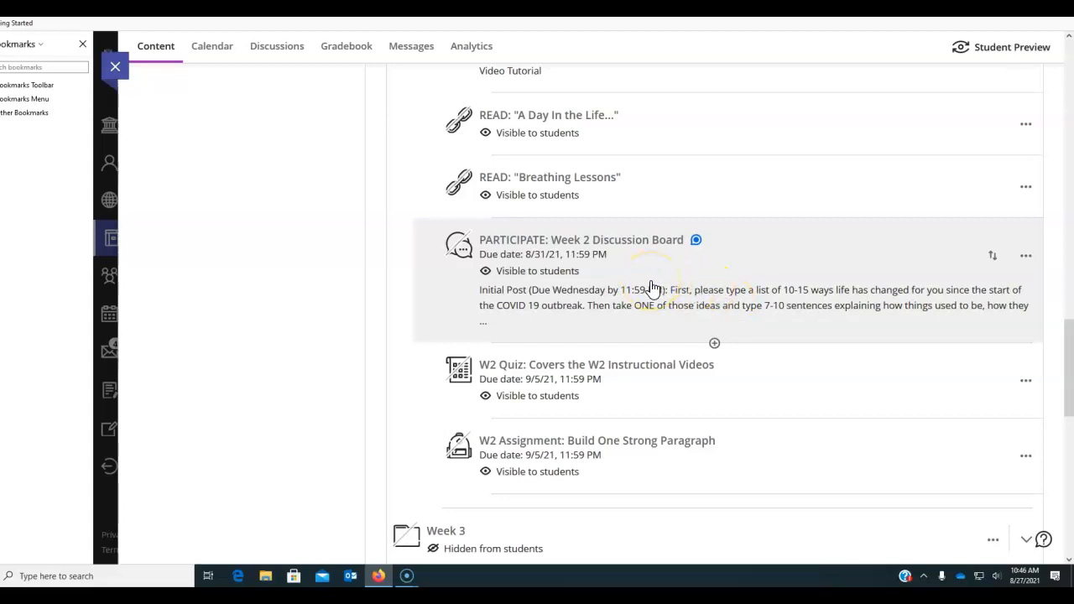
mouse_move(773, 275)
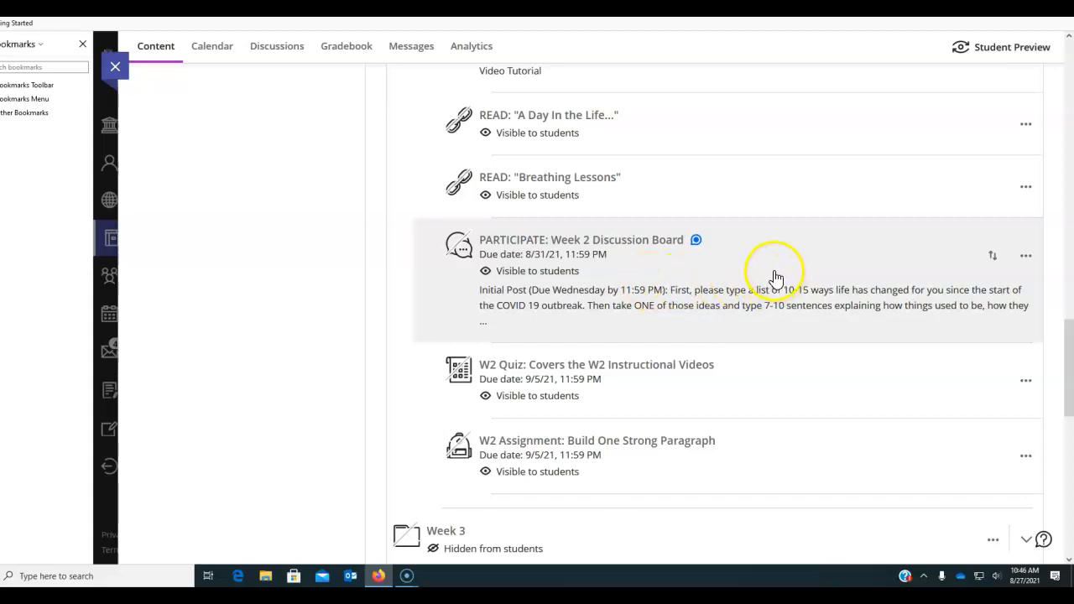
mouse_move(770, 300)
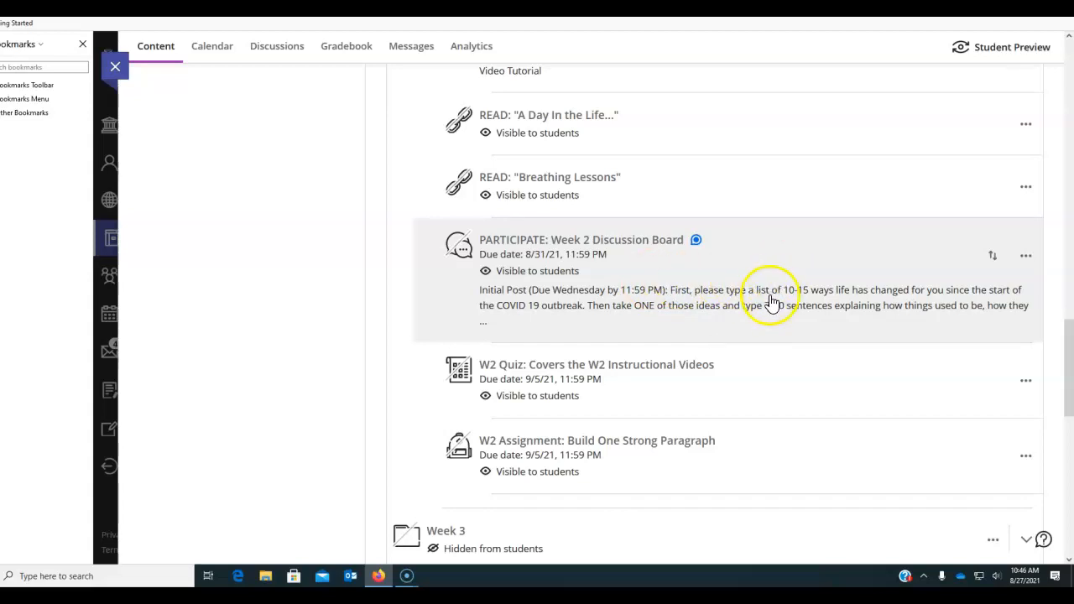
mouse_move(723, 272)
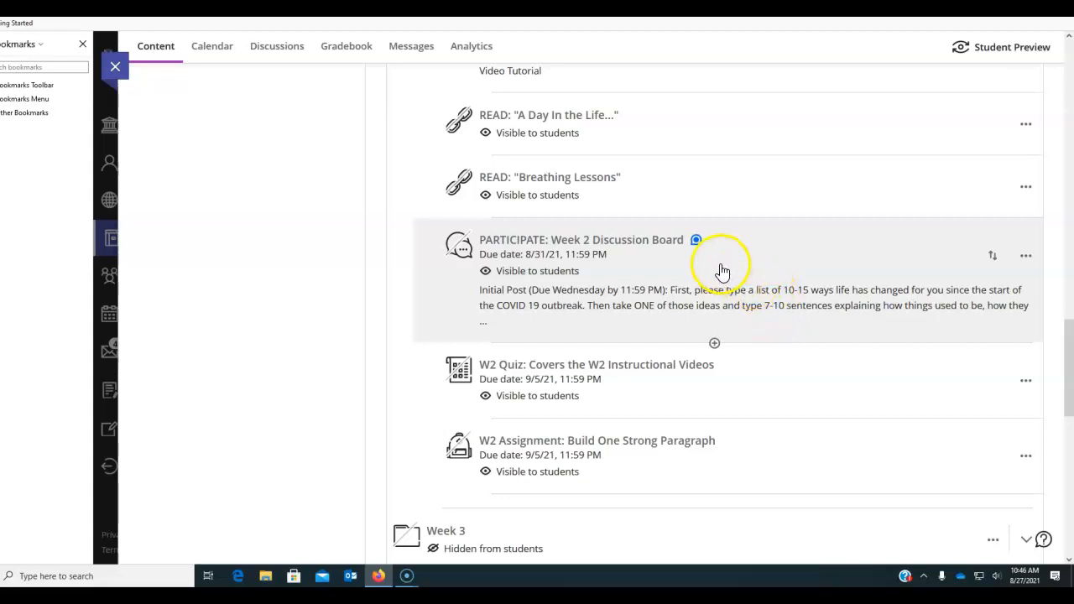
mouse_move(728, 262)
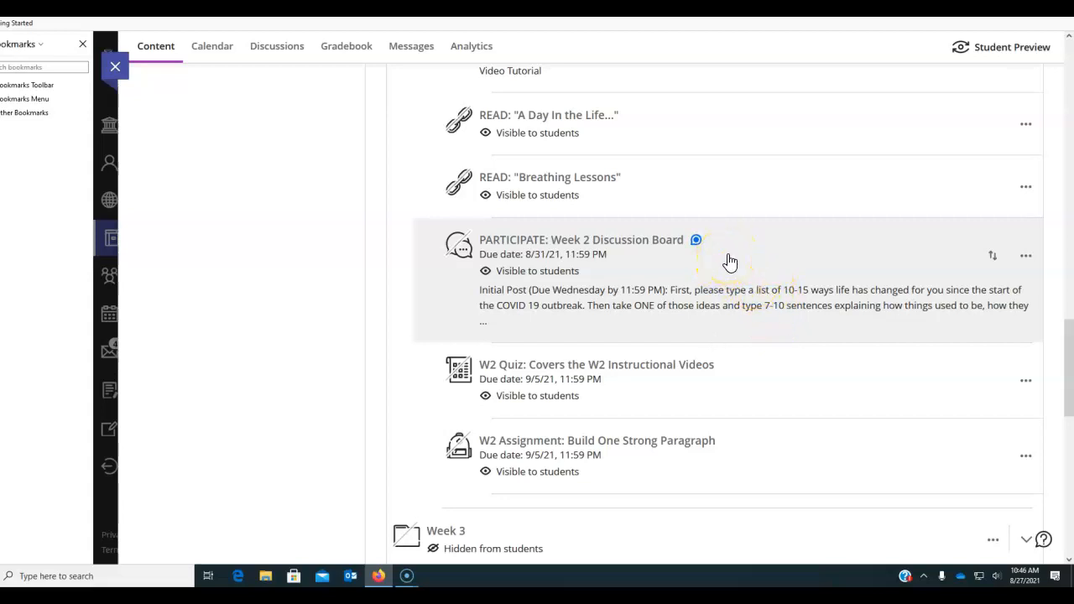
mouse_move(732, 260)
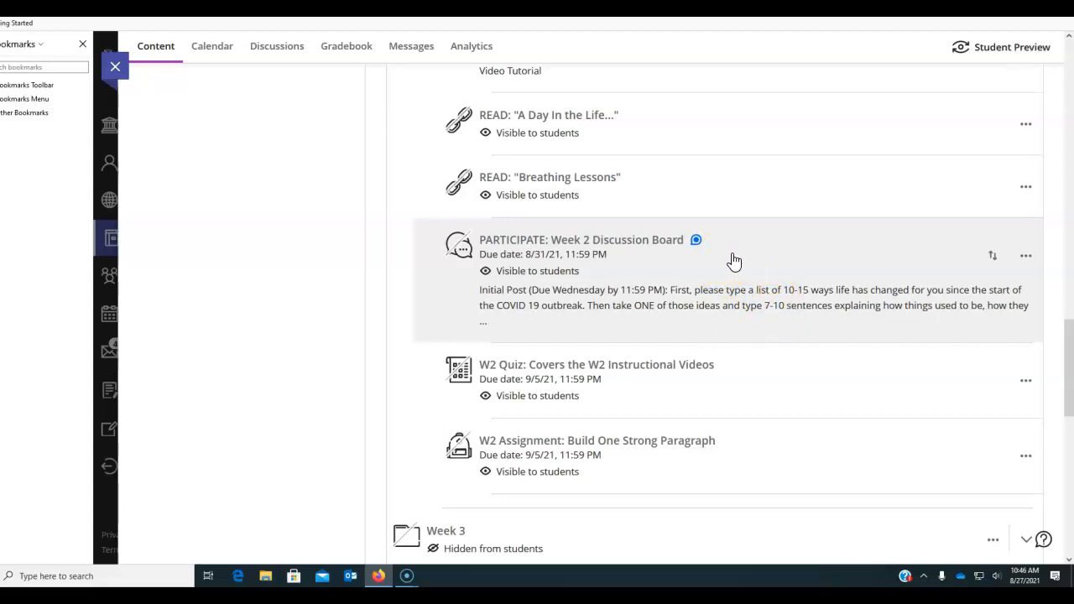
mouse_move(625, 259)
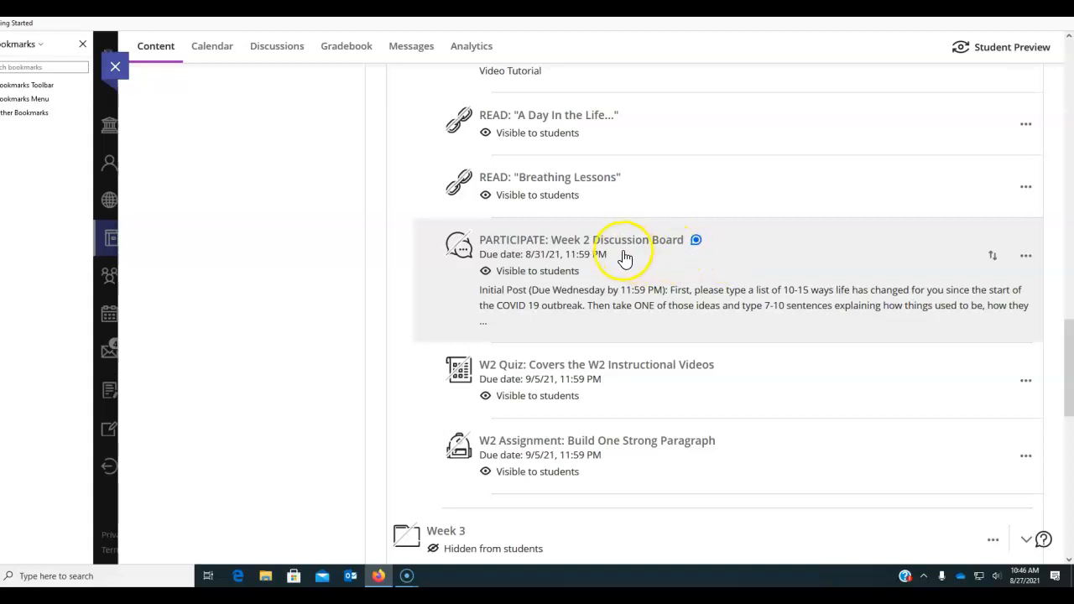
mouse_move(728, 265)
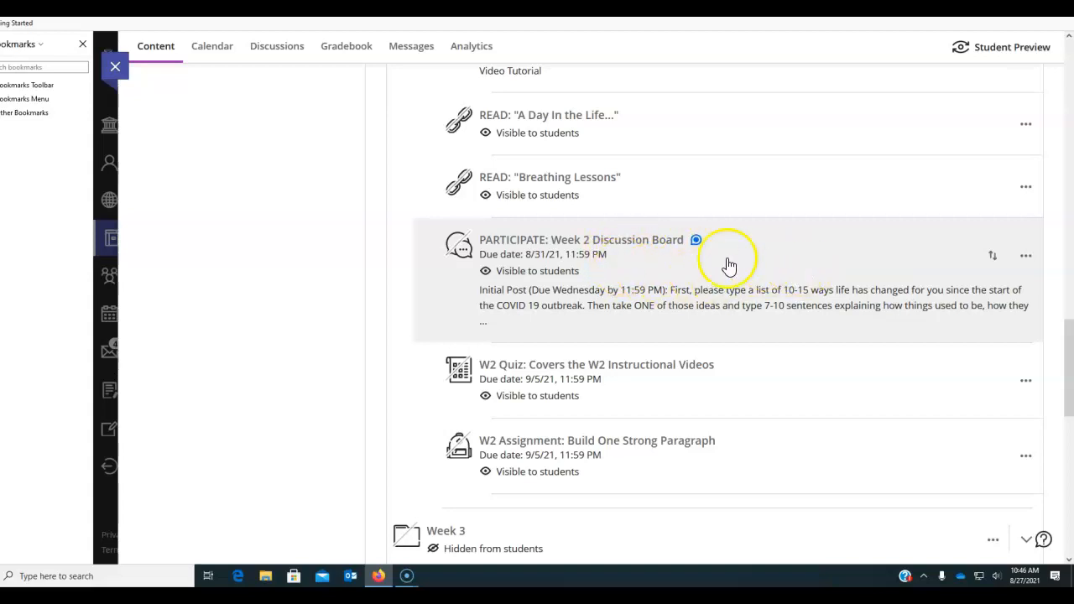
mouse_move(708, 314)
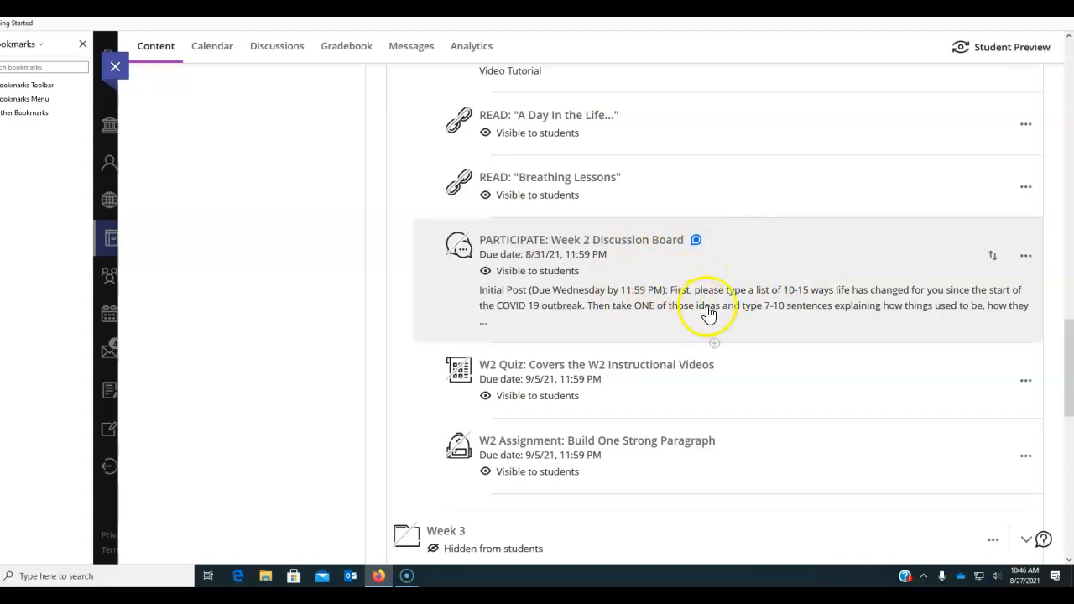
mouse_move(796, 316)
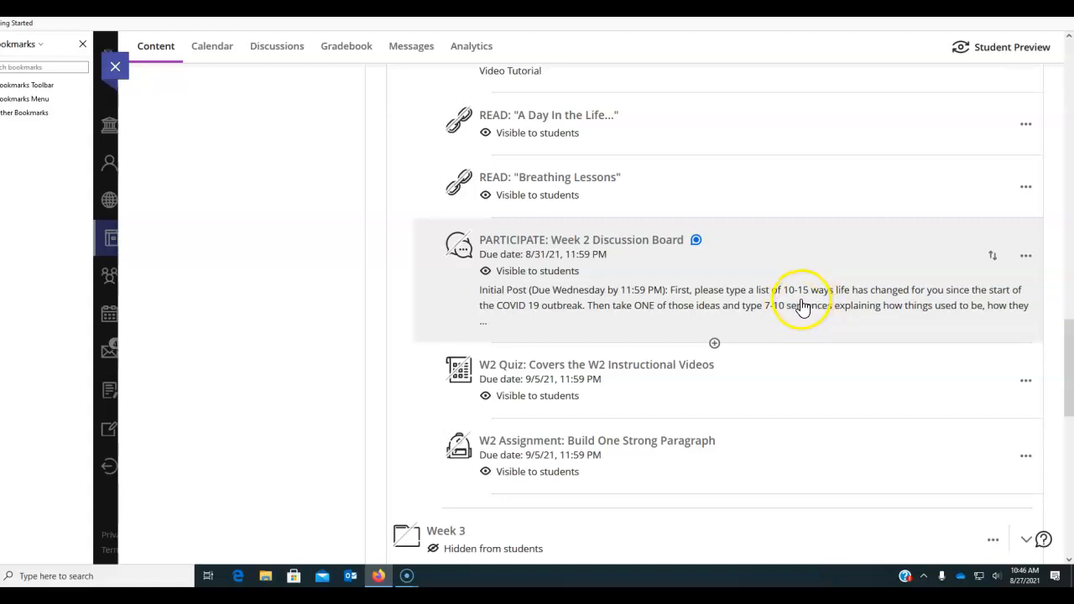
mouse_move(642, 302)
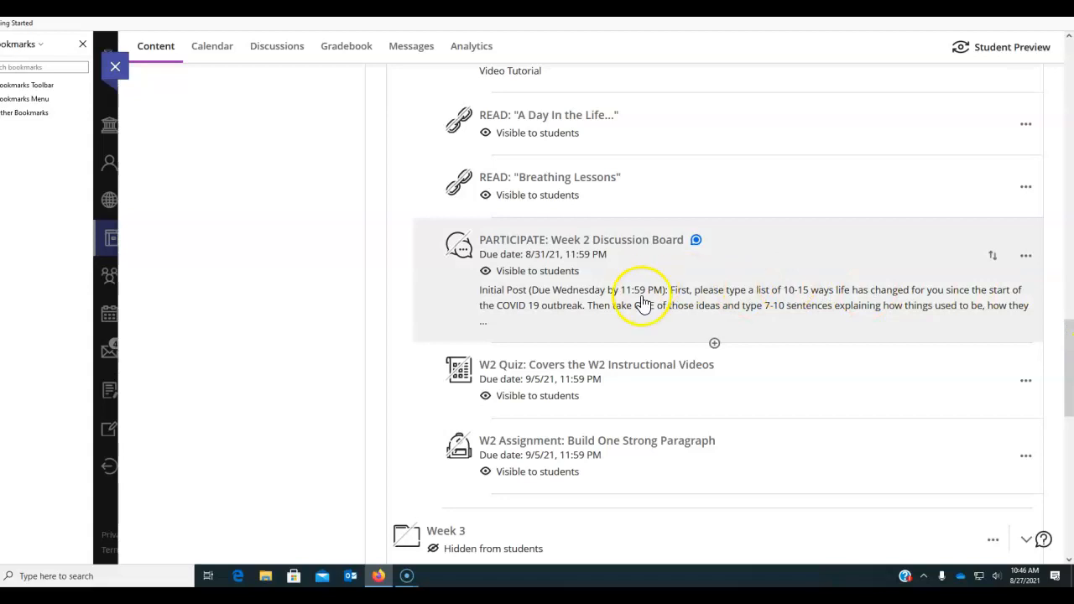
mouse_move(657, 318)
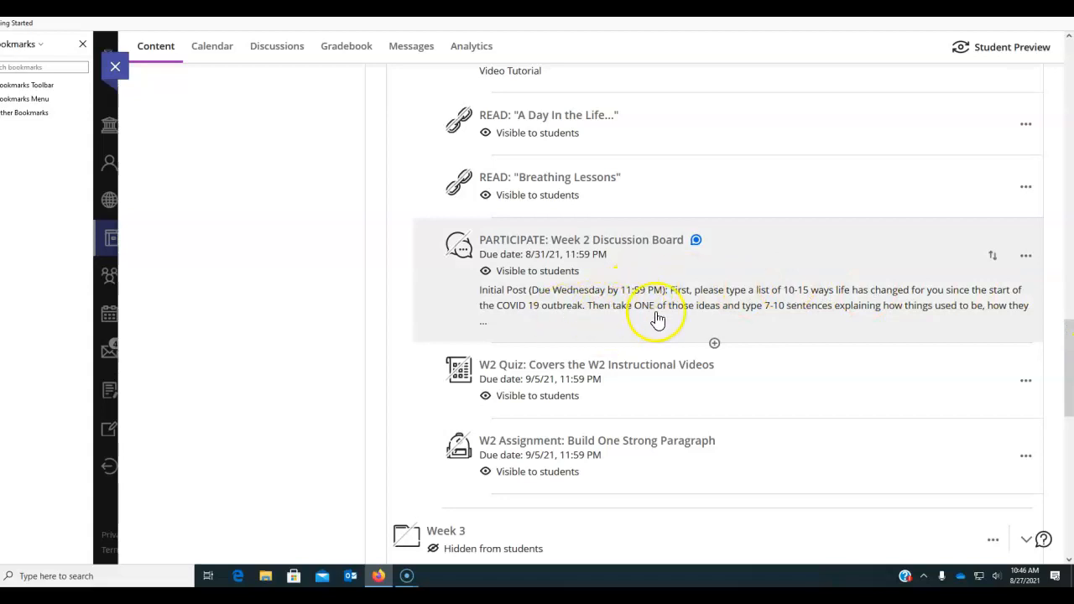
mouse_move(778, 384)
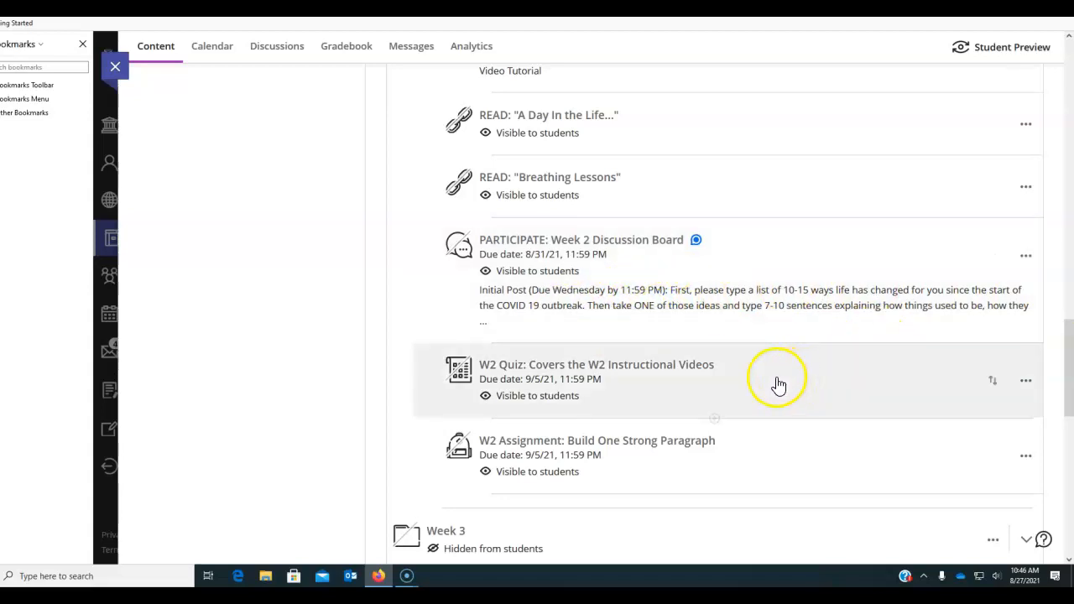
mouse_move(653, 383)
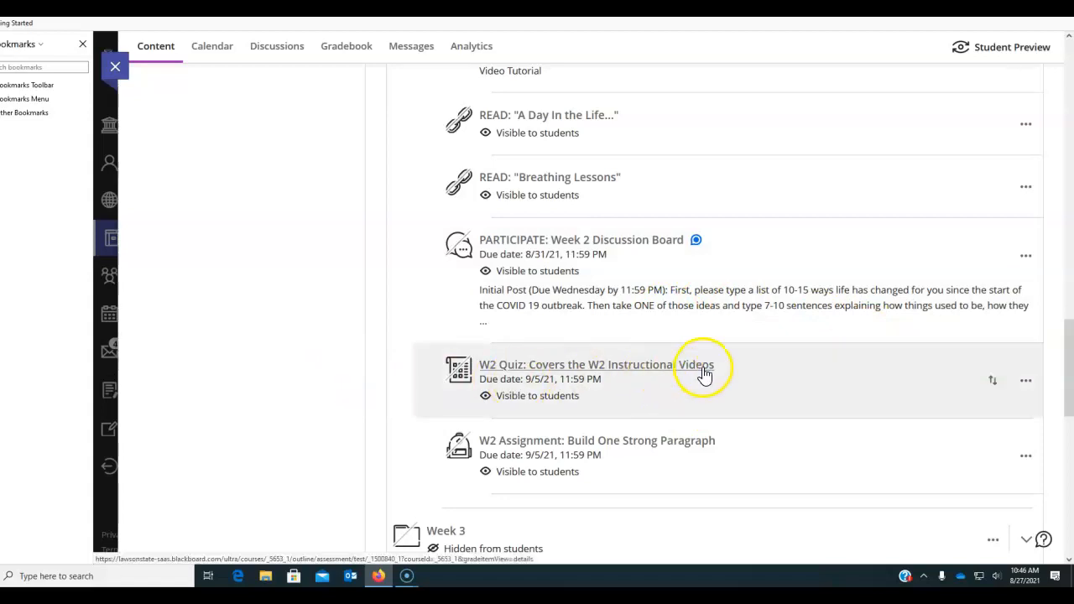
- Scroll the content page so the hidden Week 4 and Week 5 folders show beneath Week 3
scroll("up", 3)
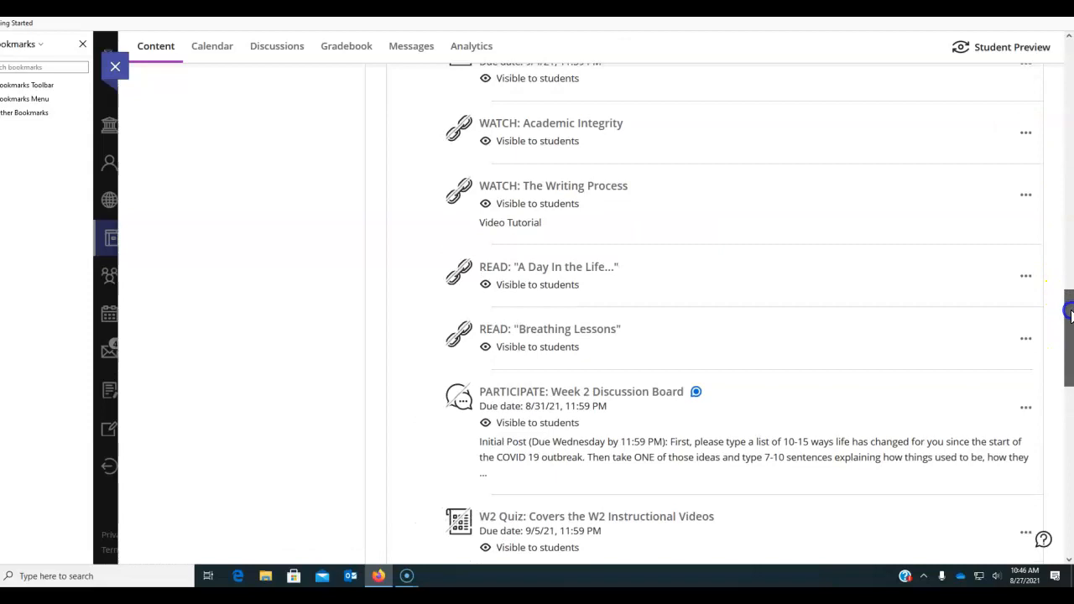
mouse_move(809, 193)
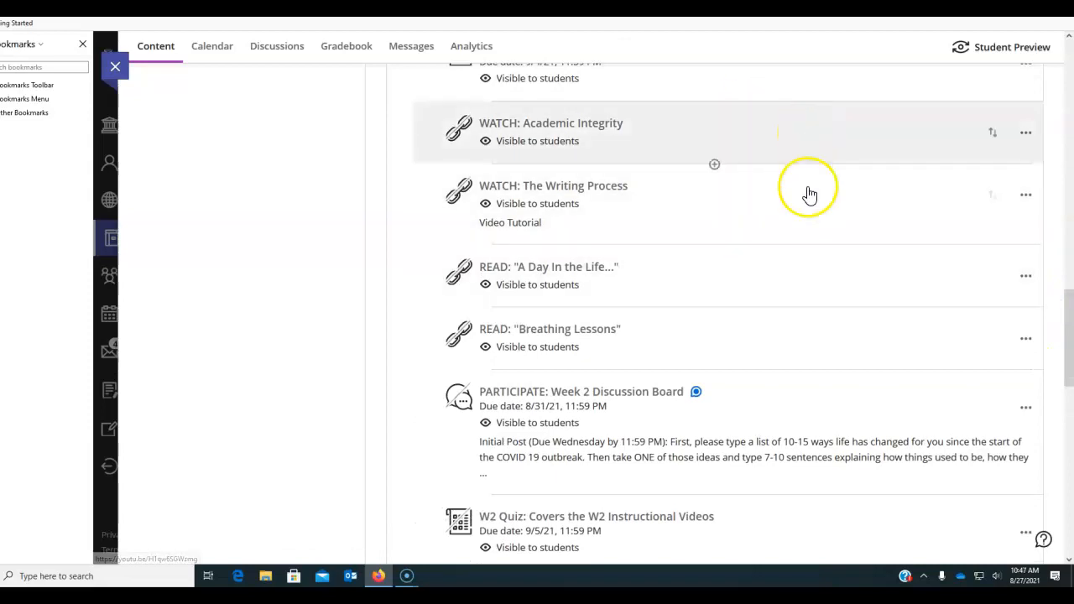
scroll("down", 3)
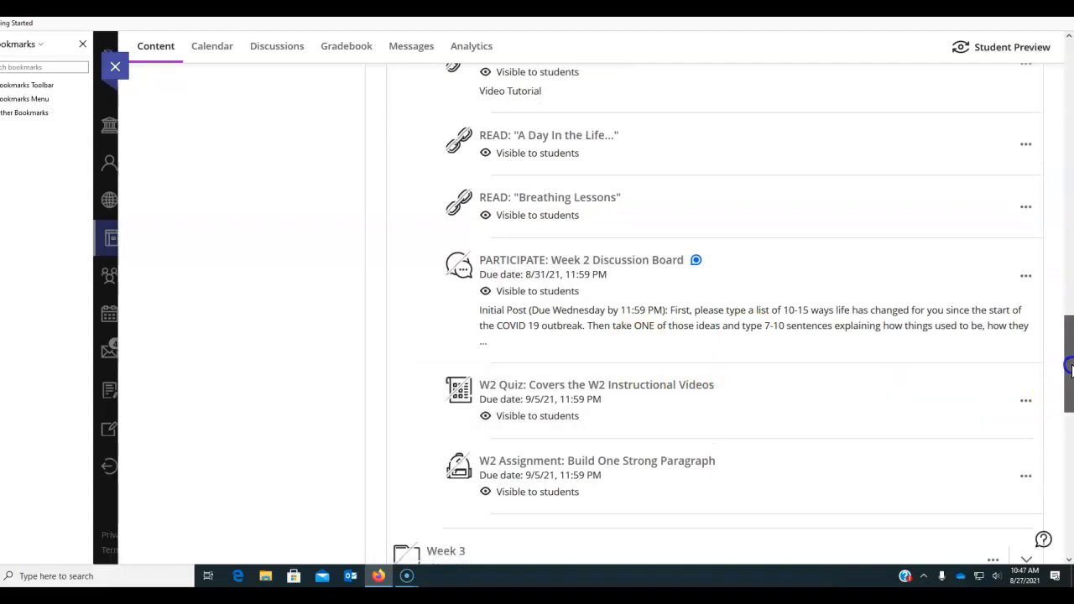
scroll("down", 3)
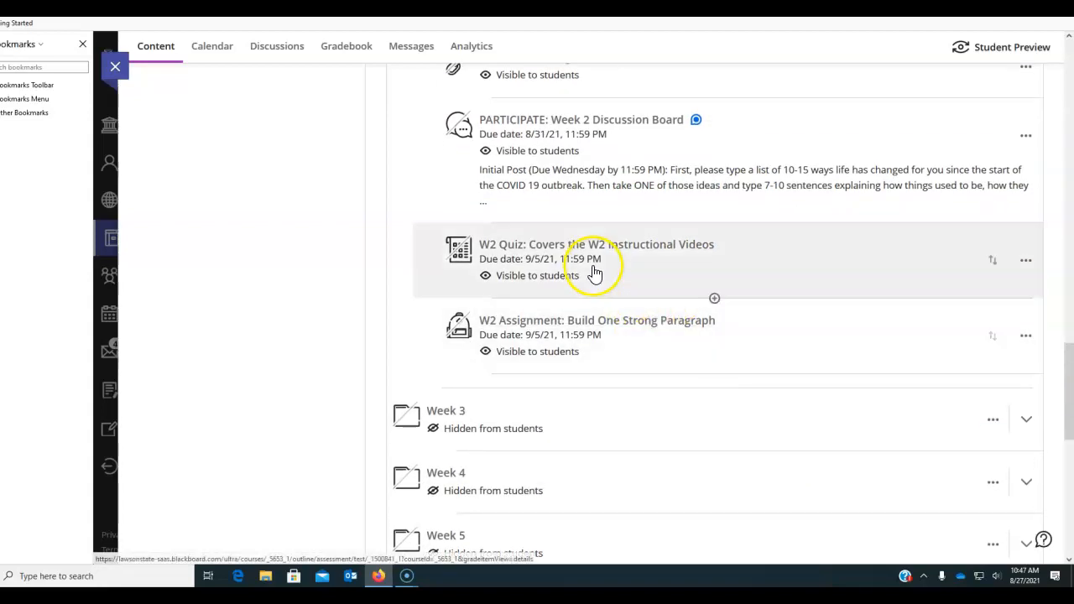
mouse_move(693, 255)
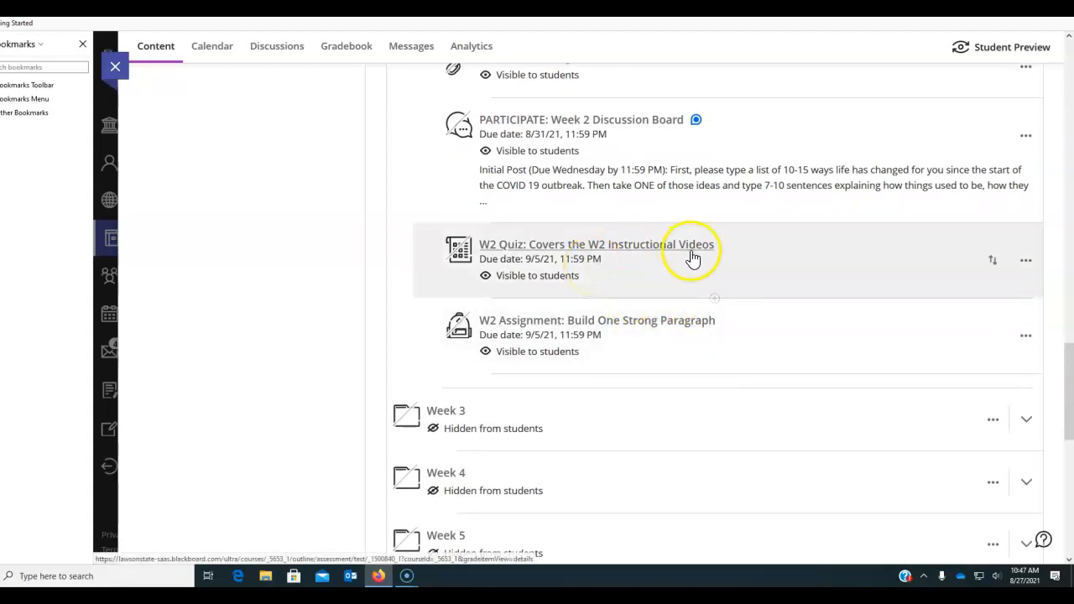
mouse_move(953, 322)
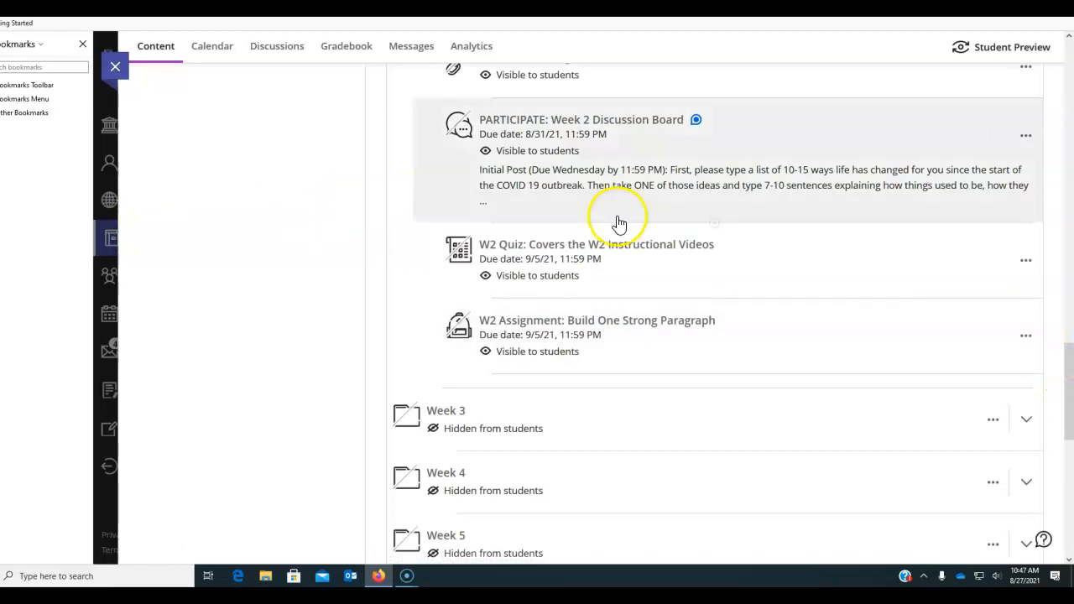
mouse_move(641, 327)
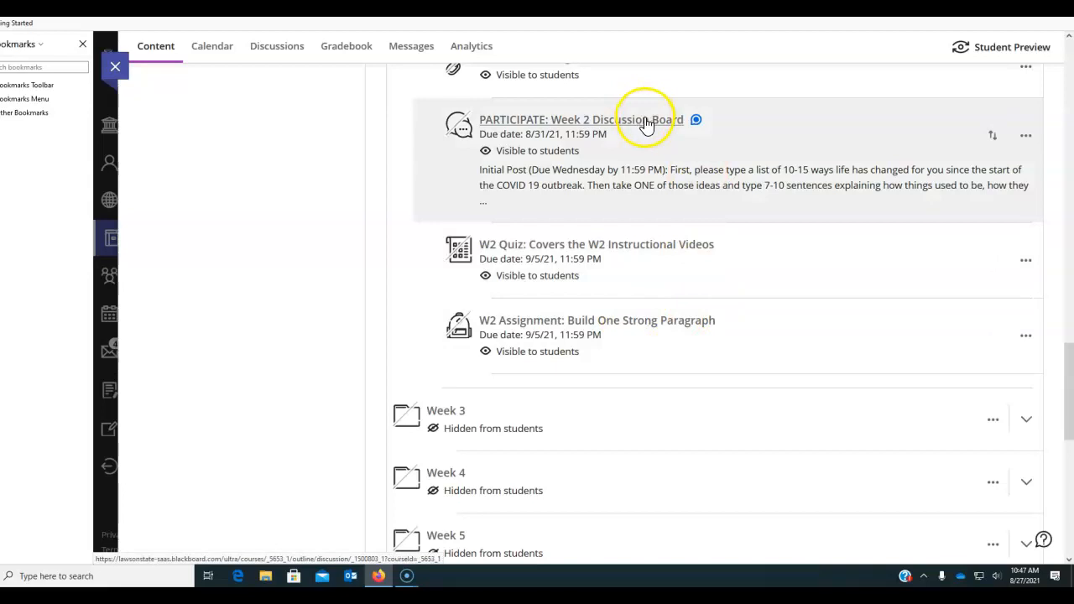
mouse_move(624, 344)
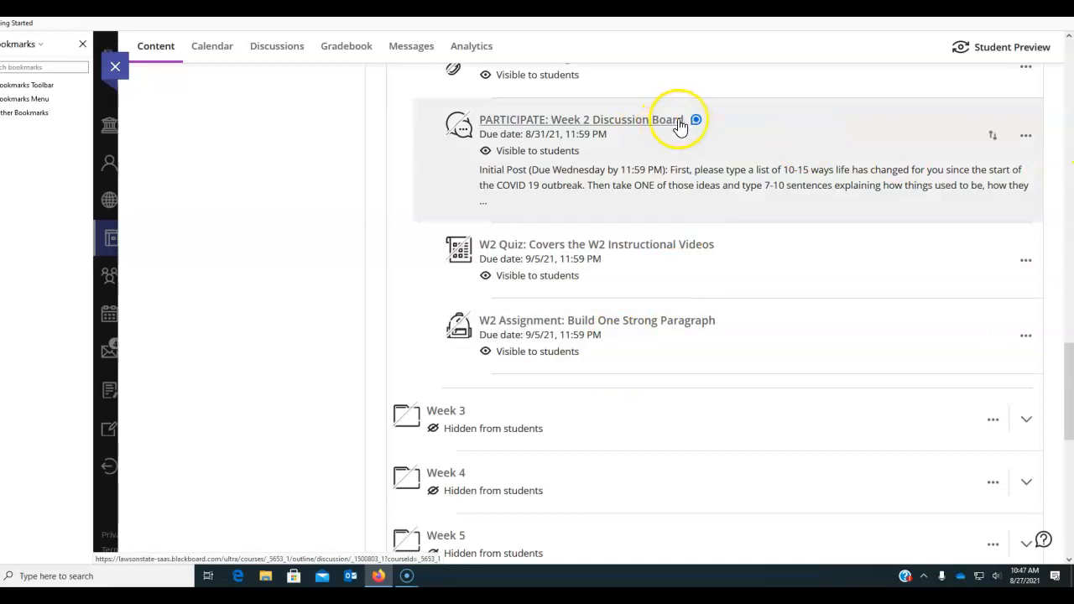
mouse_move(1044, 391)
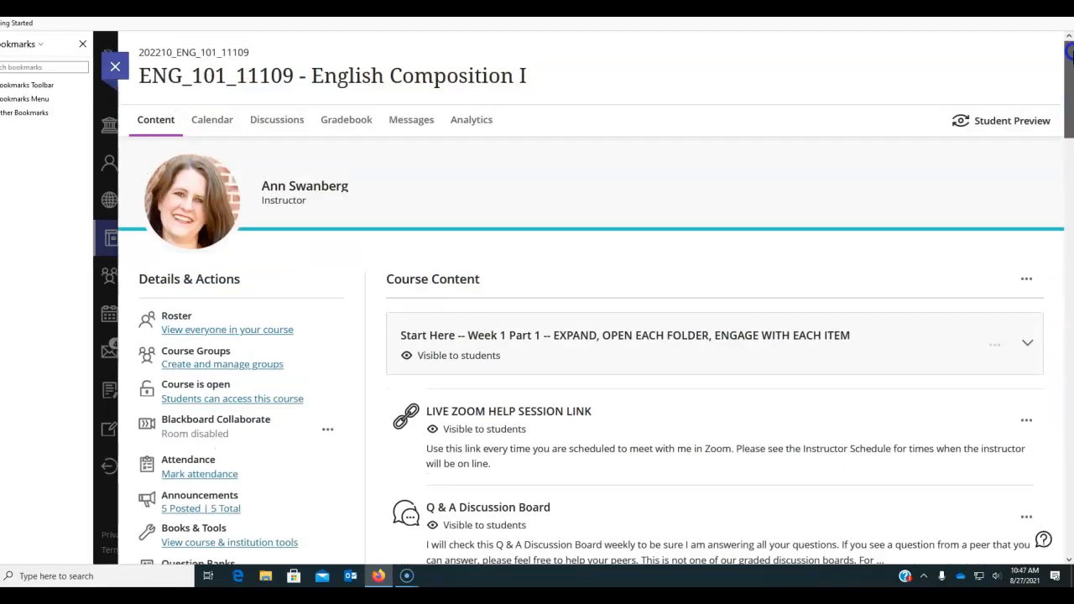
left_click(275, 119)
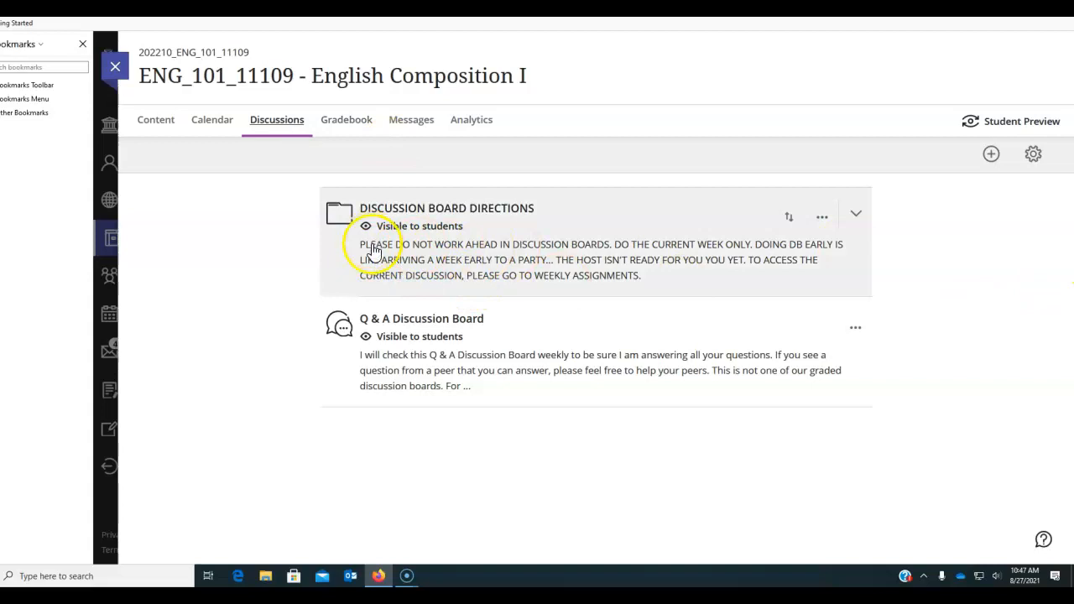
mouse_move(444, 255)
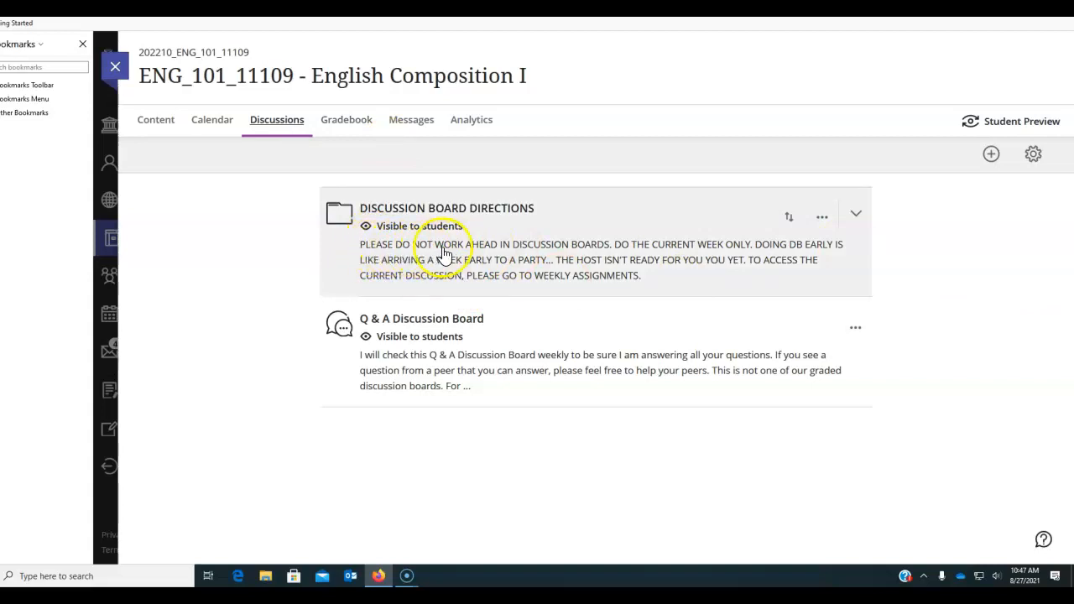
mouse_move(600, 252)
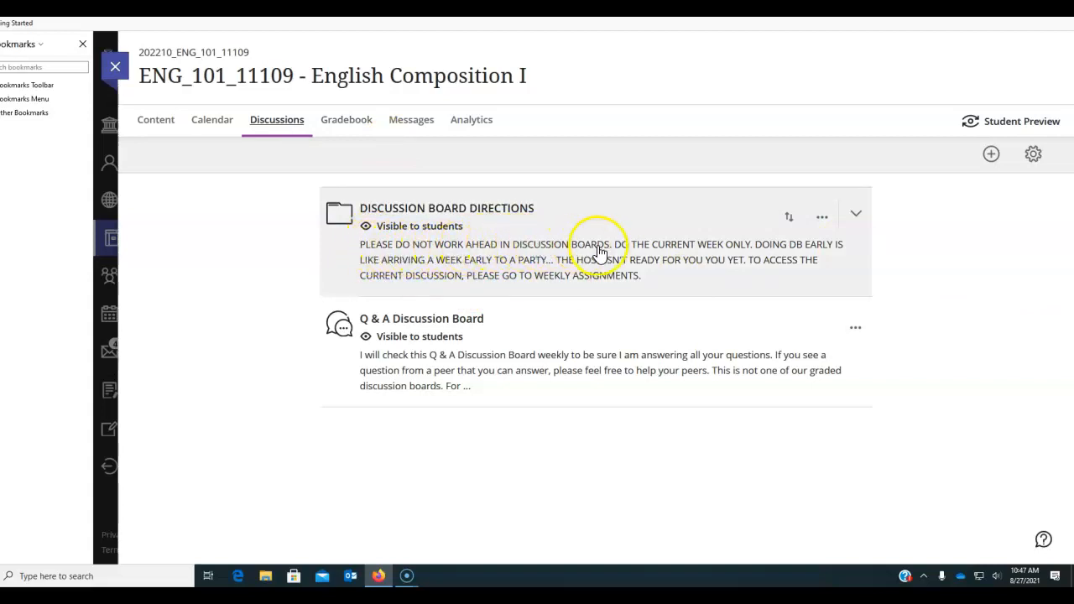
mouse_move(715, 255)
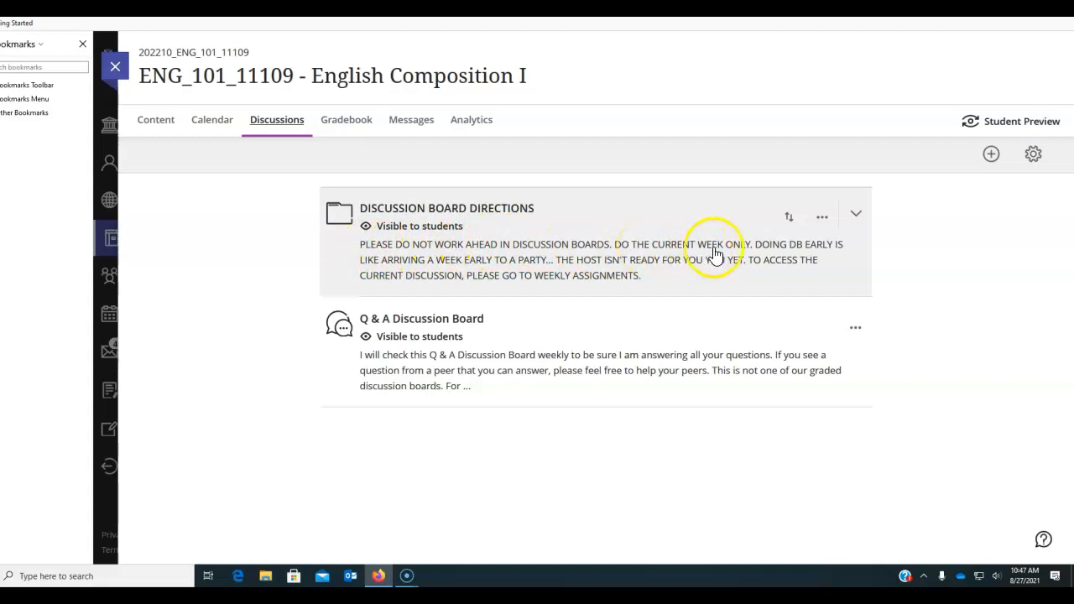
mouse_move(806, 255)
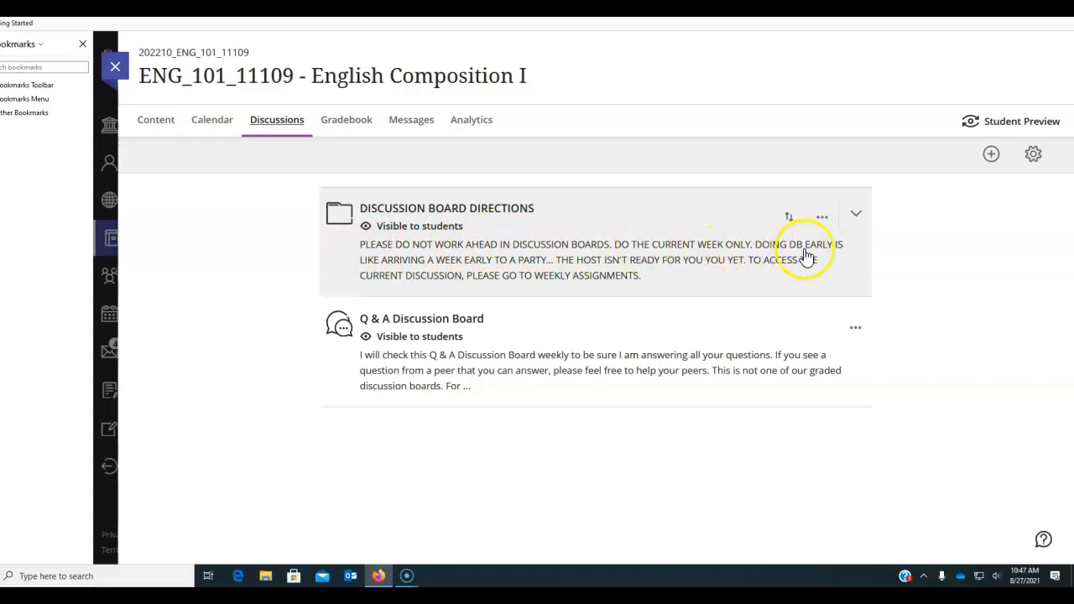
mouse_move(439, 268)
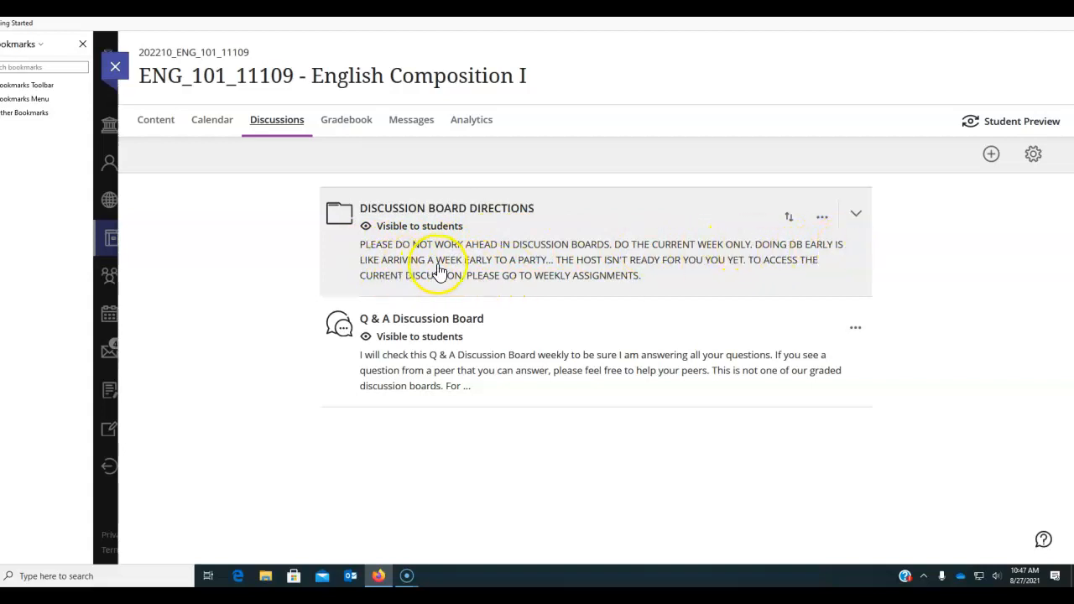
mouse_move(552, 267)
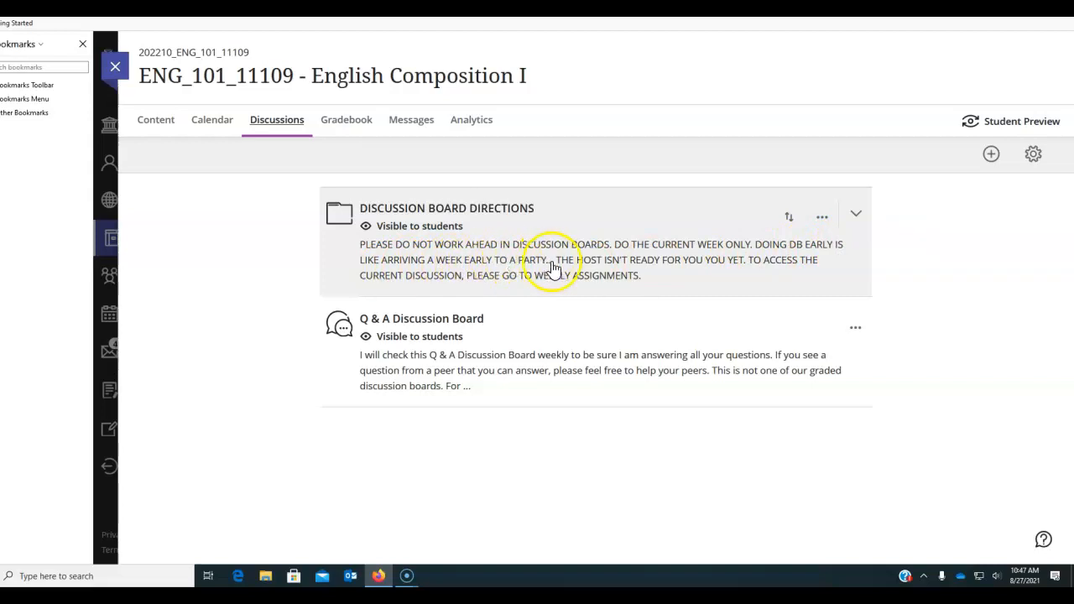
mouse_move(736, 272)
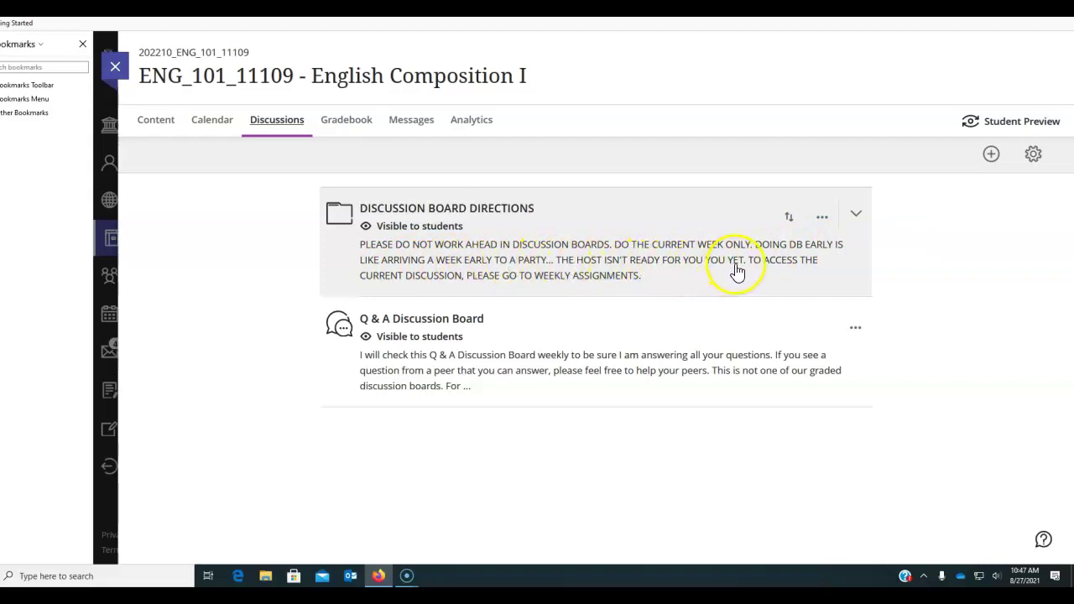
mouse_move(550, 286)
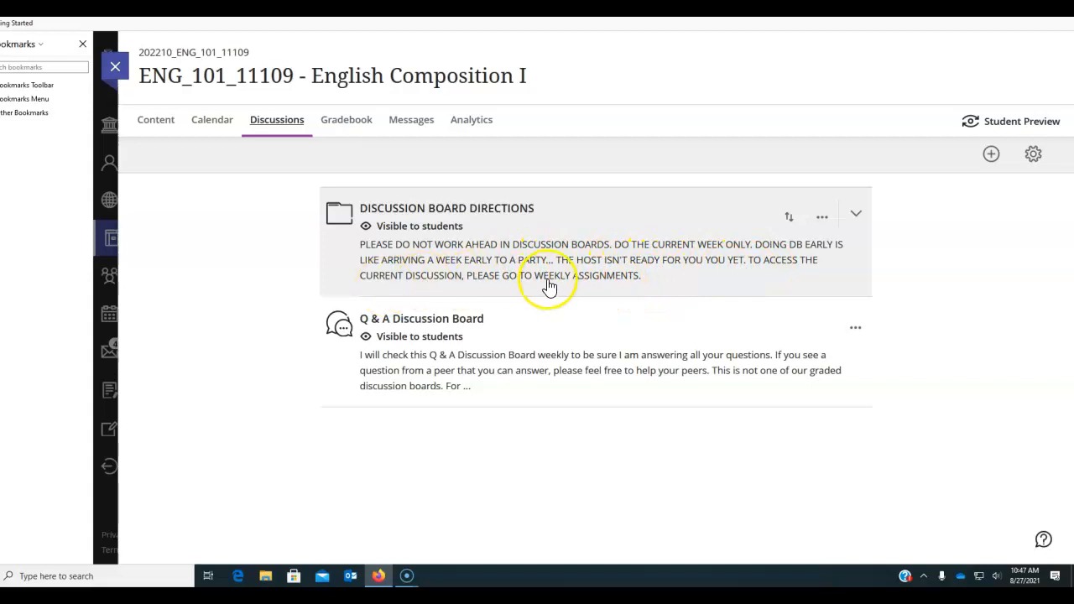
mouse_move(232, 119)
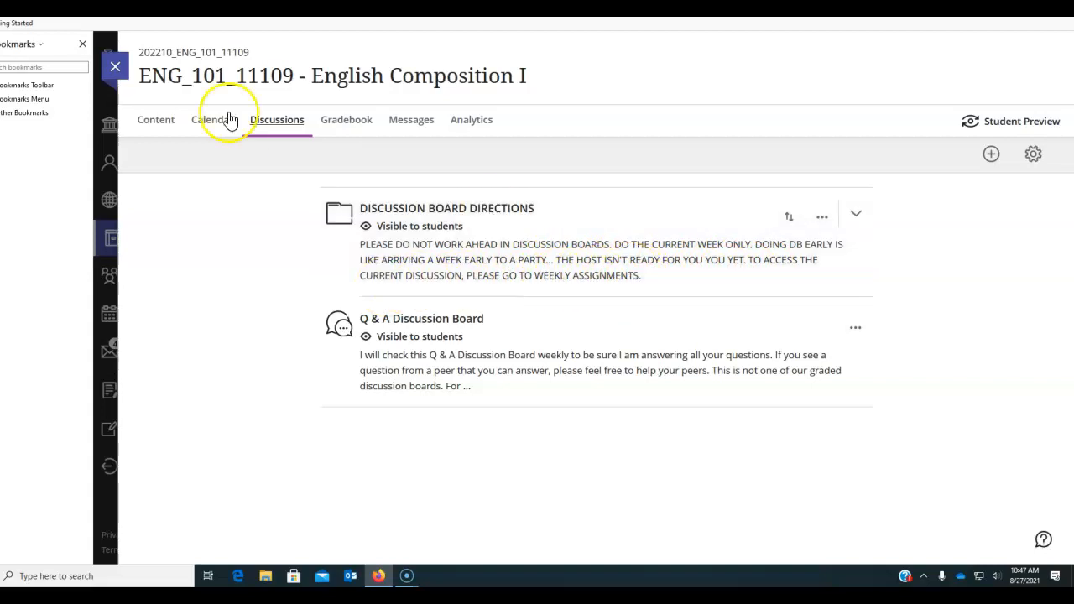
mouse_move(155, 120)
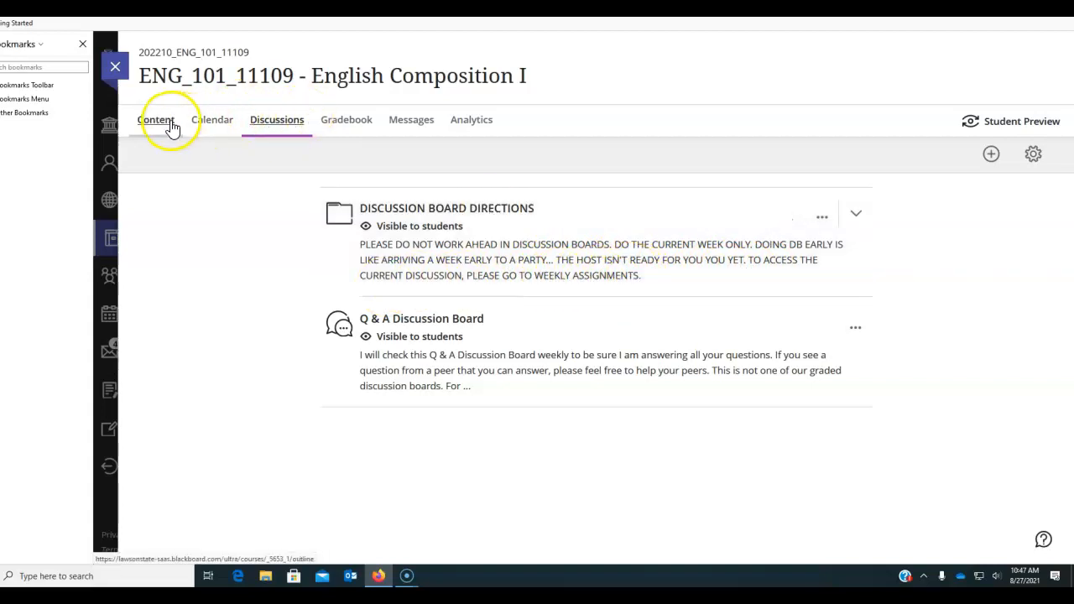
- Return to the Course Content page and browse down to the Weekly Assignments folder
left_click(154, 119)
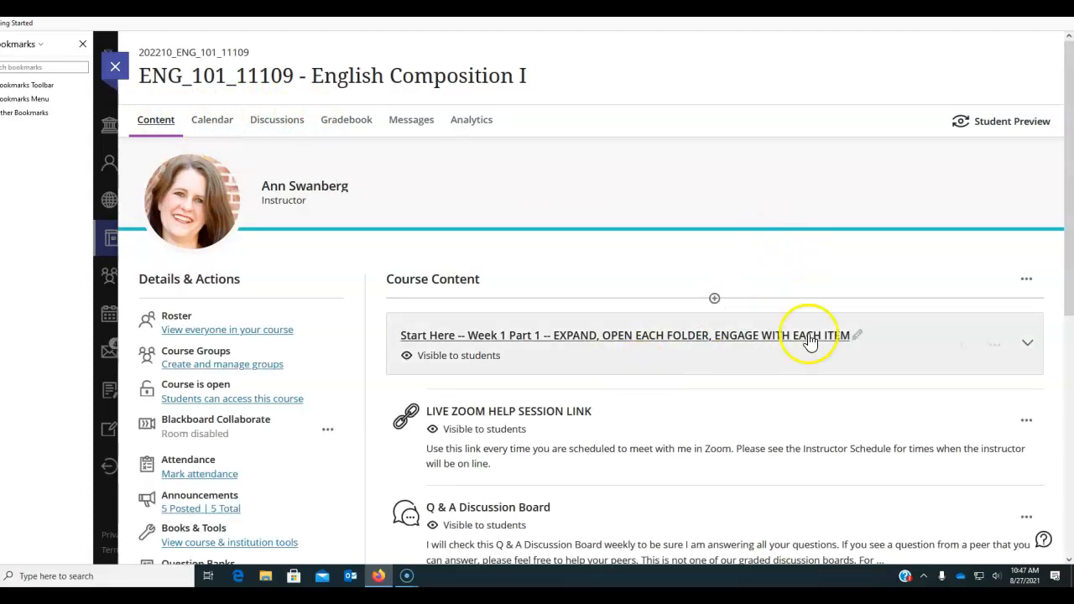
scroll("down", 3)
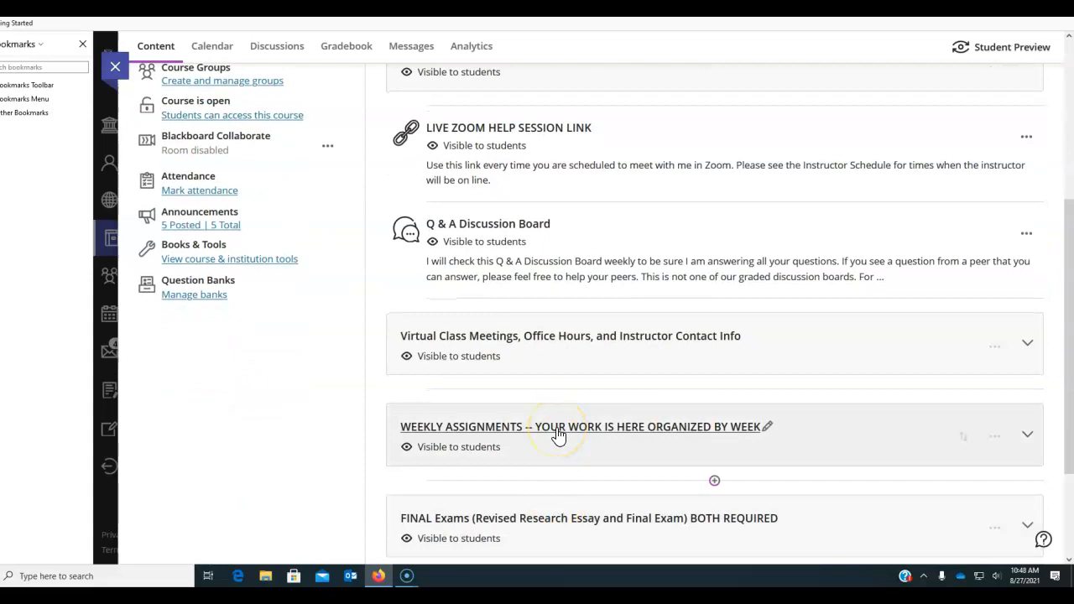
scroll("up", 3)
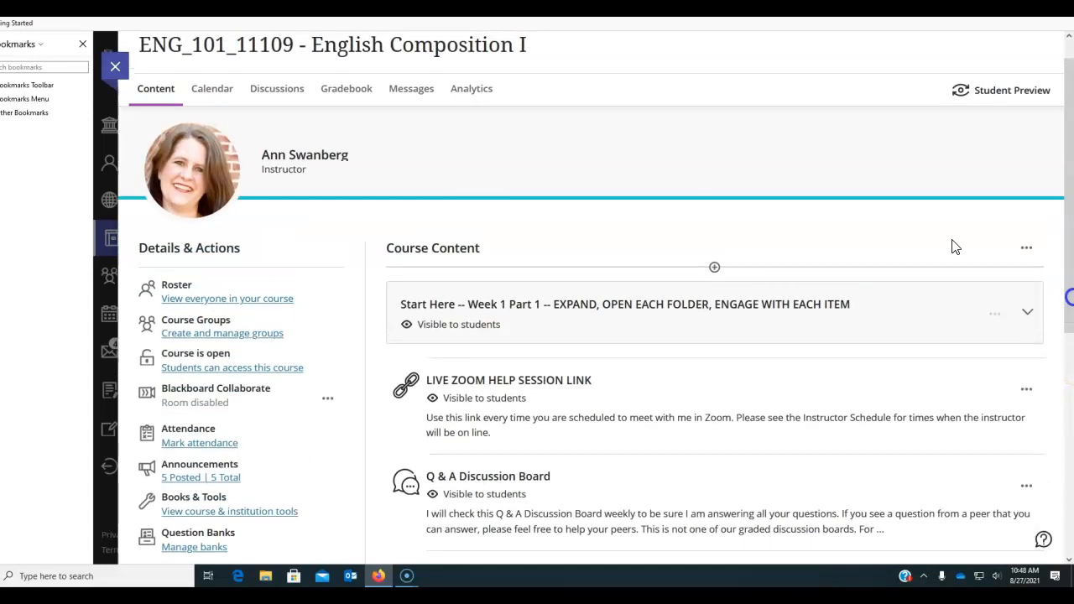
mouse_move(346, 88)
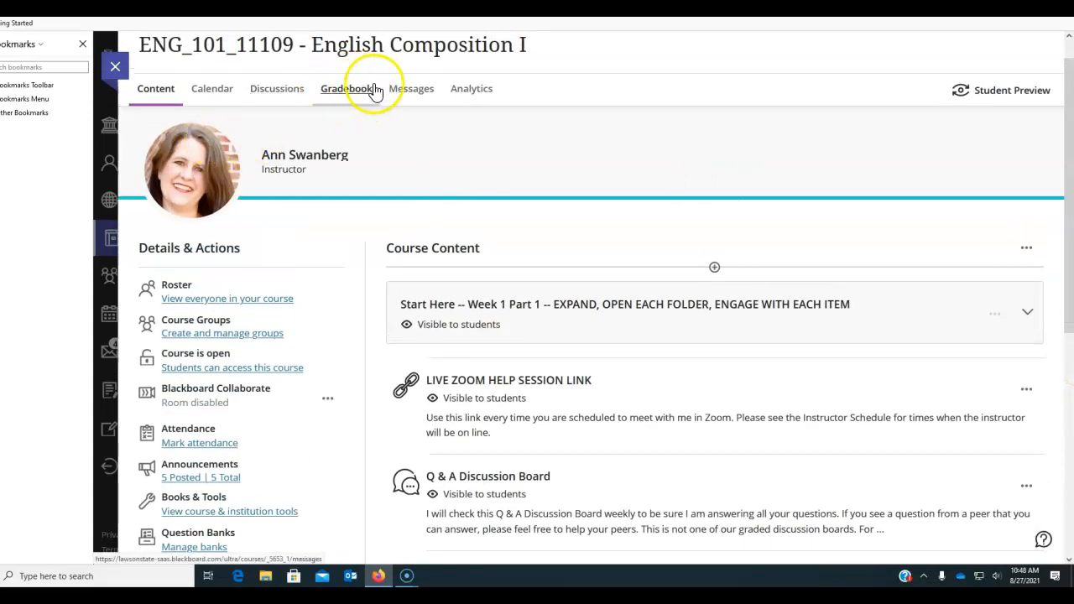
mouse_move(412, 87)
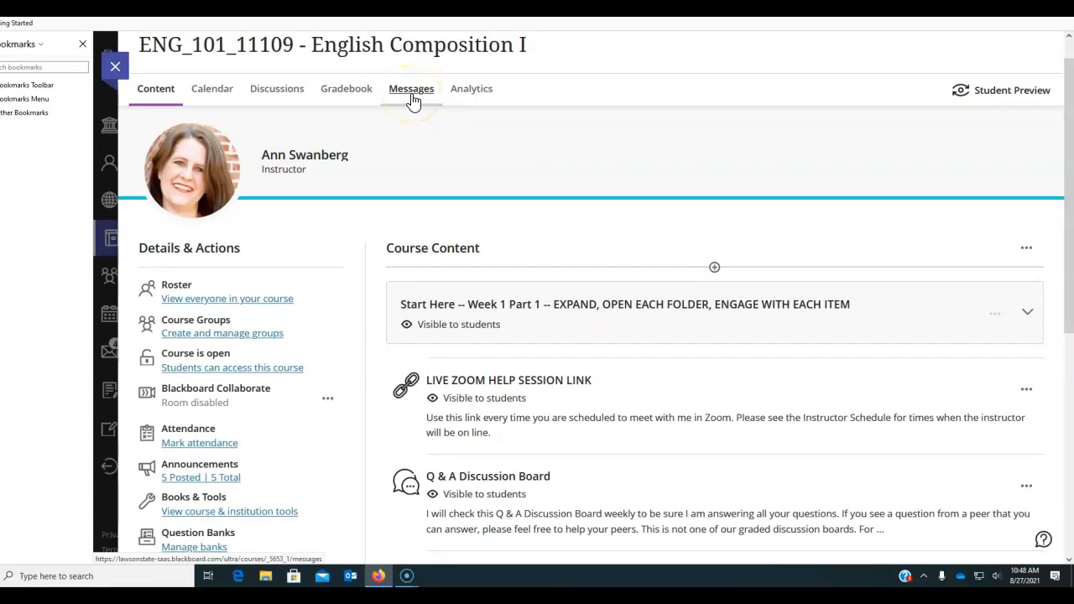
mouse_move(275, 87)
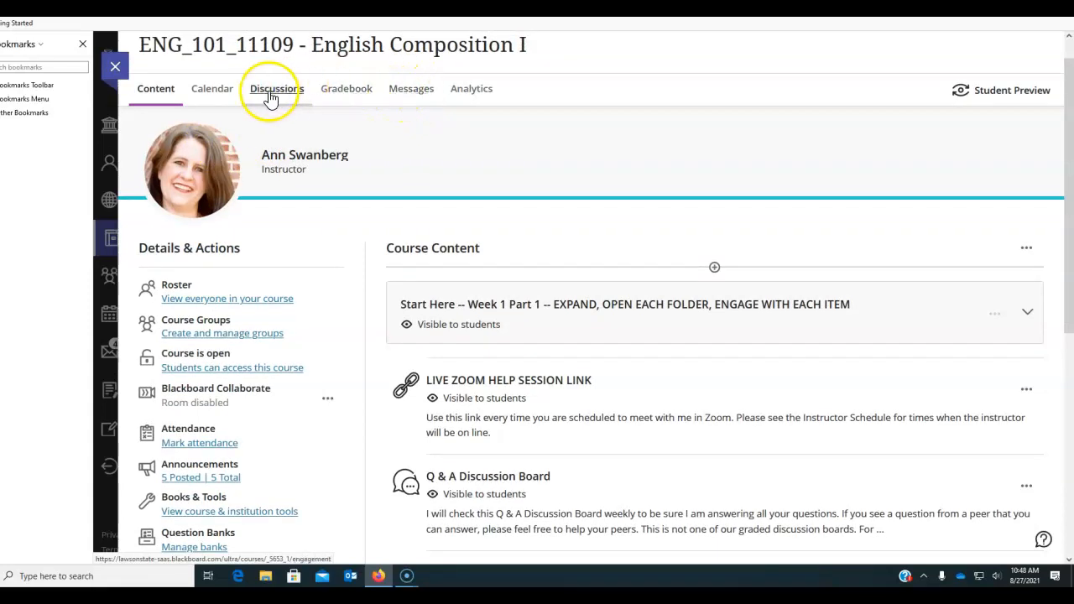
mouse_move(379, 94)
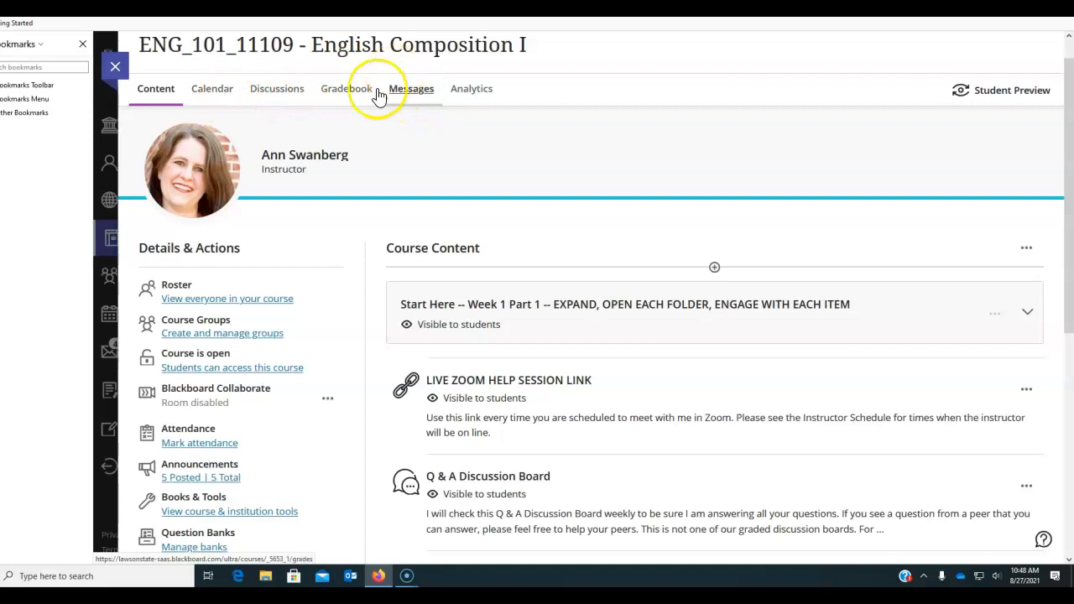
mouse_move(156, 87)
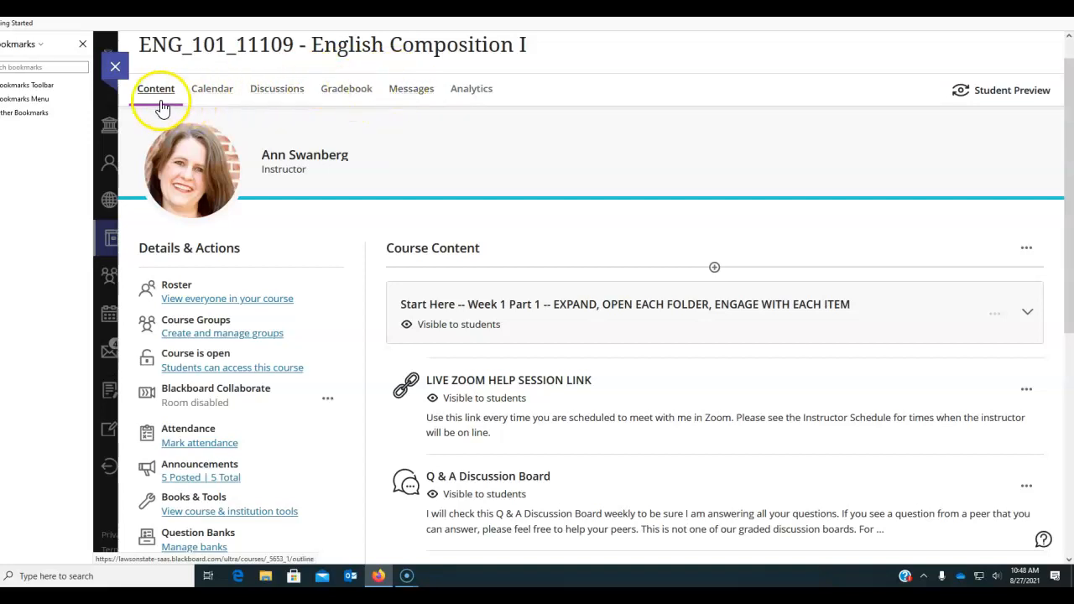
scroll("down", 3)
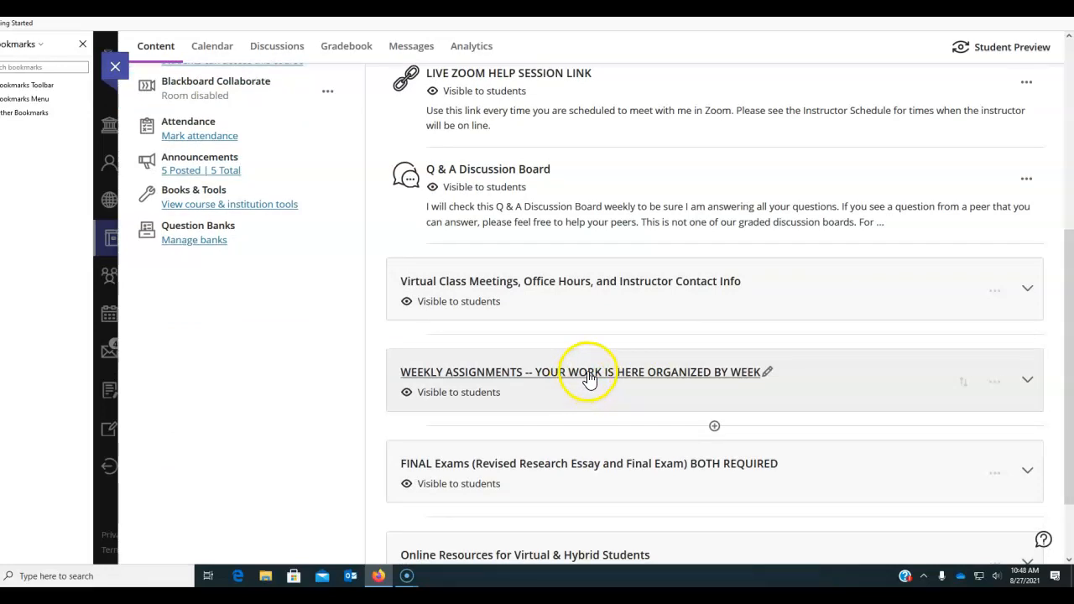
- Expand Weekly Assignments to list the week folders, Week 1 Part 2 visible and Week 2 onward hidden
left_click(767, 372)
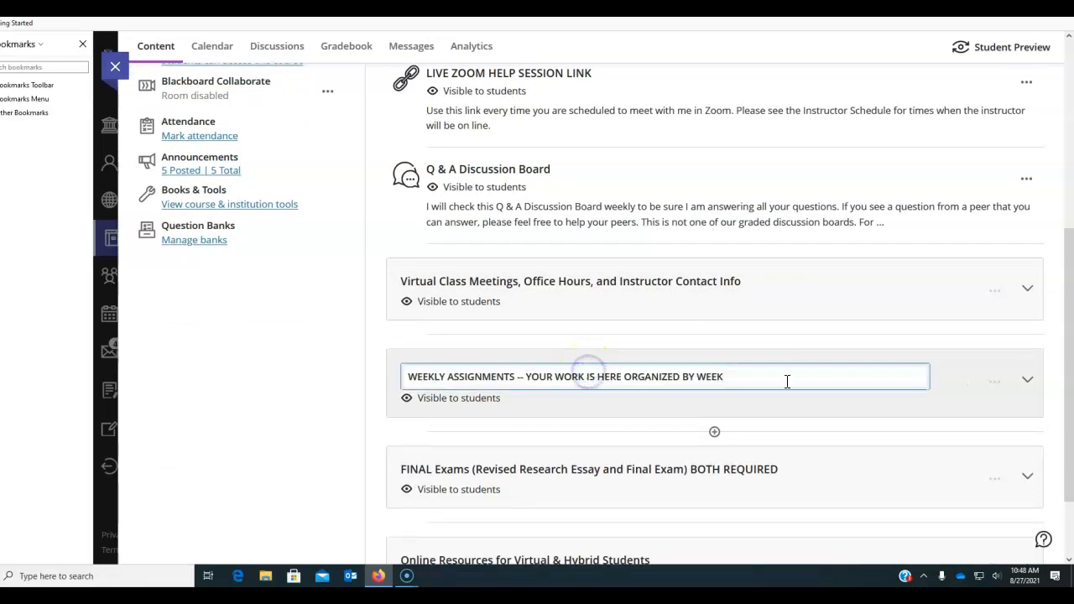
scroll("down", 3)
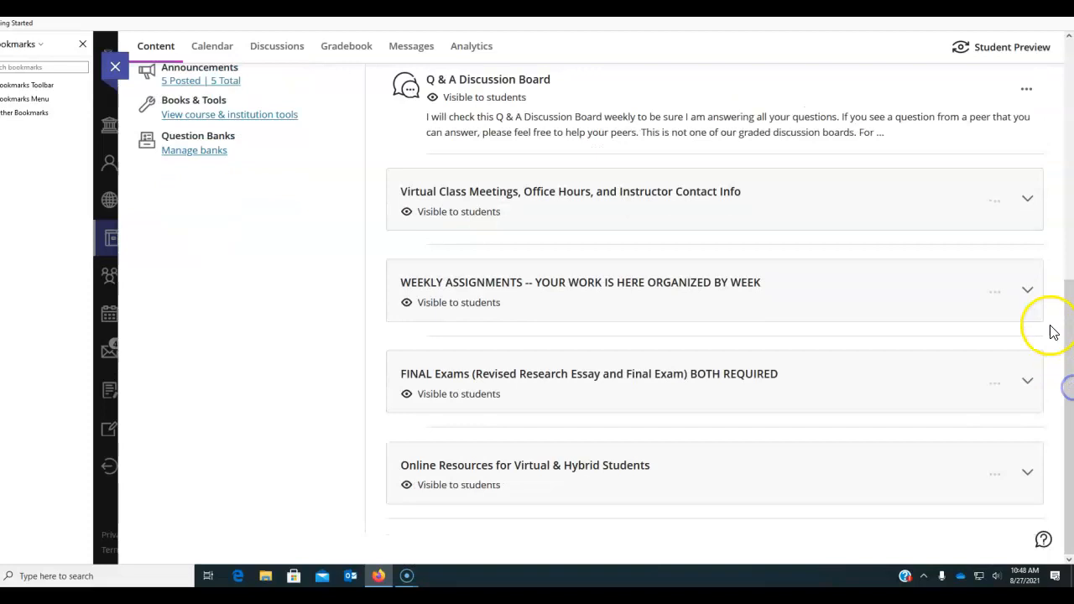
mouse_move(1027, 292)
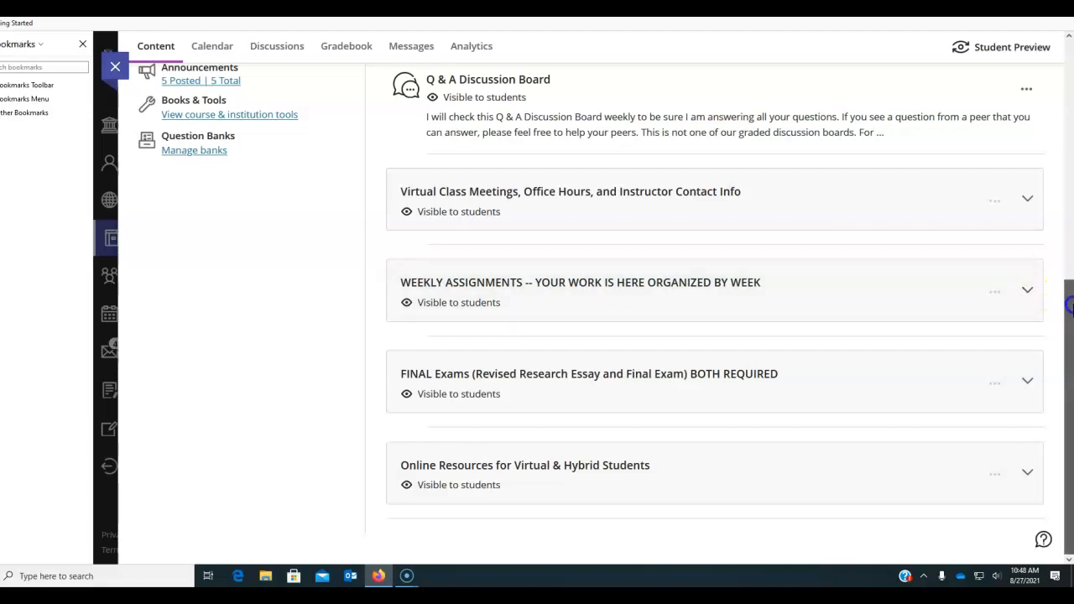
left_click(1027, 292)
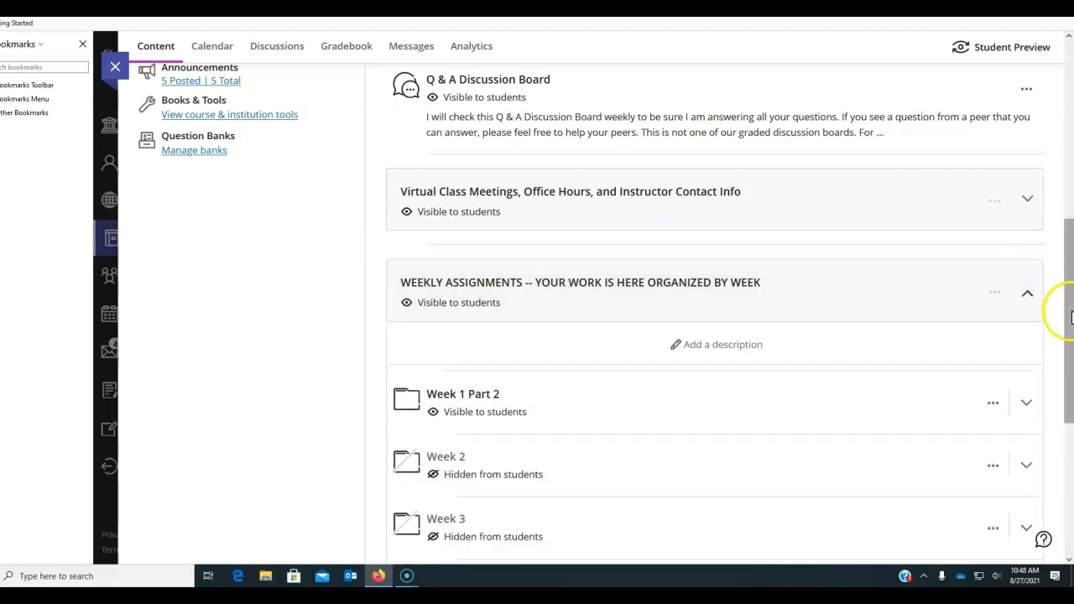
scroll("down", 3)
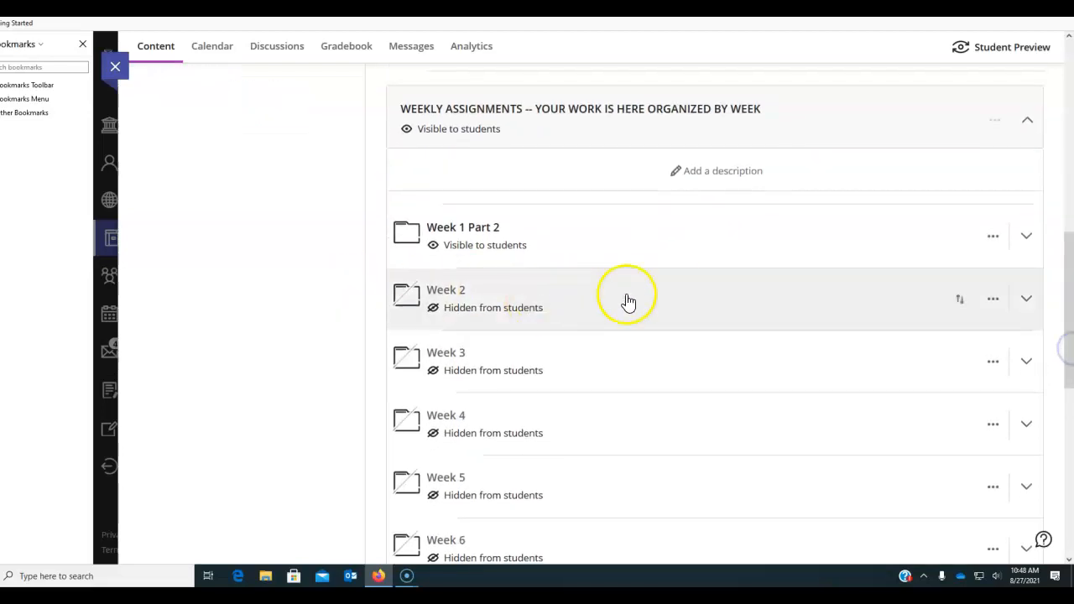
mouse_move(1065, 310)
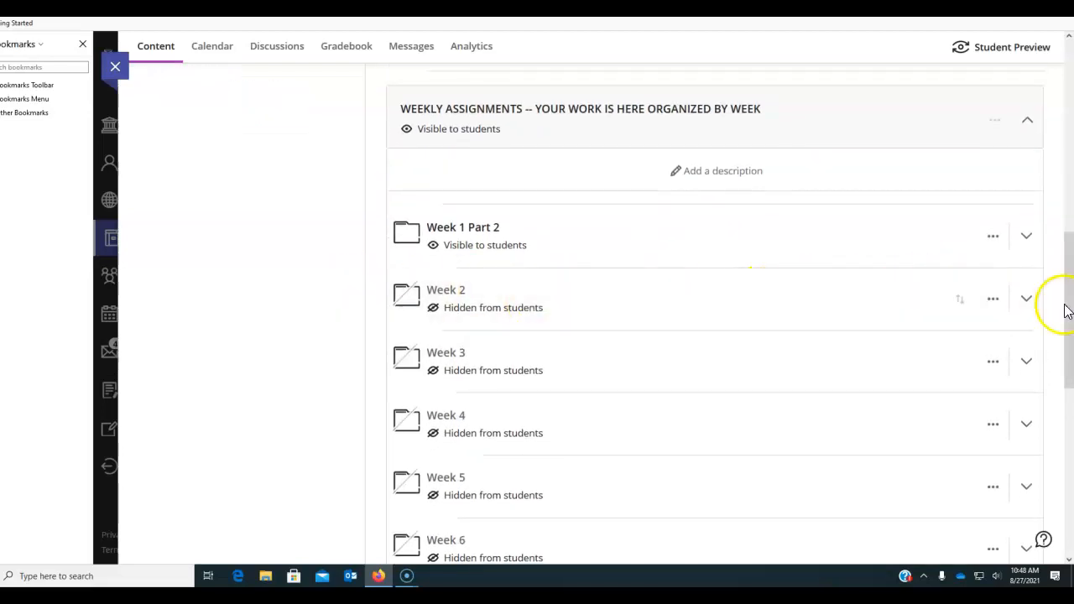
scroll("down", 3)
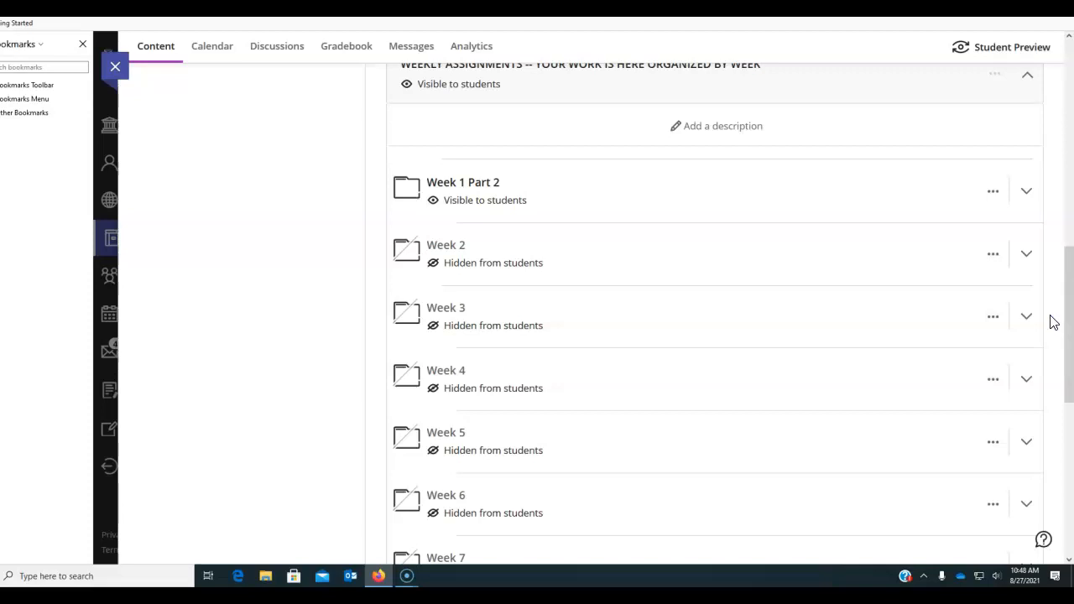
mouse_move(963, 310)
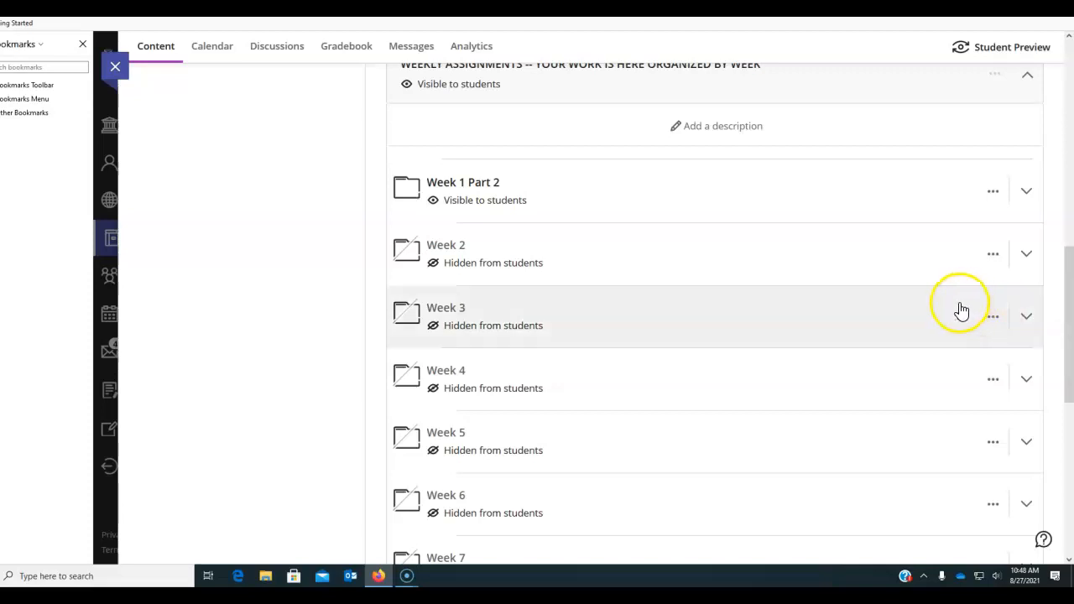
mouse_move(613, 238)
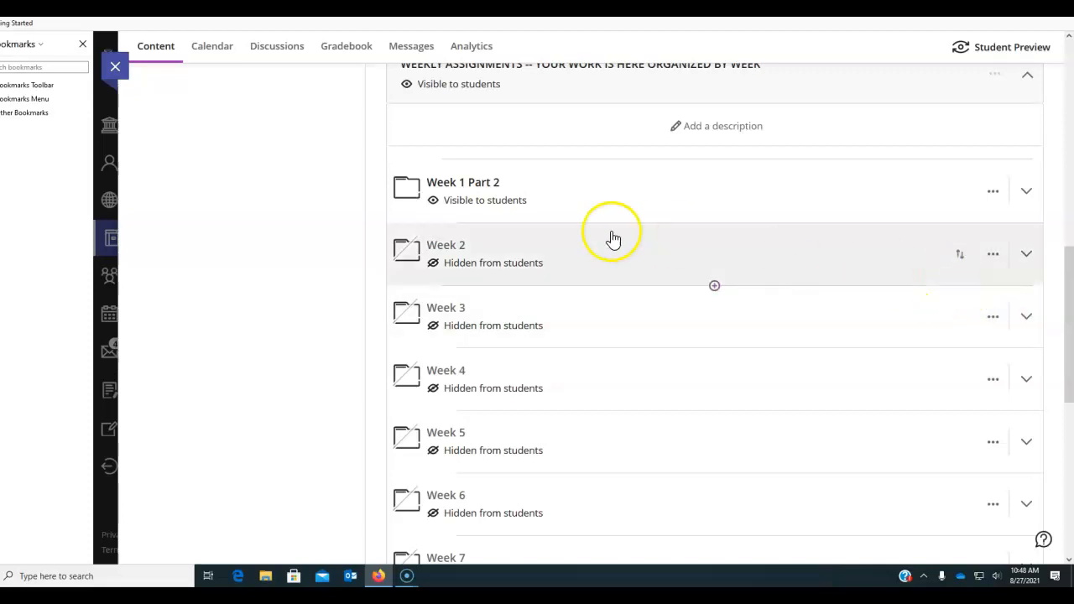
mouse_move(1065, 269)
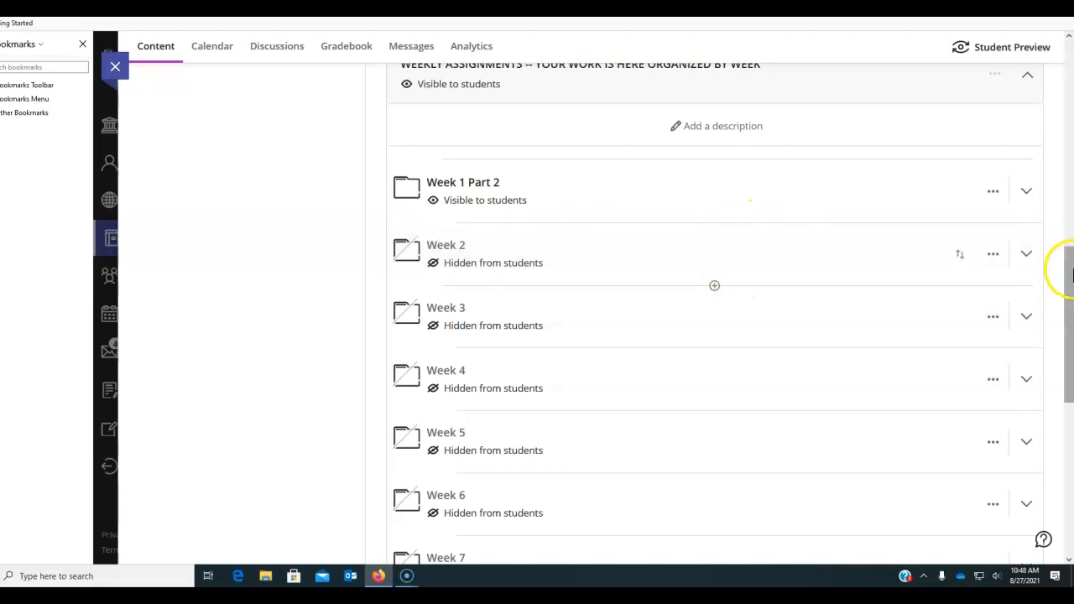
scroll("up", 3)
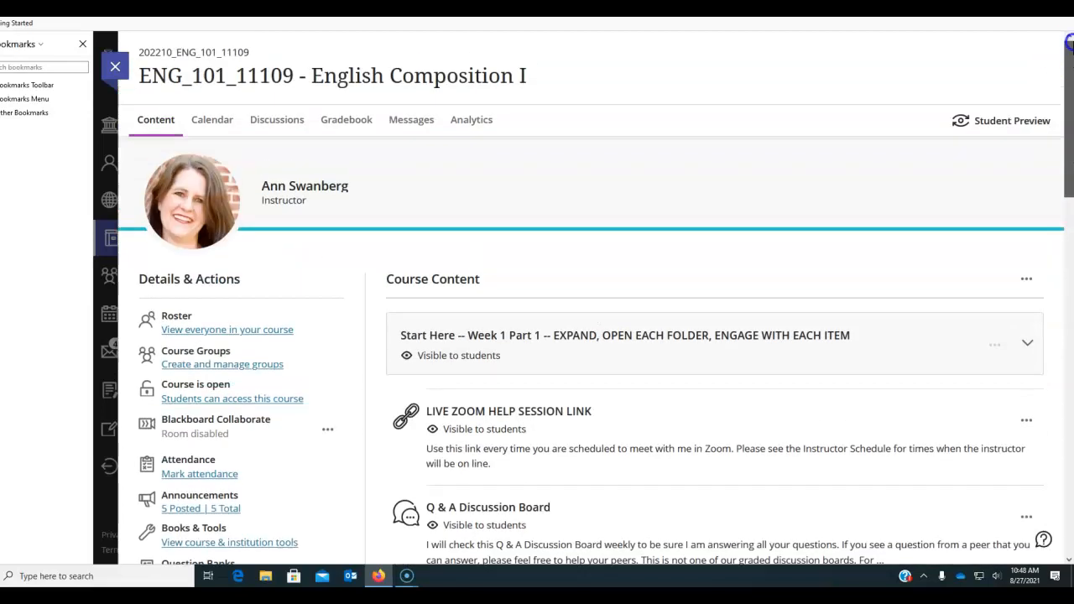
- Show the Discussions page with Discussion Board Directions and the Q & A Discussion Board
left_click(276, 119)
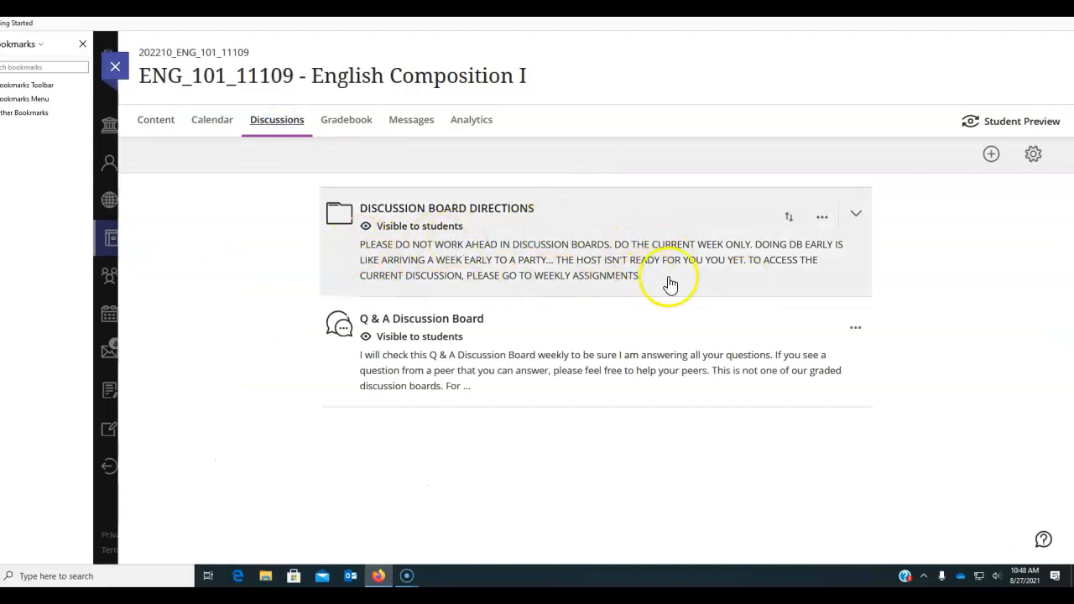
mouse_move(658, 277)
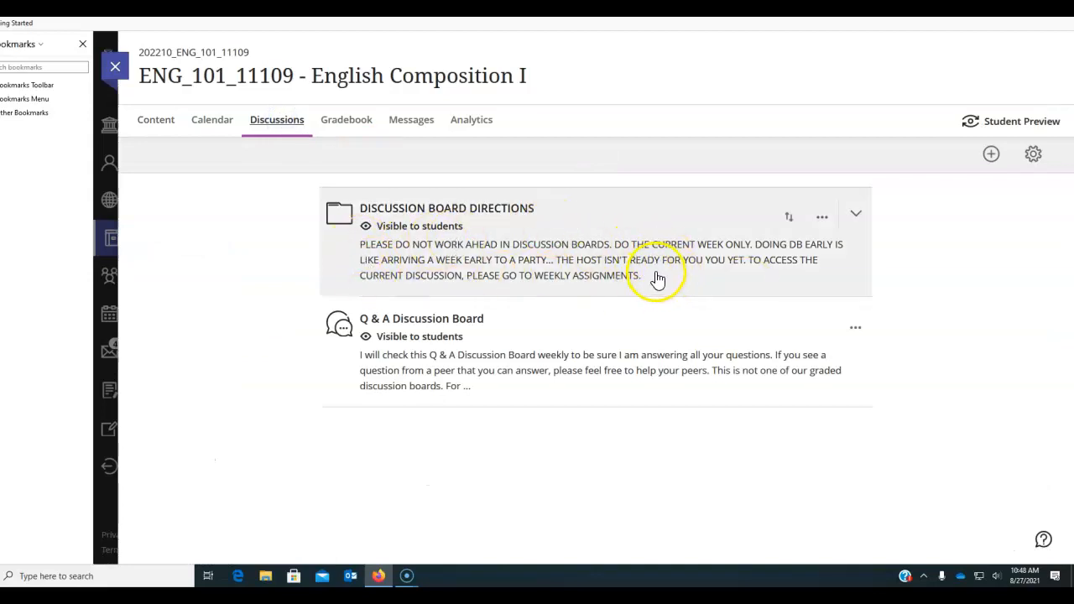
mouse_move(658, 277)
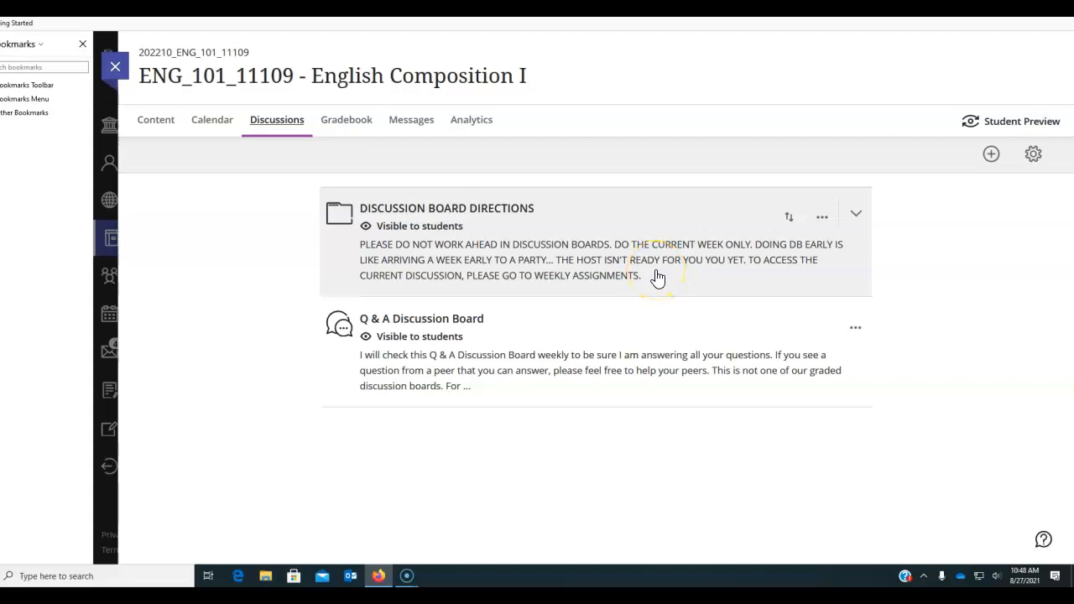
mouse_move(644, 267)
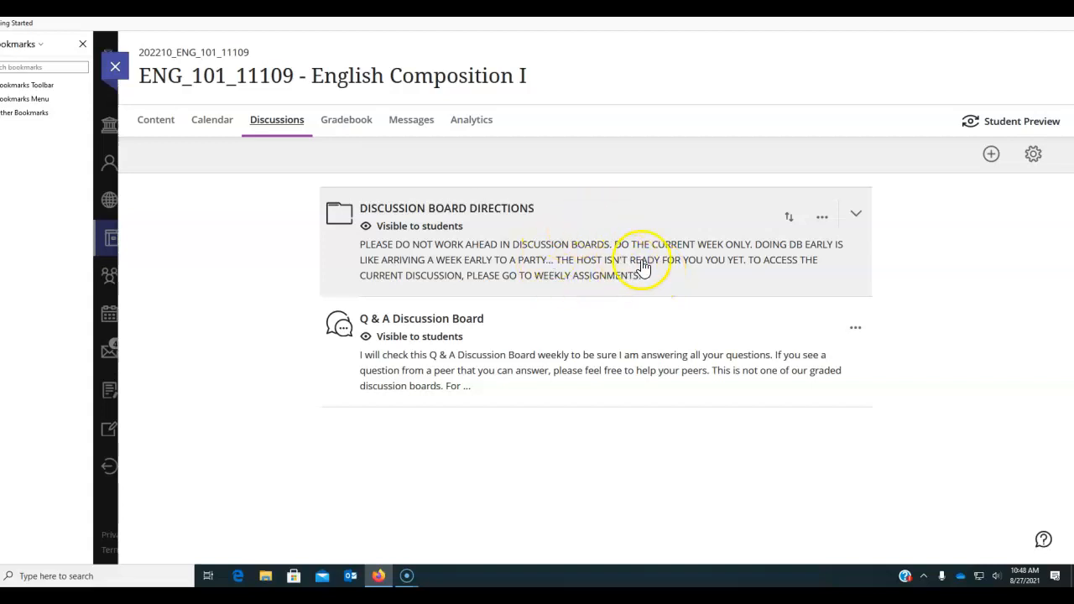
mouse_move(528, 270)
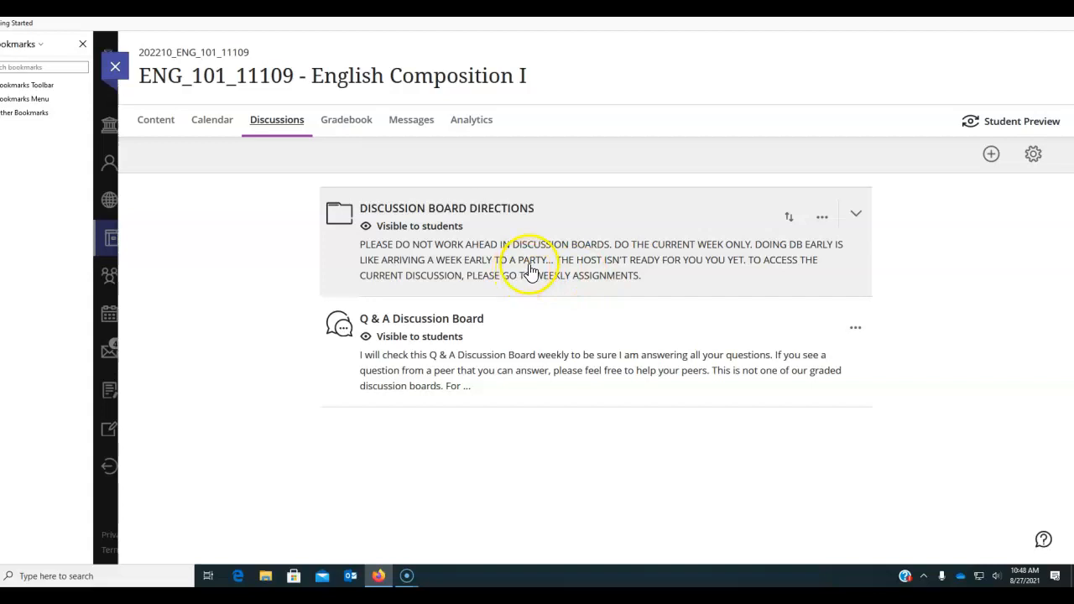
mouse_move(614, 282)
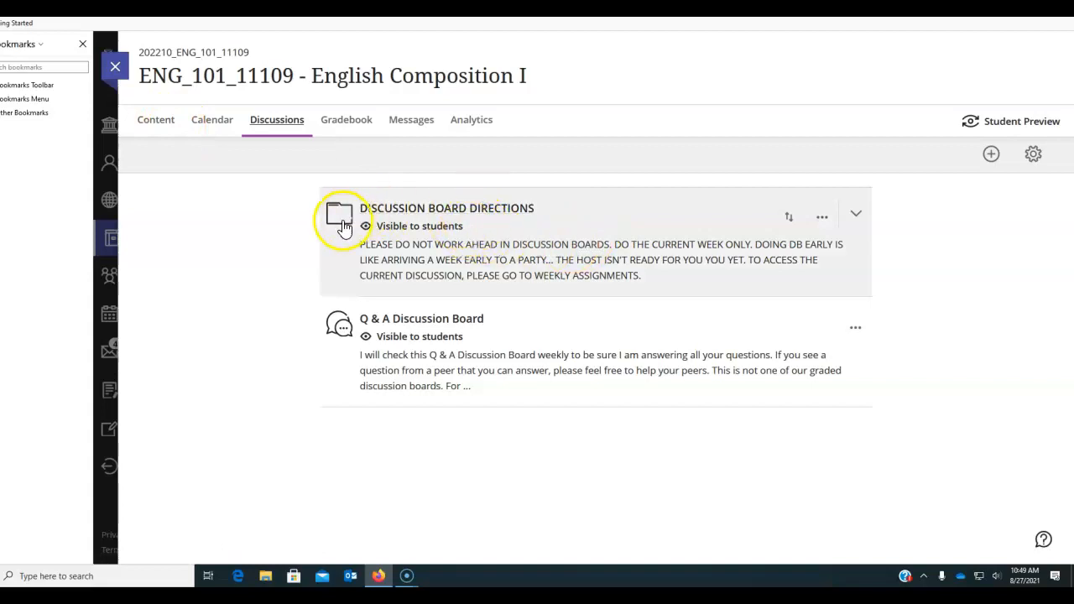
- Go back to Course Content and expand the Week 2 folder to list its items
left_click(155, 119)
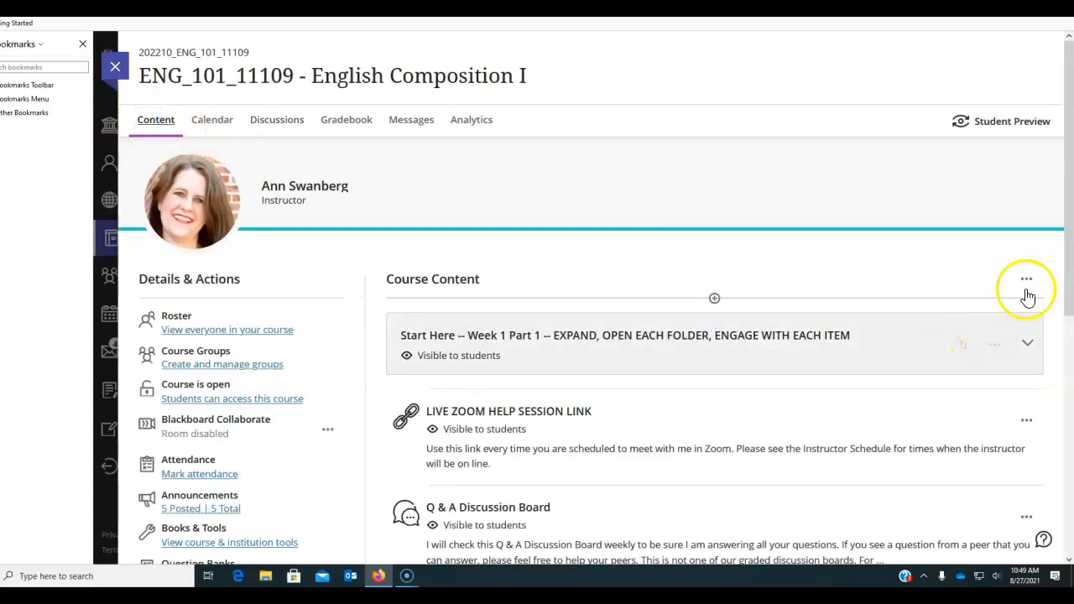
scroll("down", 3)
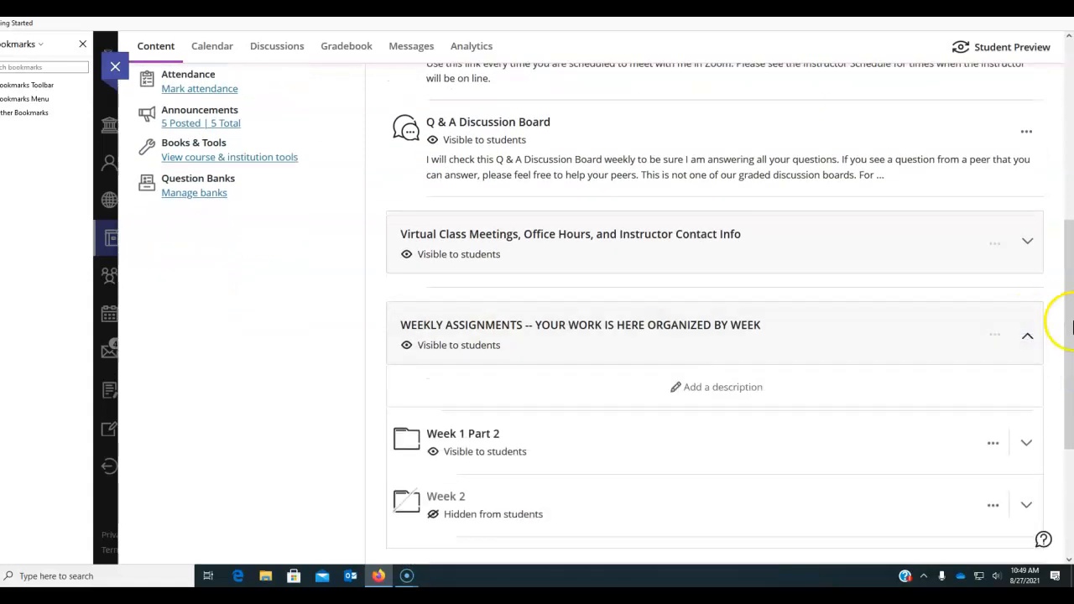
scroll("down", 3)
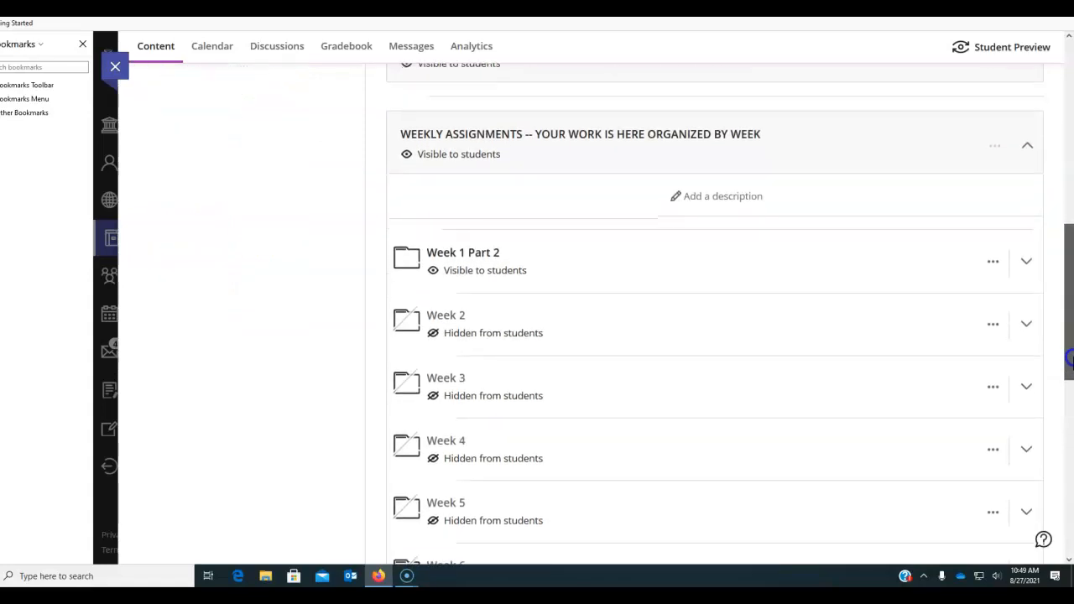
mouse_move(634, 379)
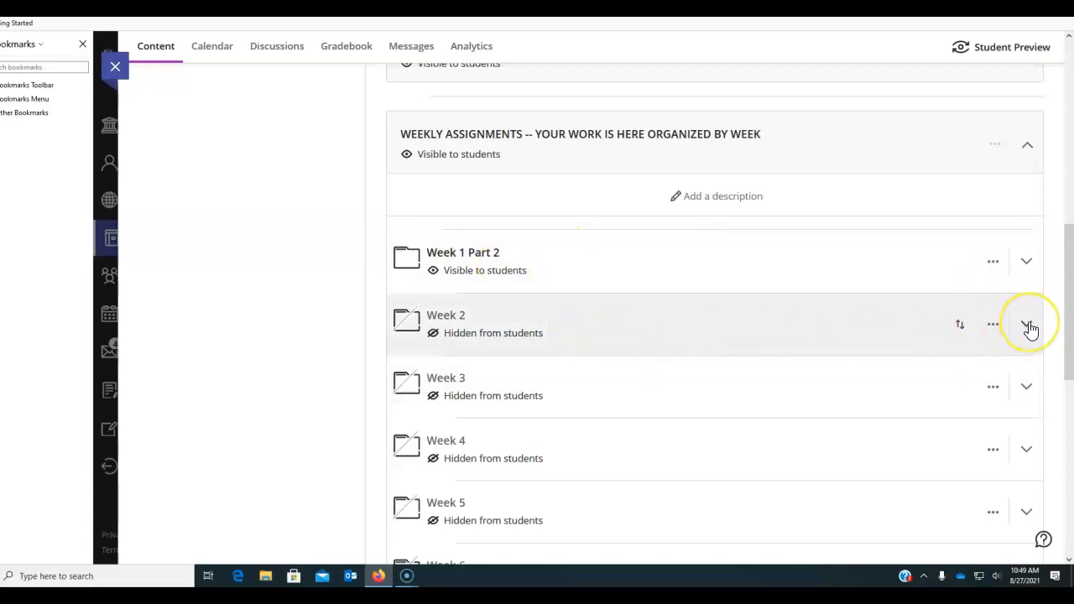
left_click(1027, 324)
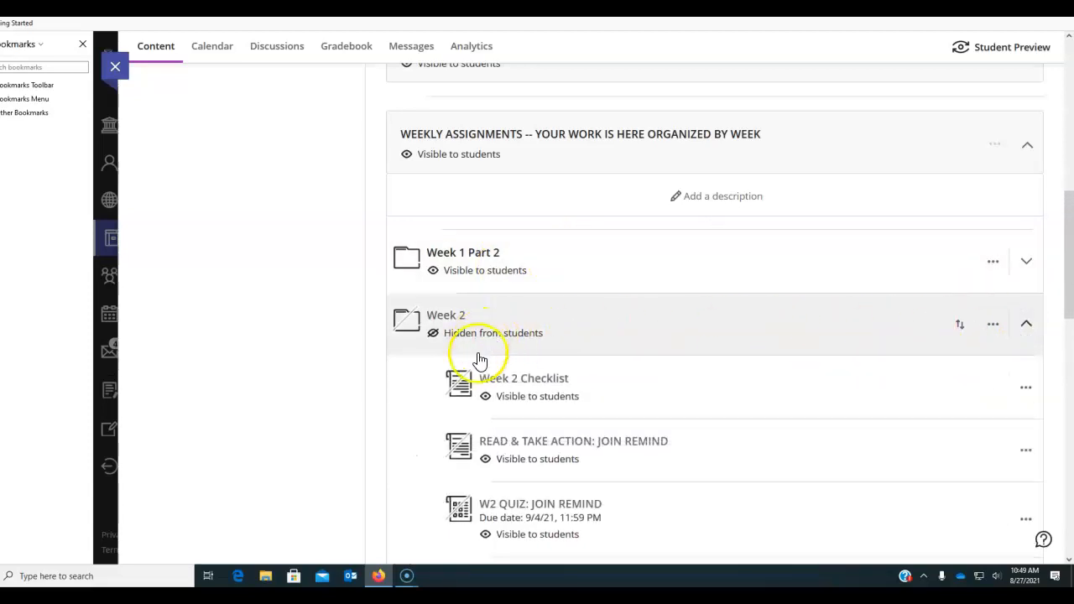
- Change Week 2 from Hidden to Visible to students and review its checklist, readings, quizzes and assignments
left_click(494, 332)
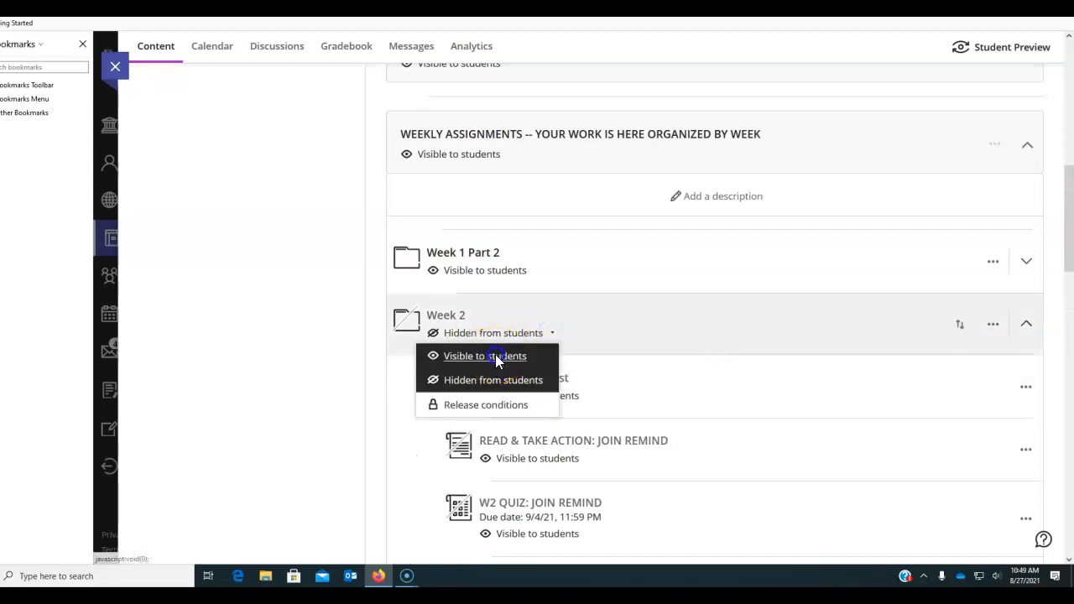
left_click(483, 355)
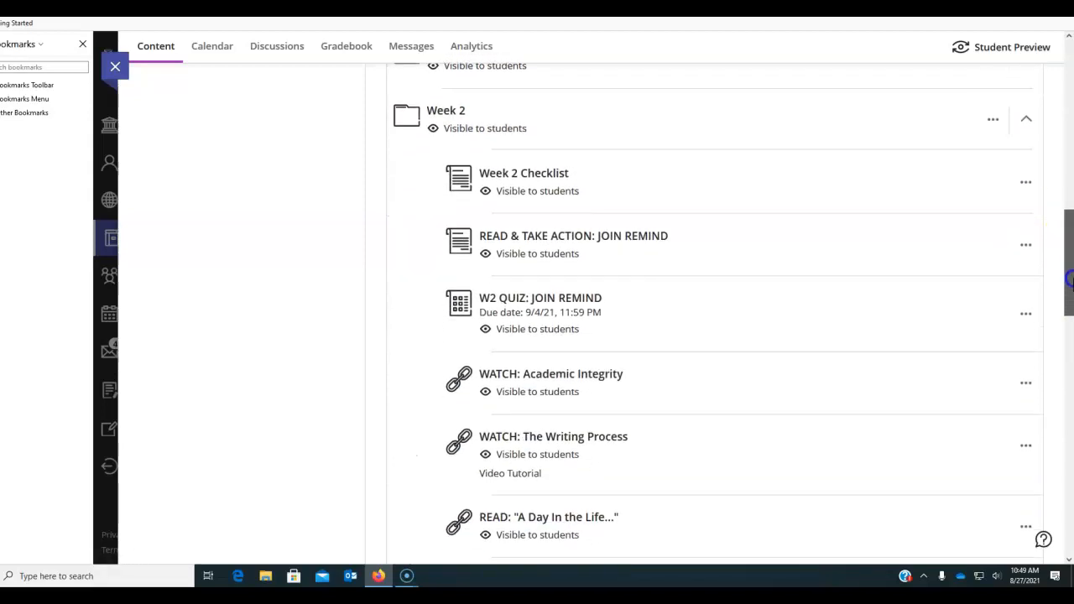
scroll("down", 3)
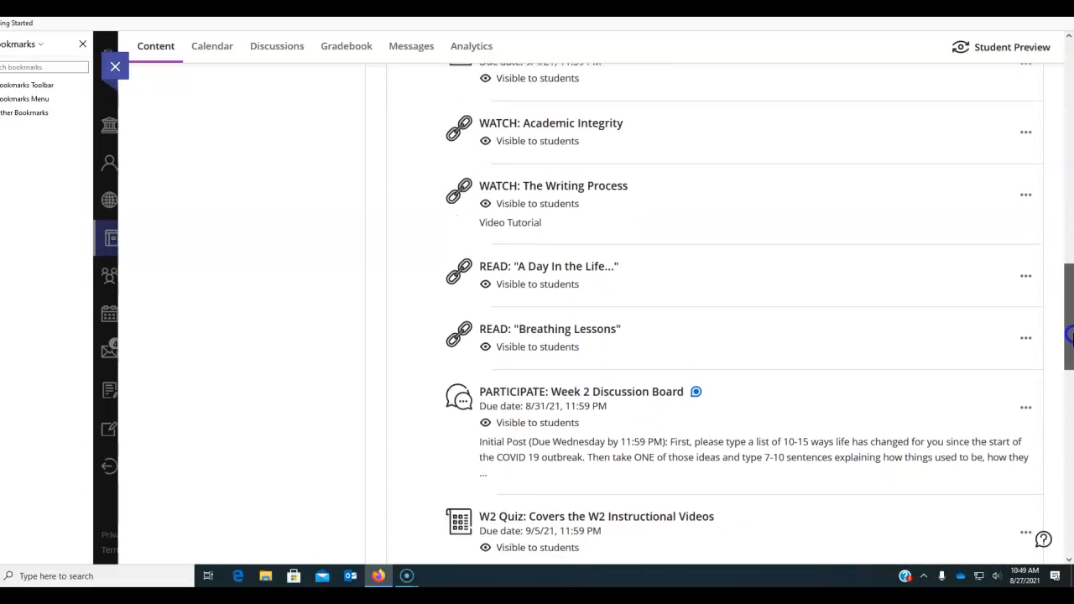
scroll("down", 3)
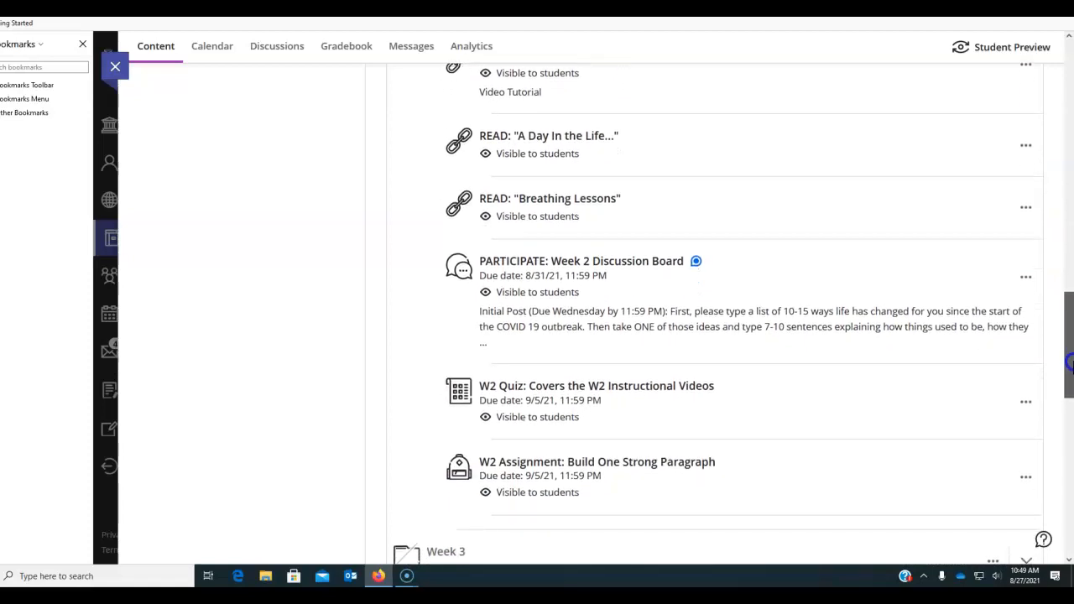
scroll("up", 3)
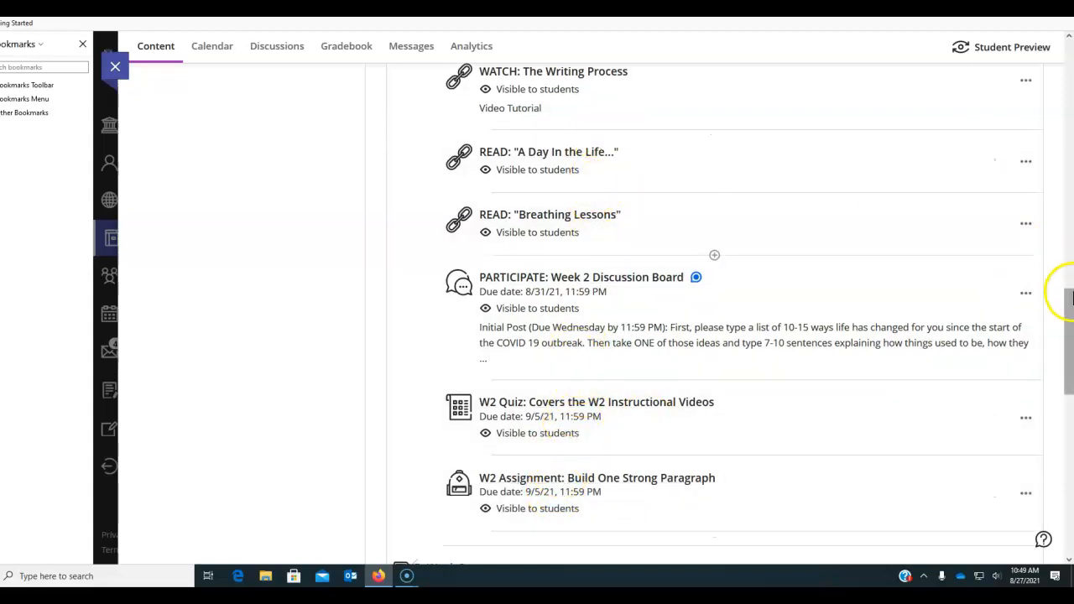
mouse_move(668, 300)
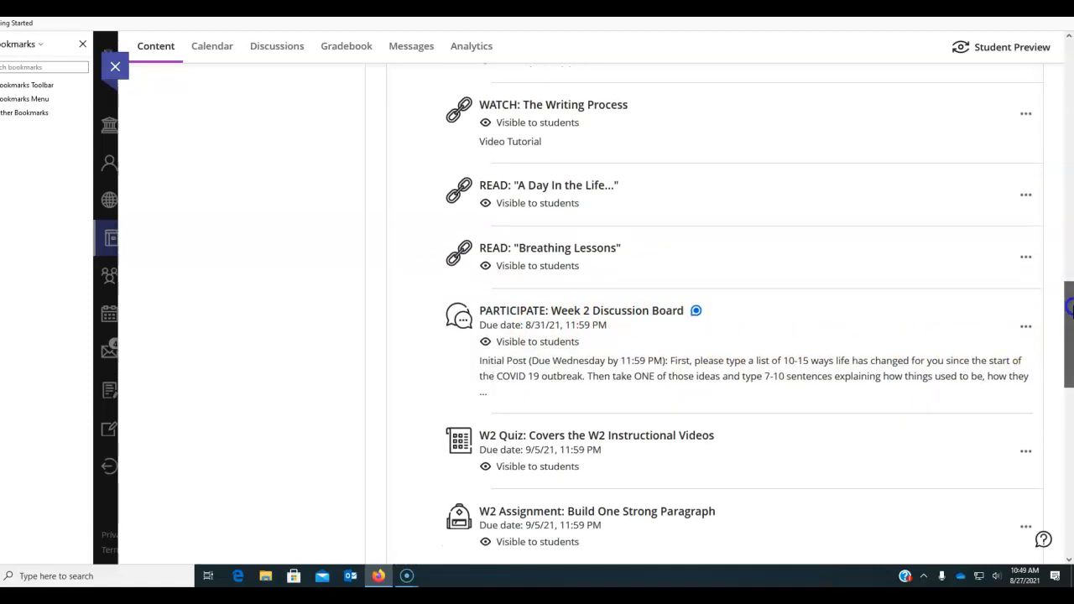
scroll("up", 3)
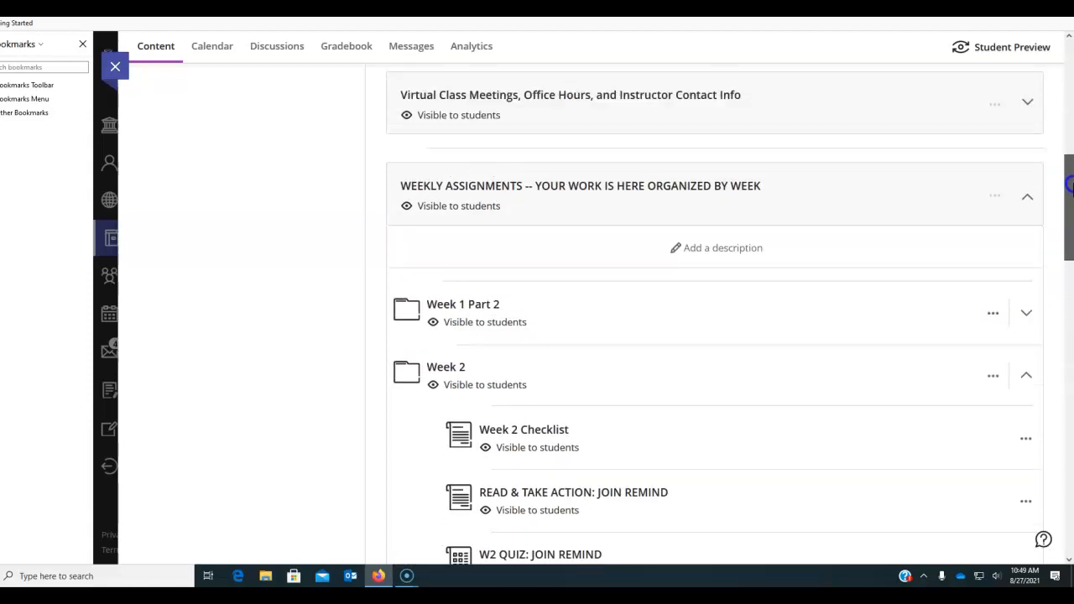
scroll("down", 3)
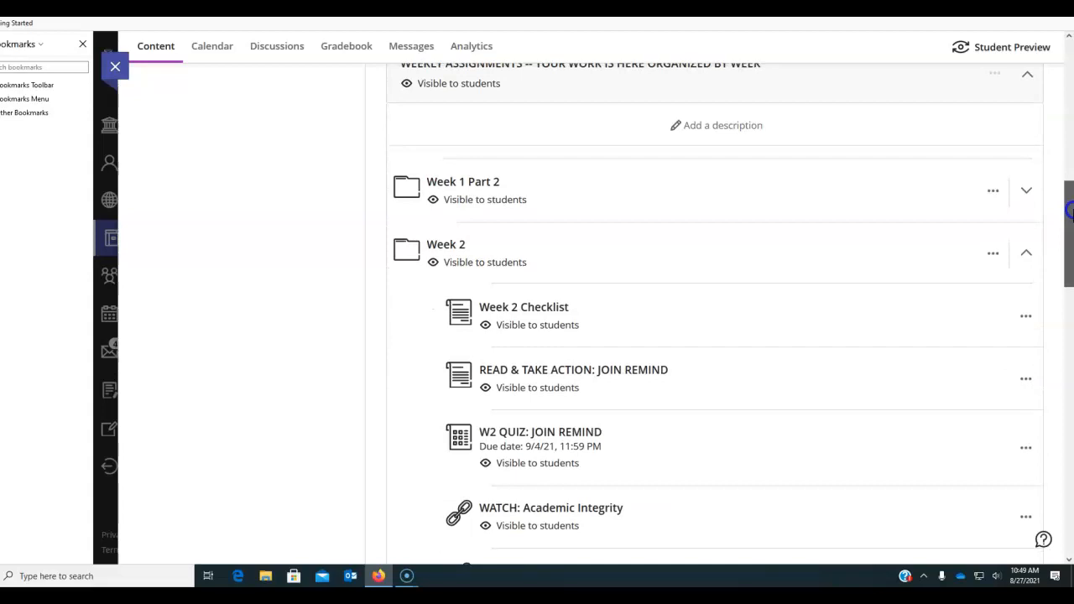
scroll("down", 3)
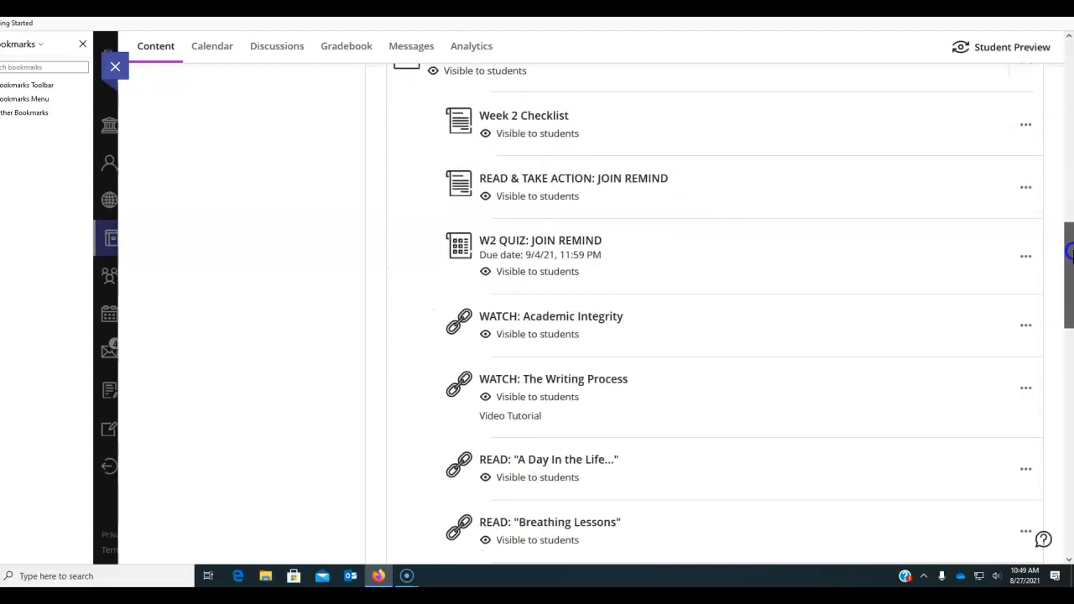
scroll("down", 3)
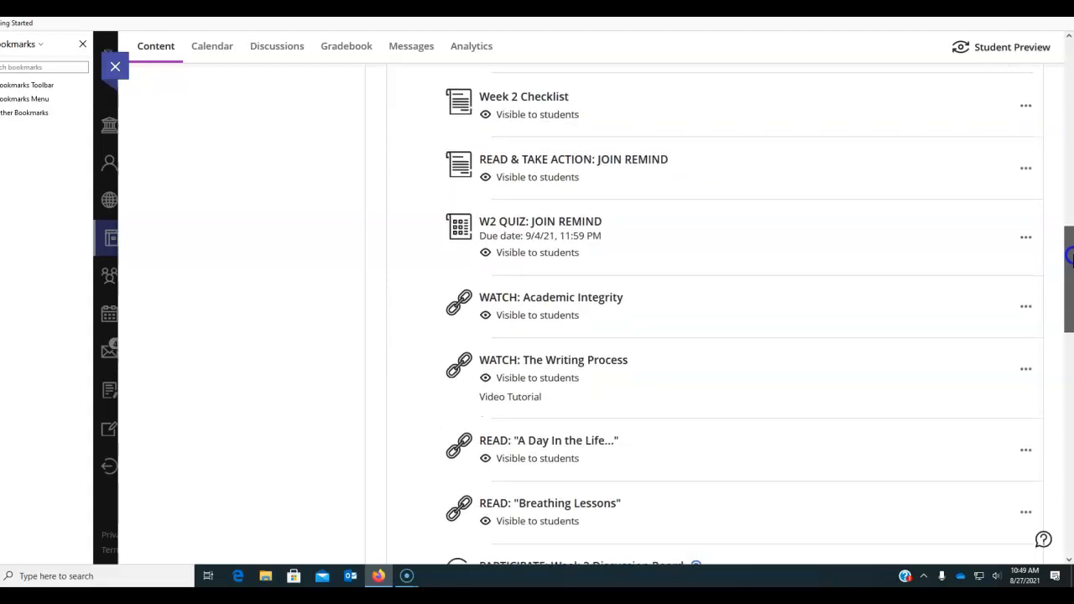
scroll("down", 3)
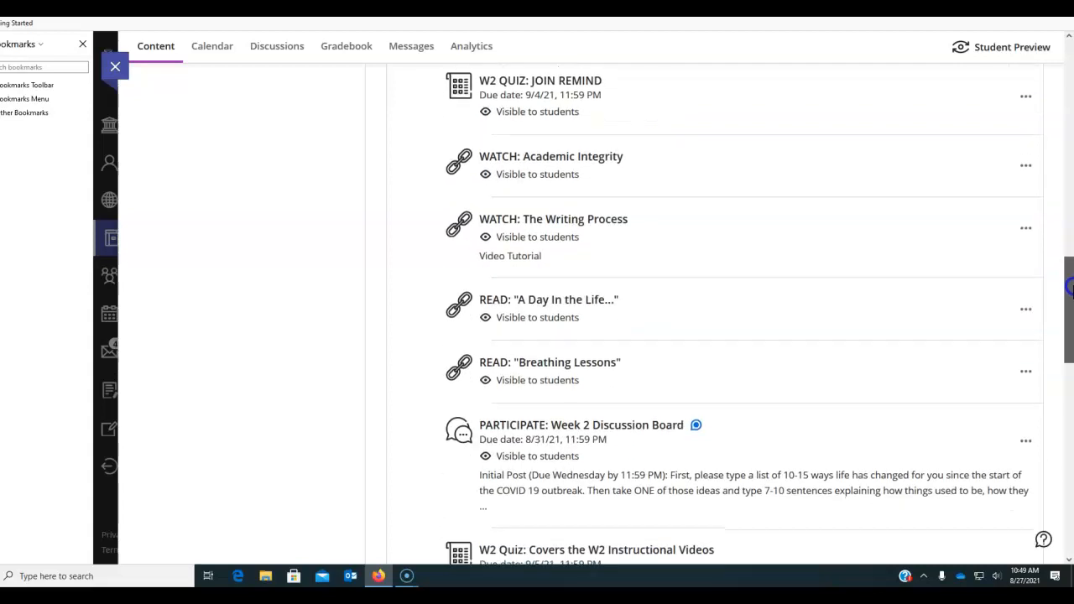
scroll("up", 3)
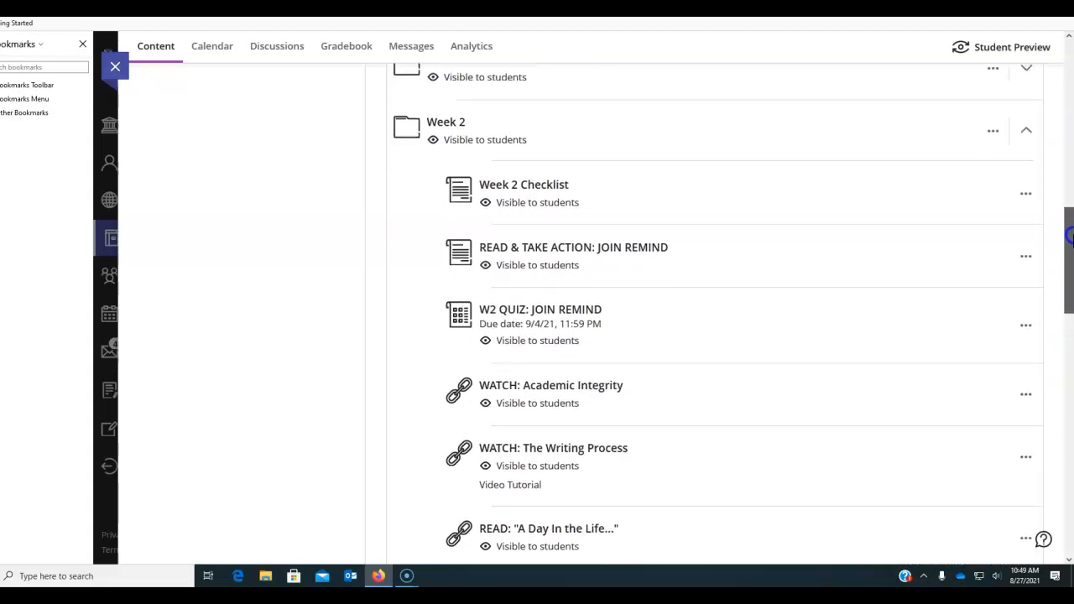
left_click(1026, 285)
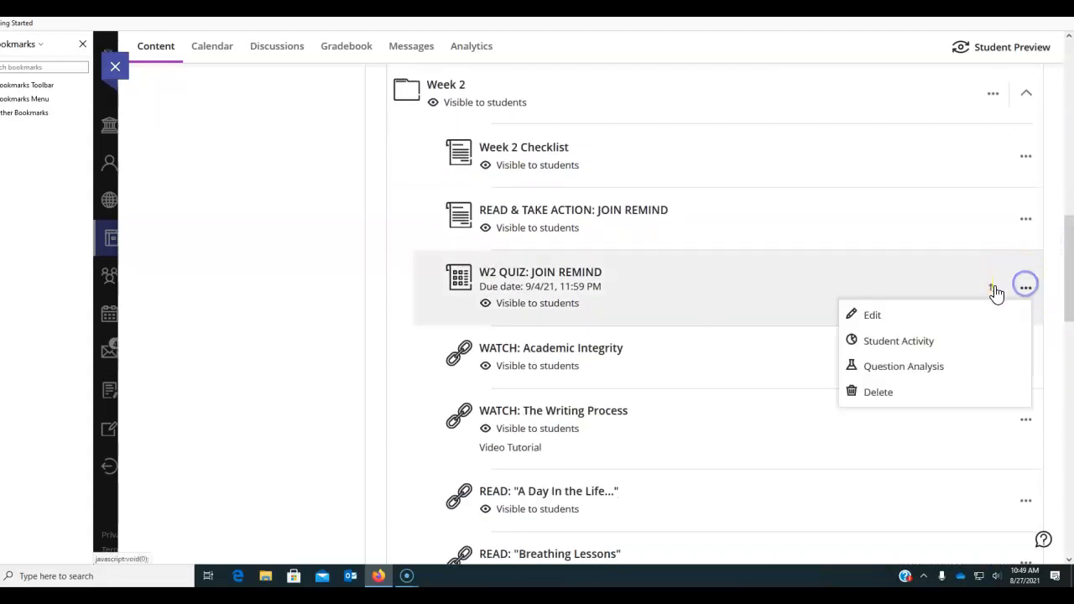
left_click(872, 315)
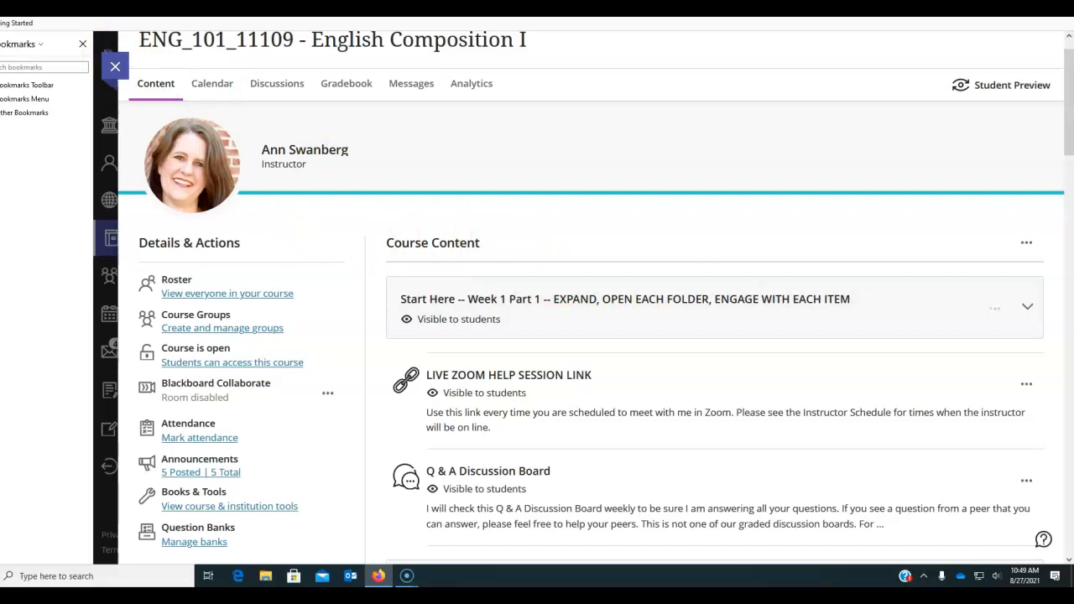
mouse_move(164, 472)
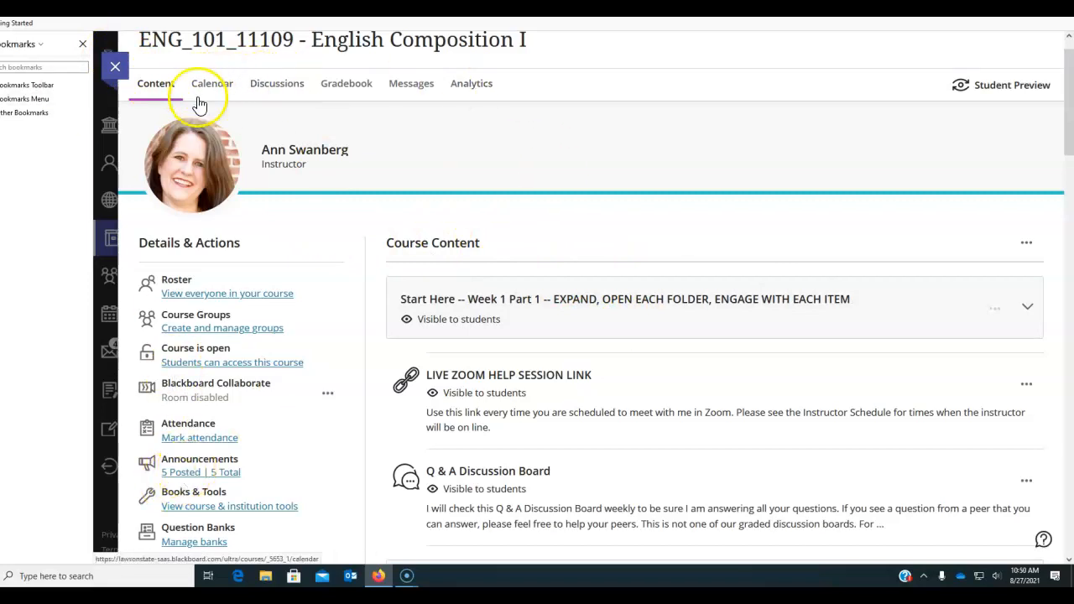
scroll("down", 3)
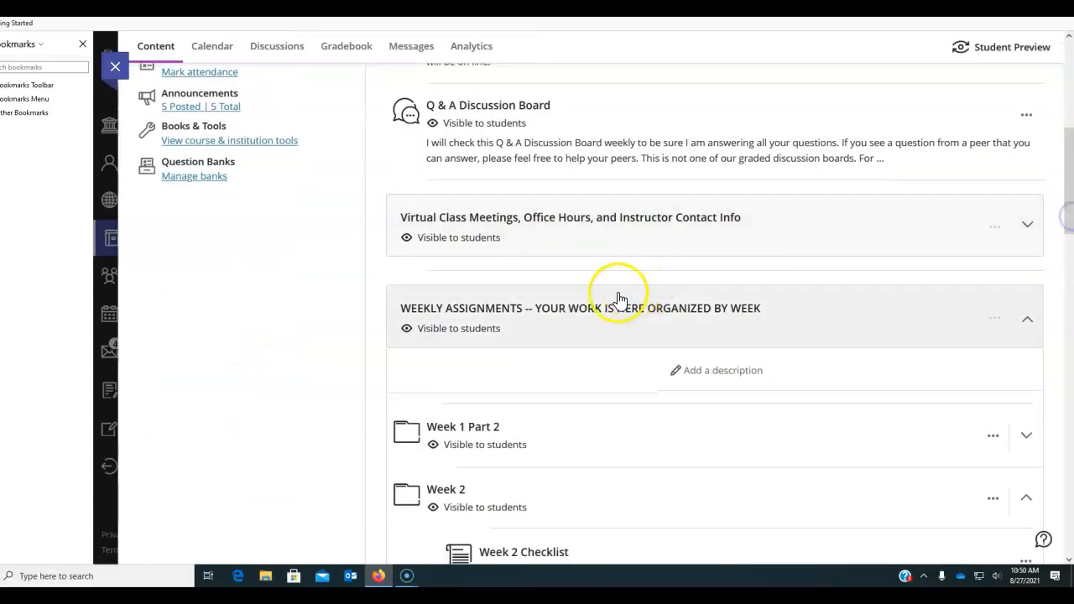
scroll("up", 3)
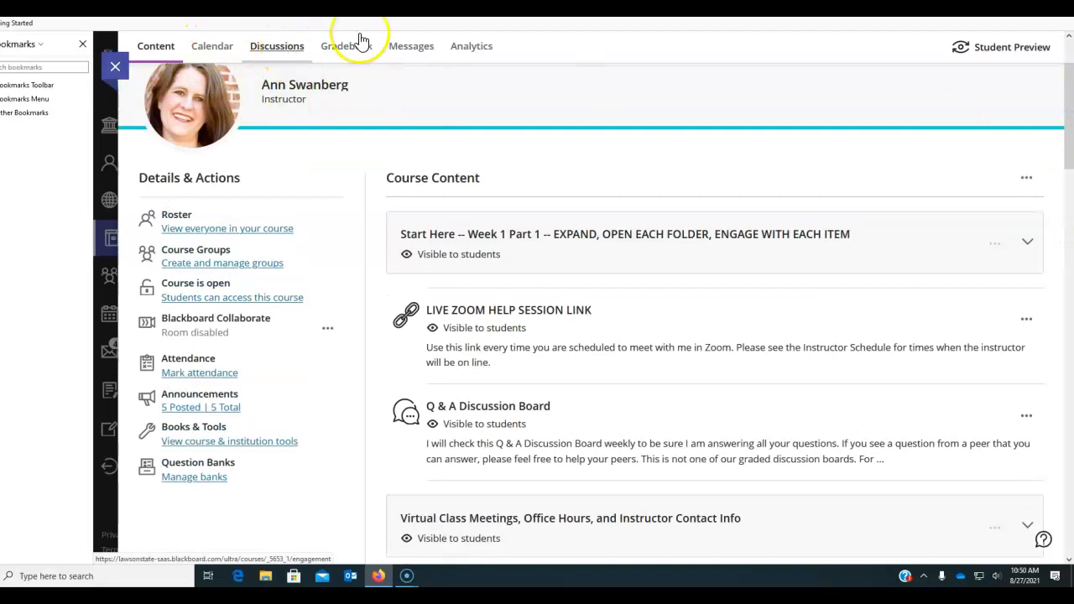
mouse_move(377, 141)
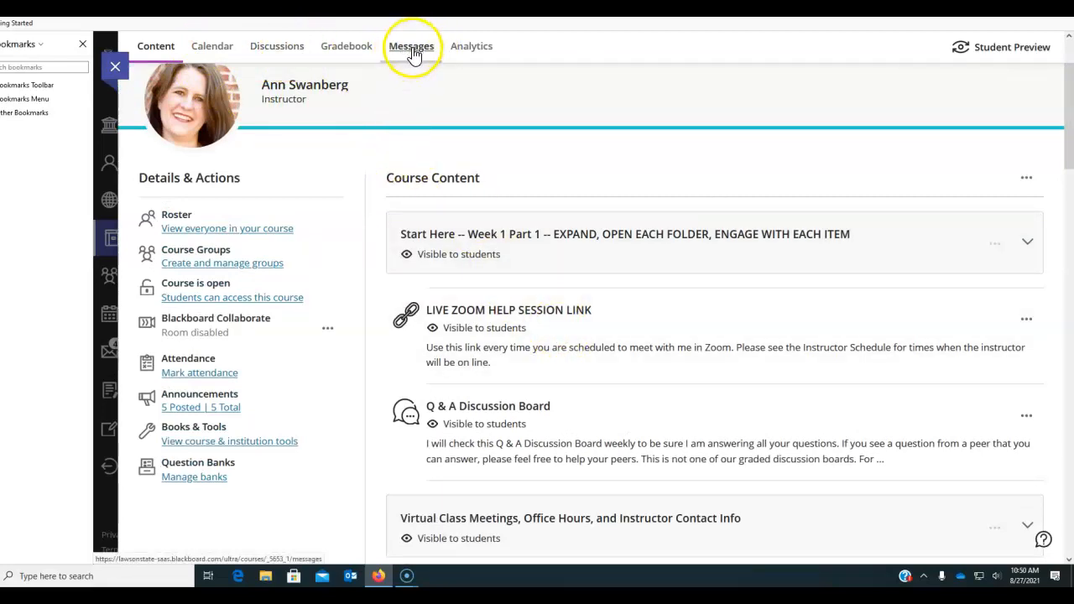
mouse_move(321, 208)
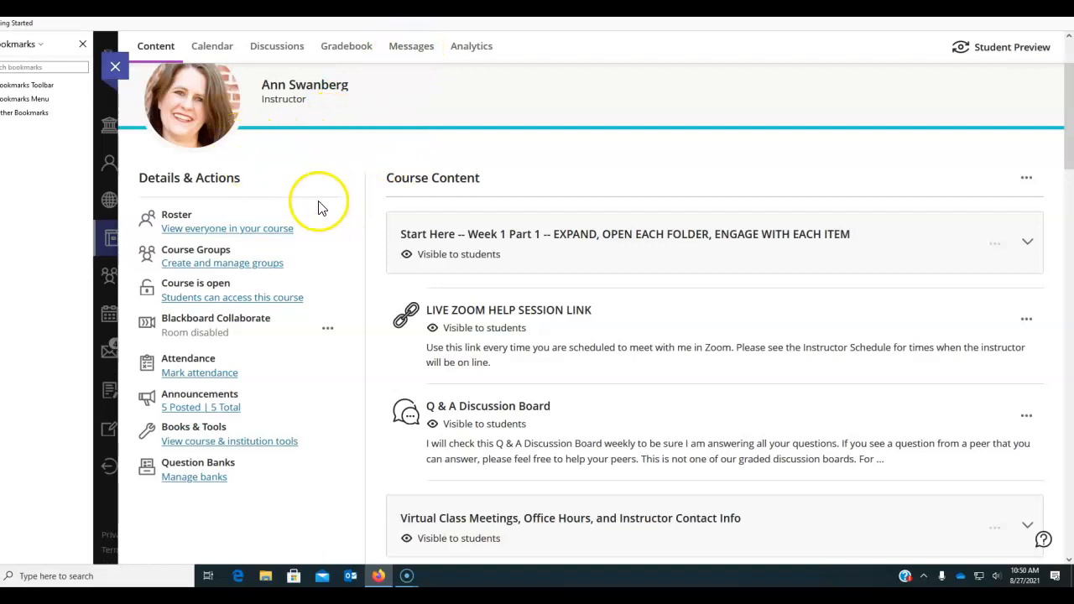
mouse_move(661, 517)
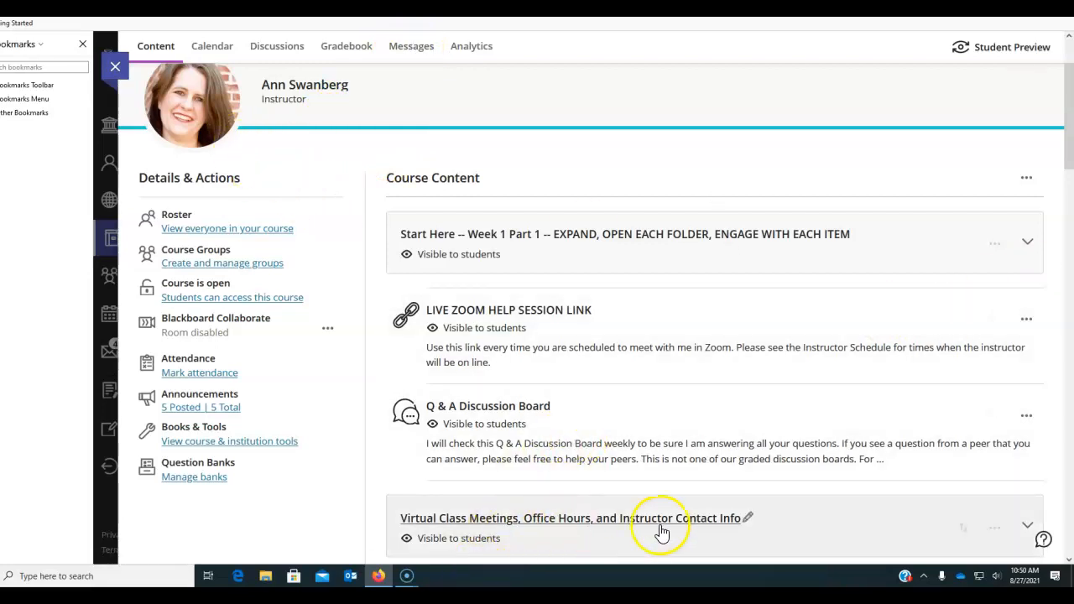
mouse_move(382, 151)
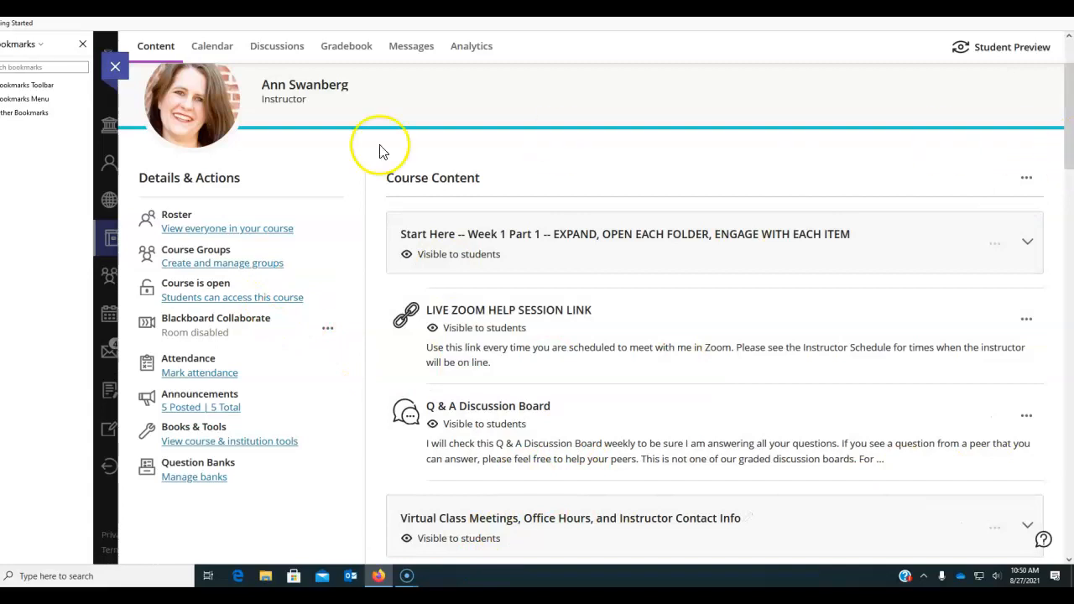
mouse_move(380, 151)
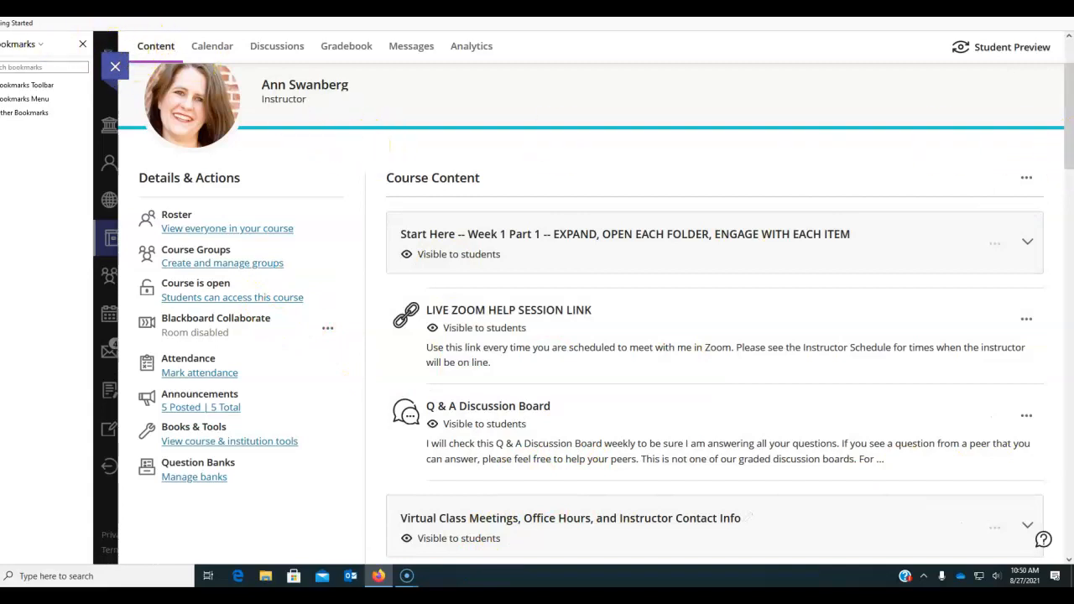